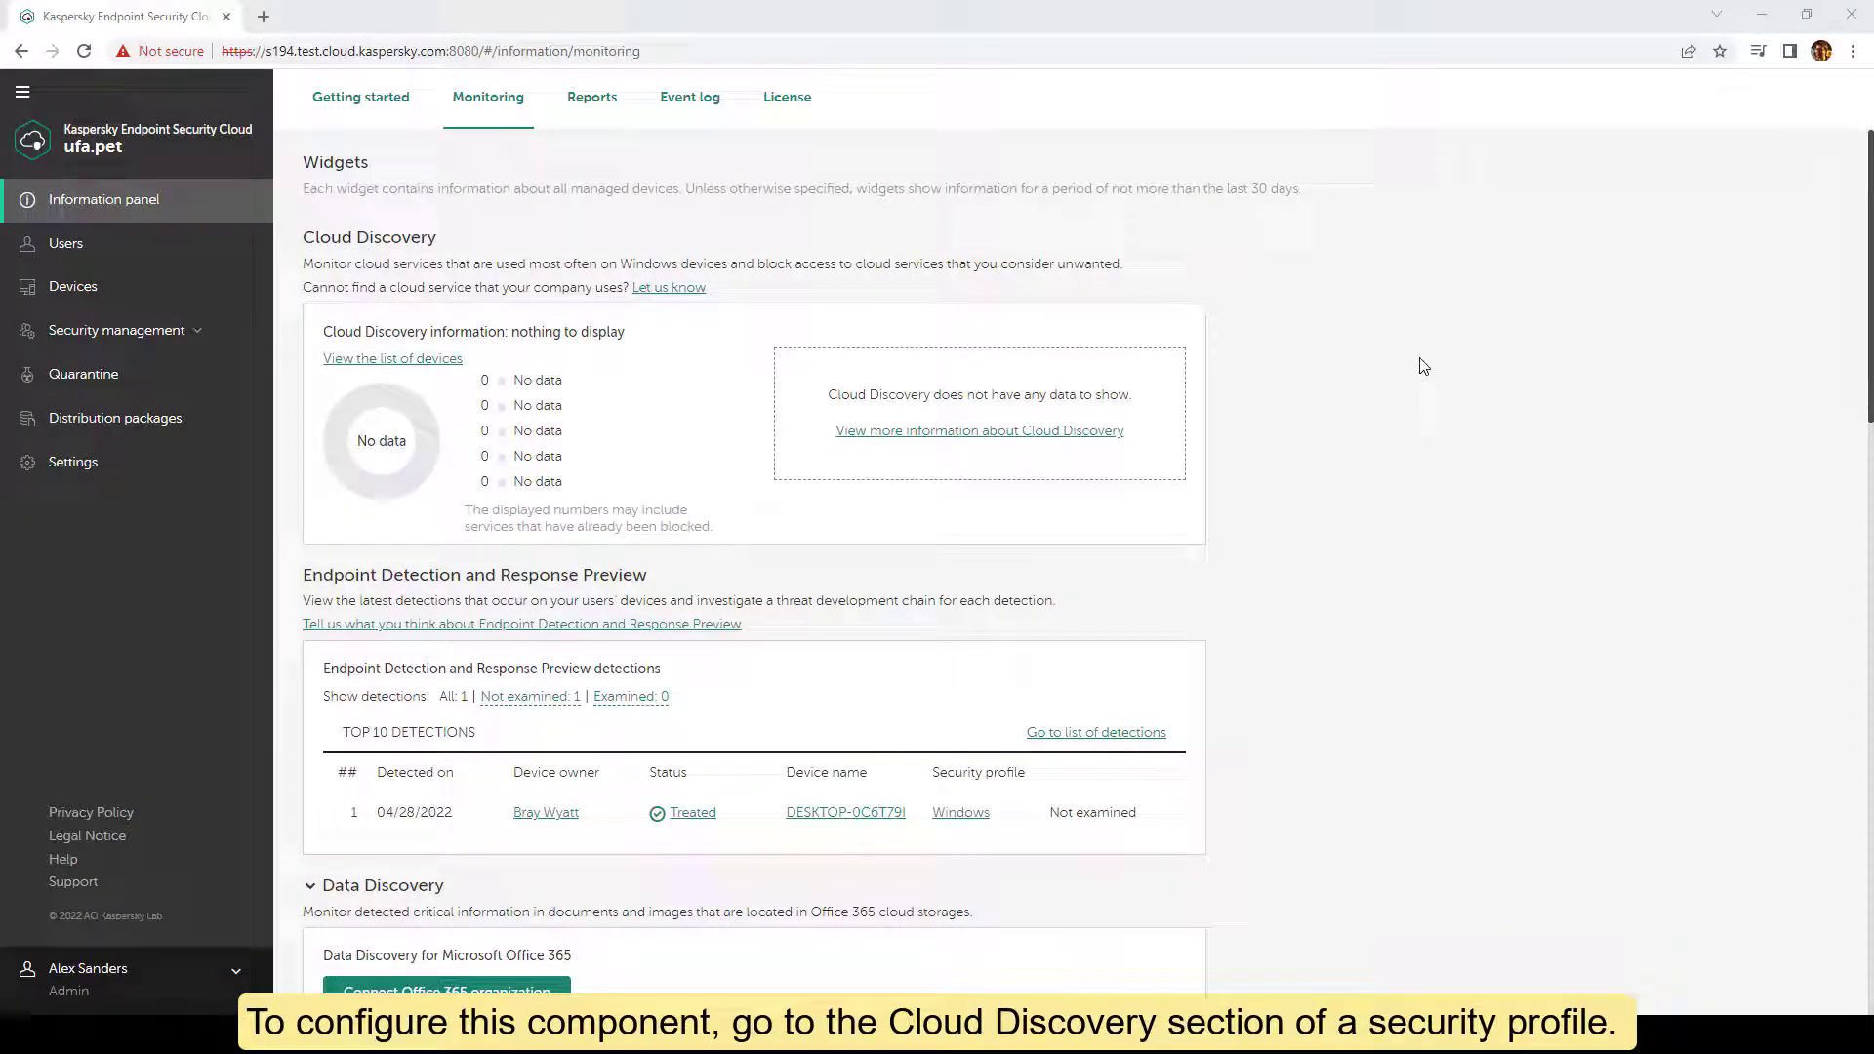
pyautogui.moveTo(178, 350)
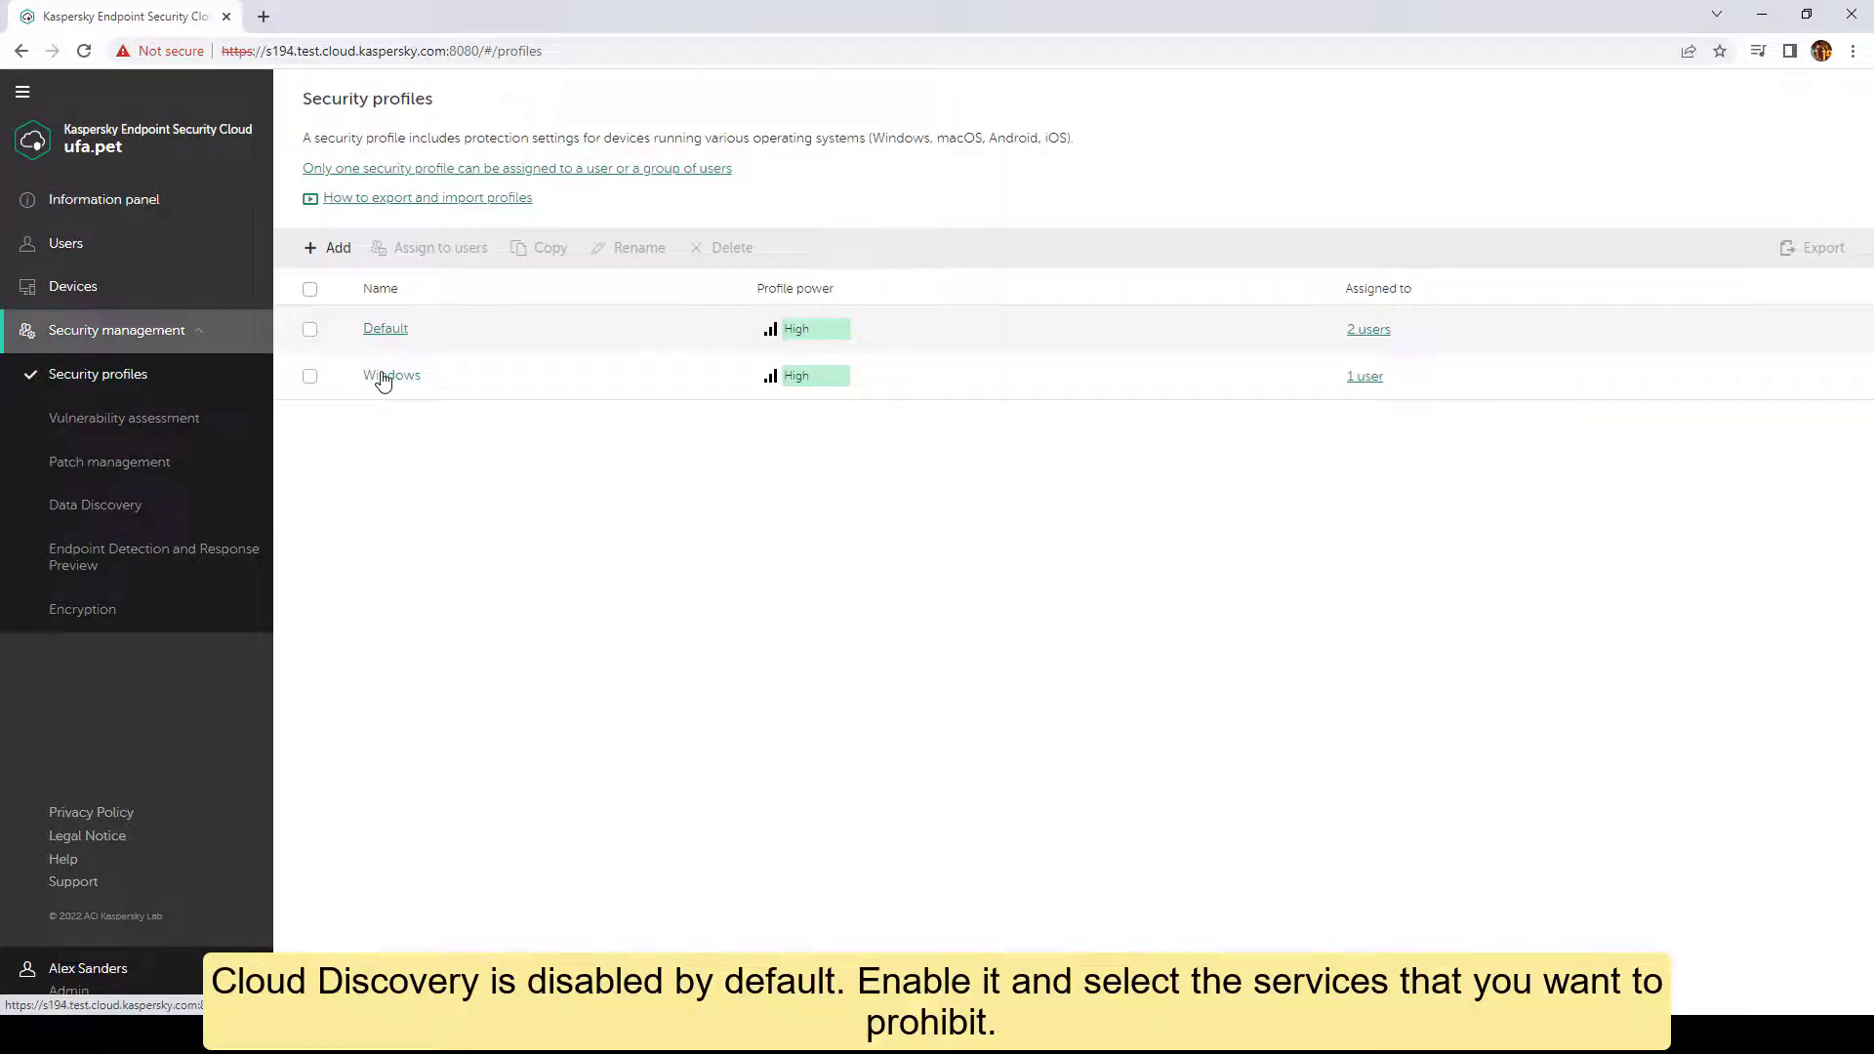
# Enable Cloud Discovery in the Windows security profile's settings.
pyautogui.click(391, 375)
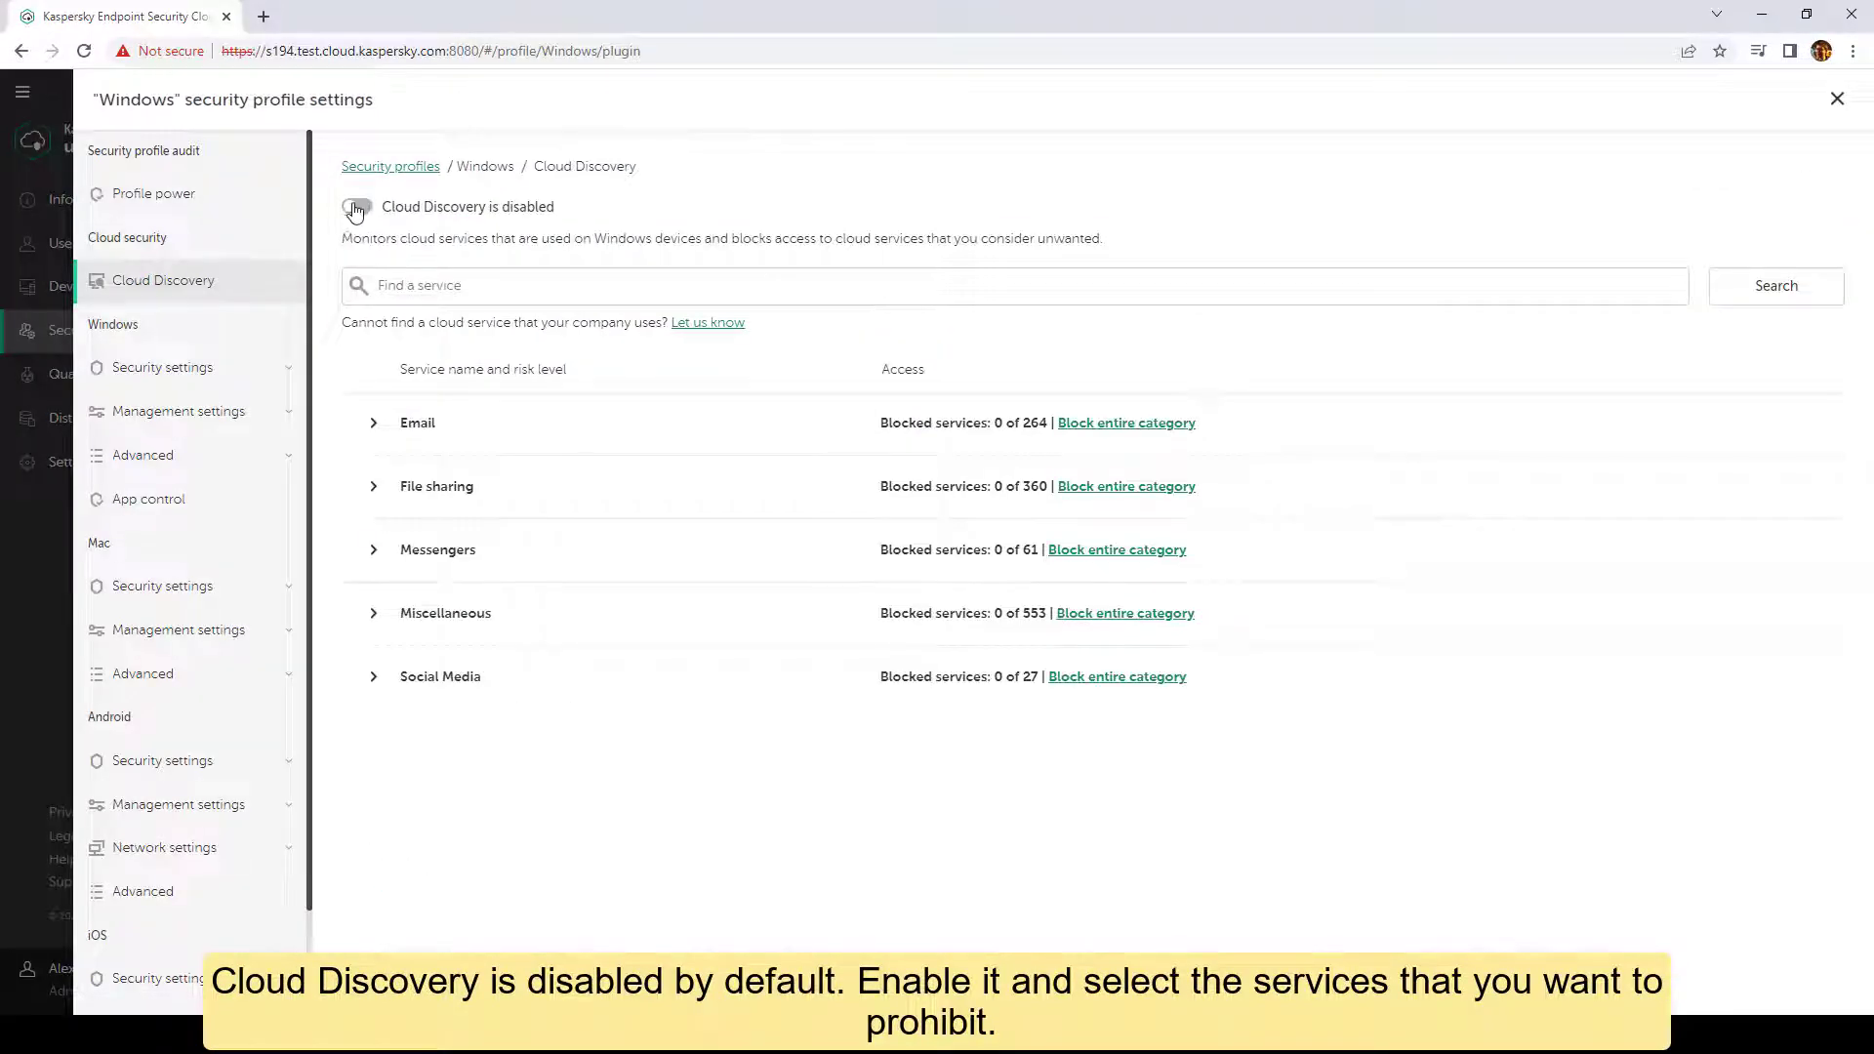
pyautogui.click(355, 205)
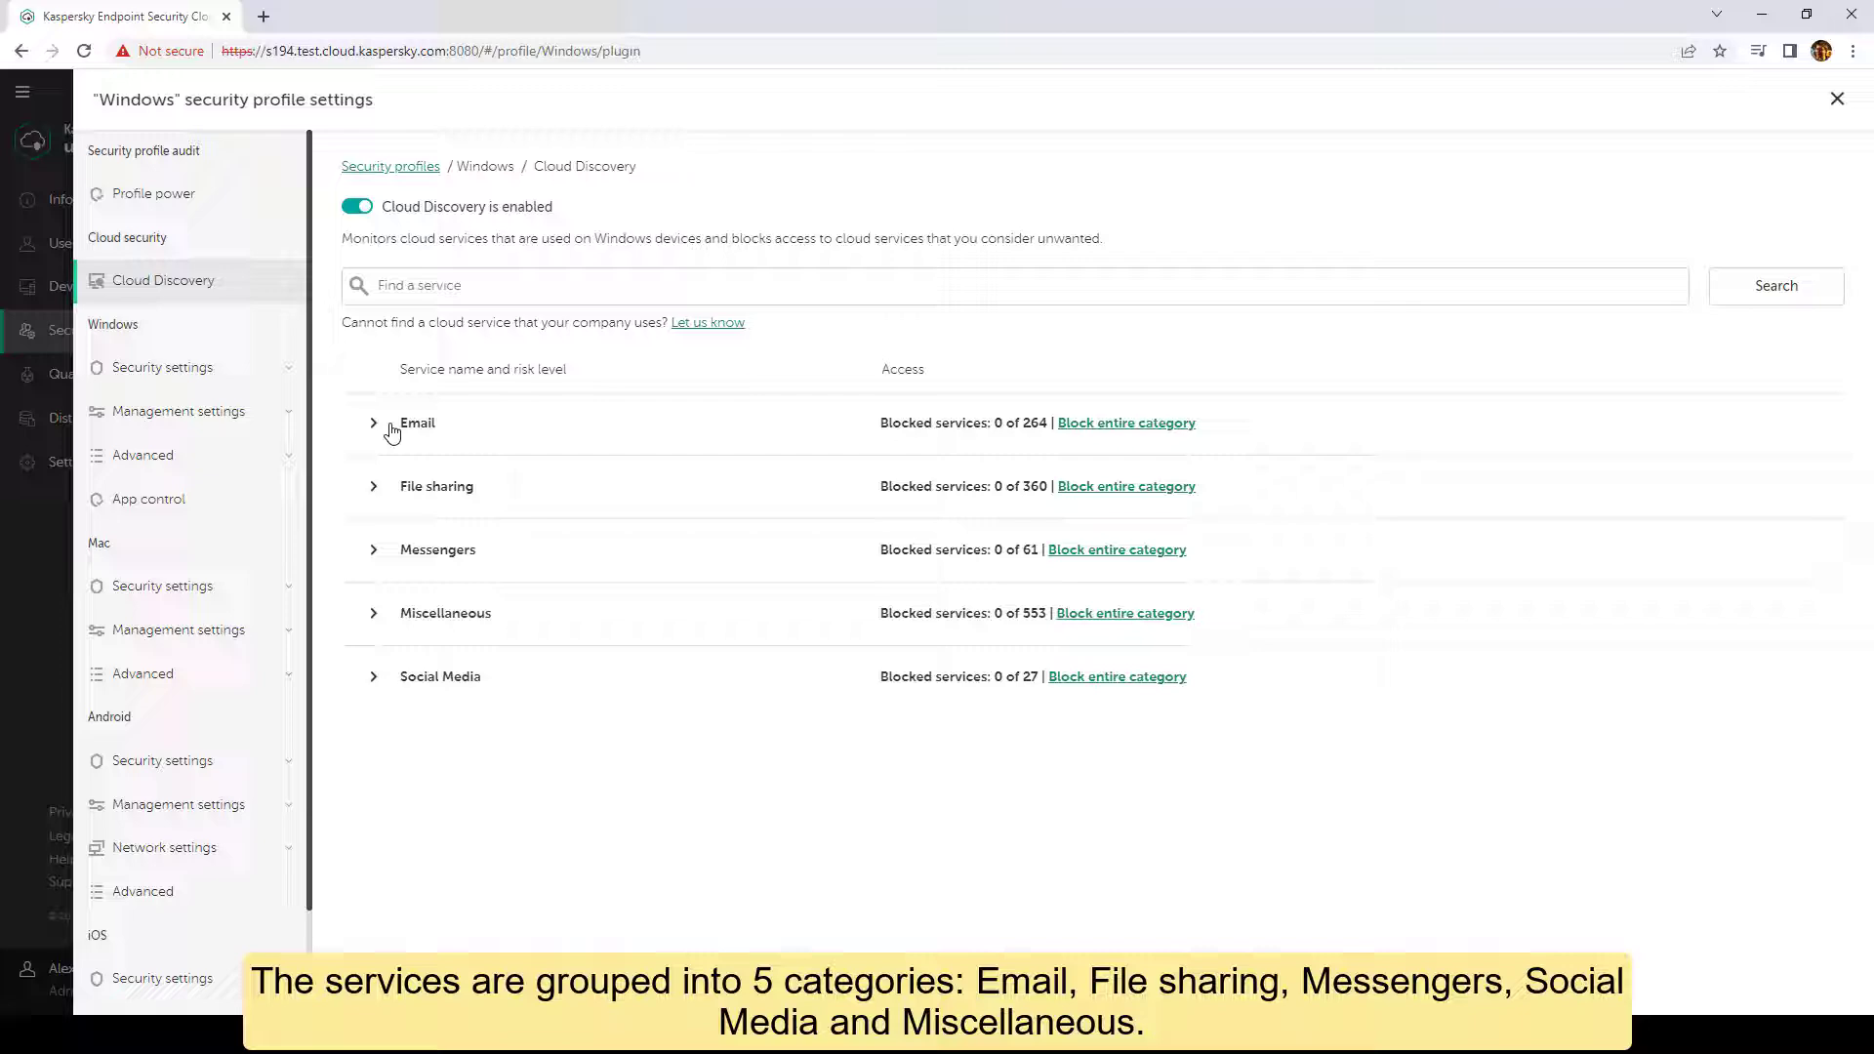
pyautogui.click(372, 422)
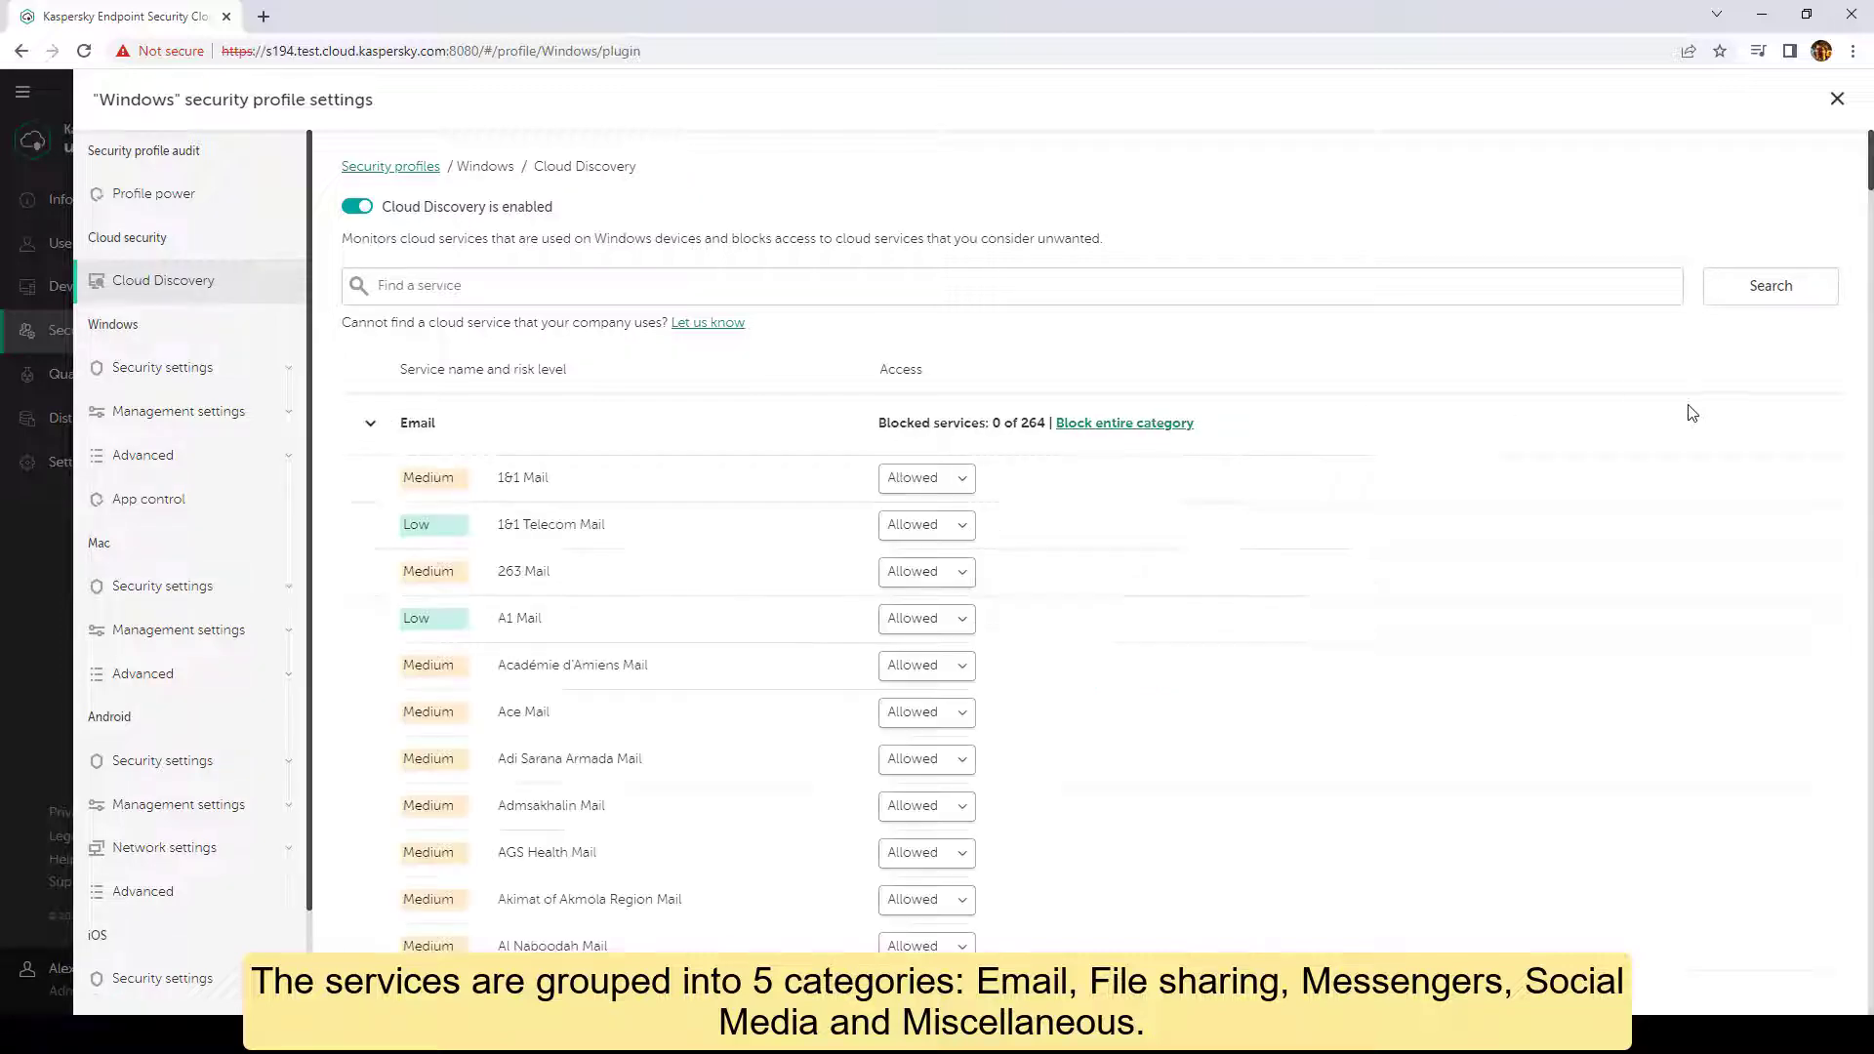
pyautogui.scroll(-3)
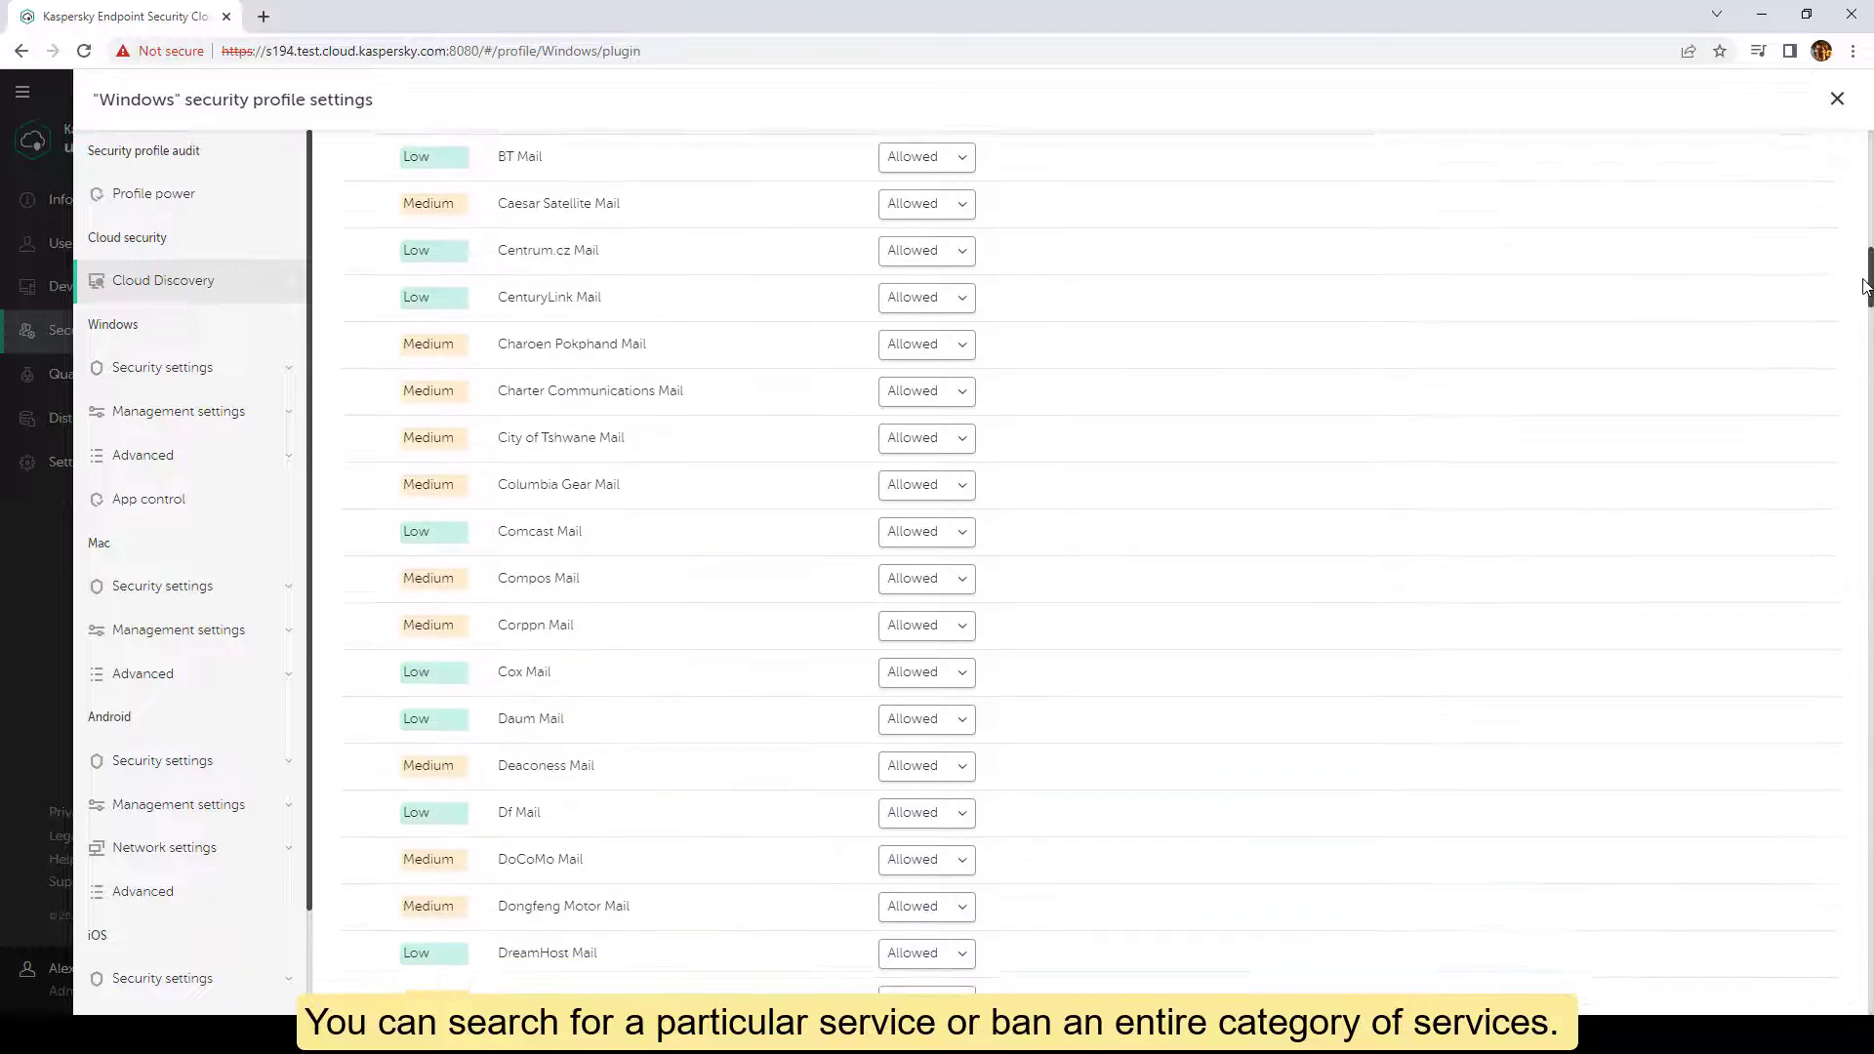
pyautogui.scroll(-3)
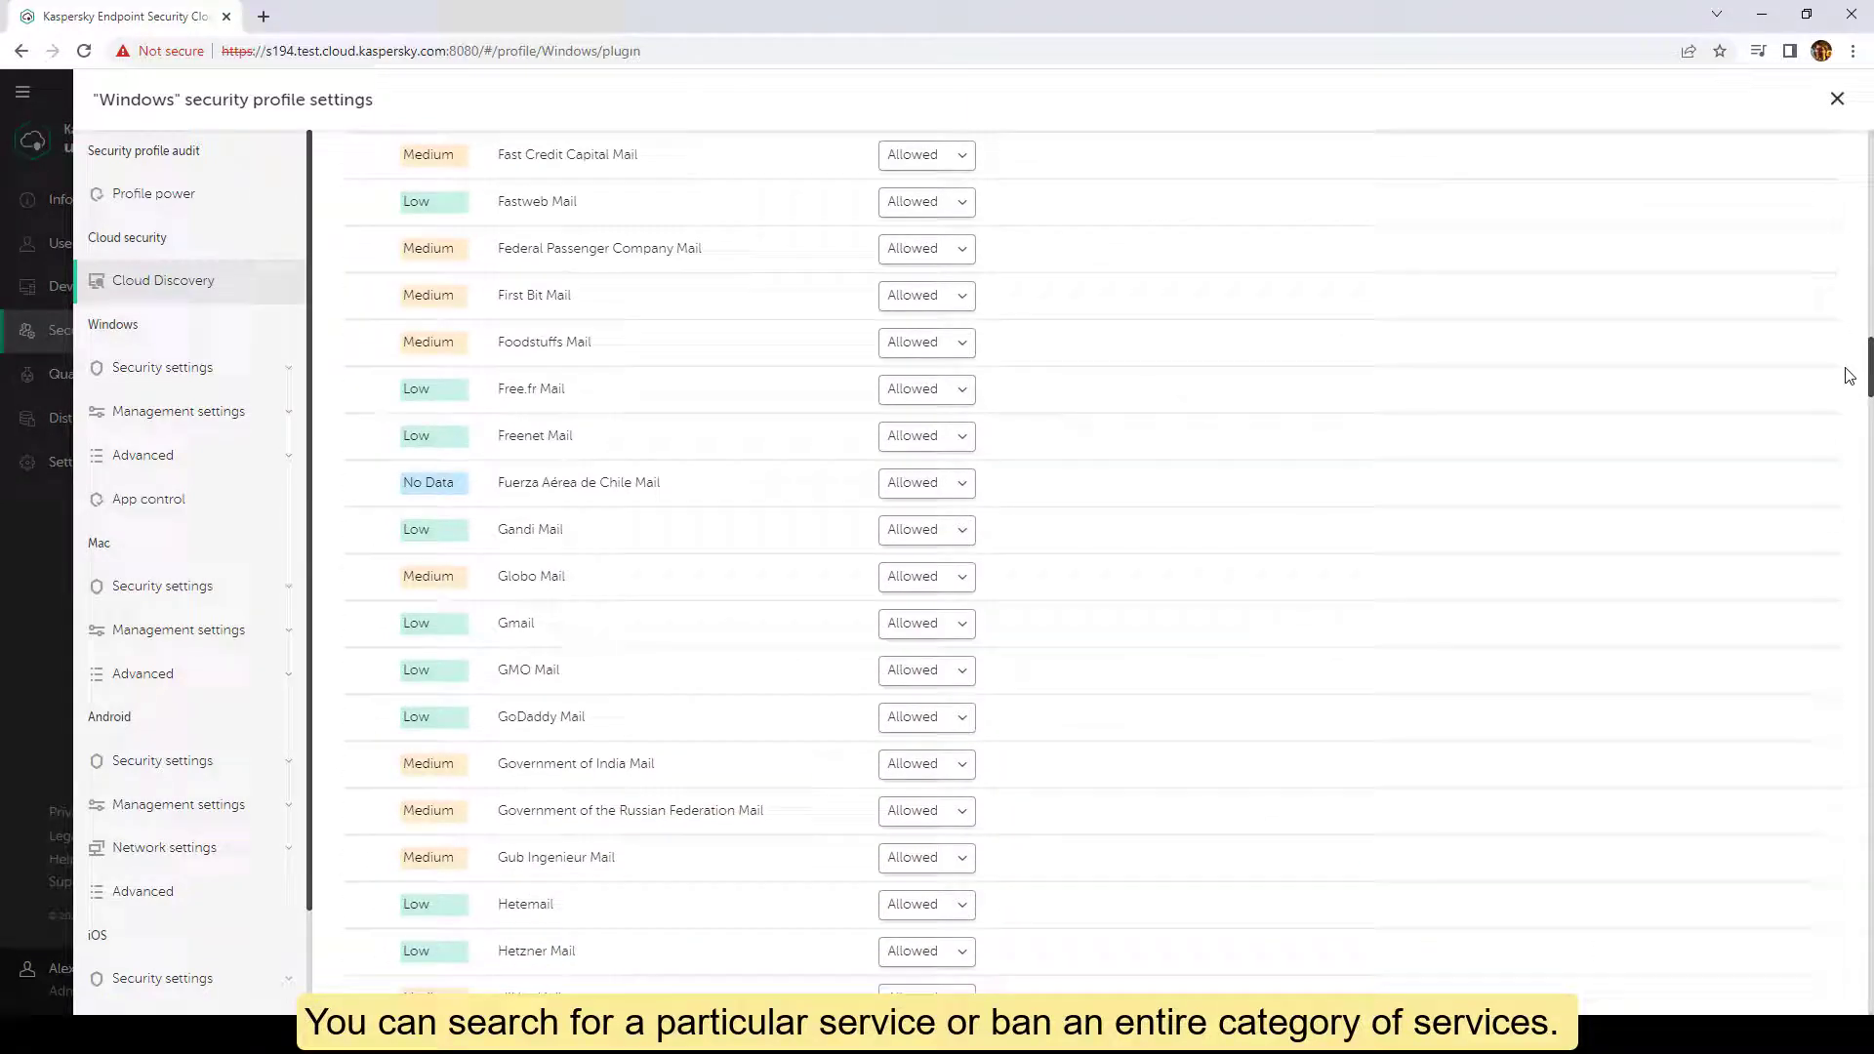
pyautogui.scroll(-3)
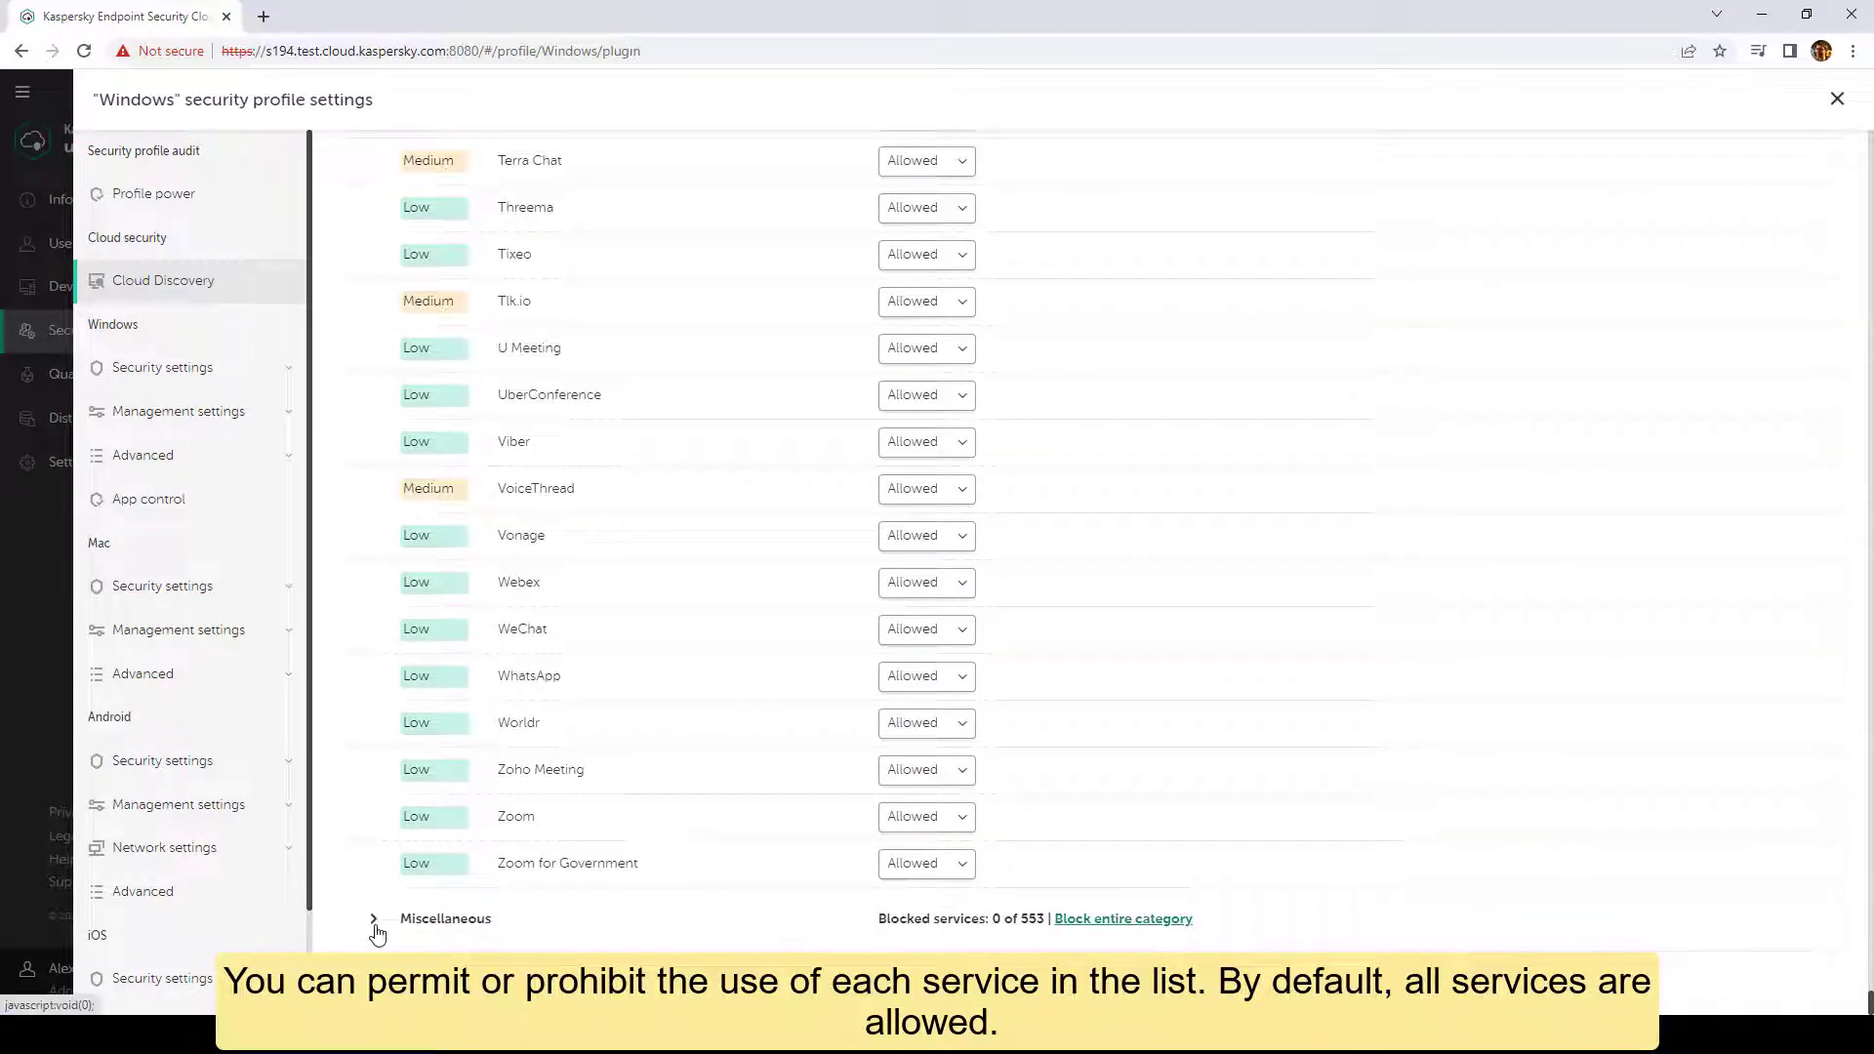
pyautogui.click(371, 918)
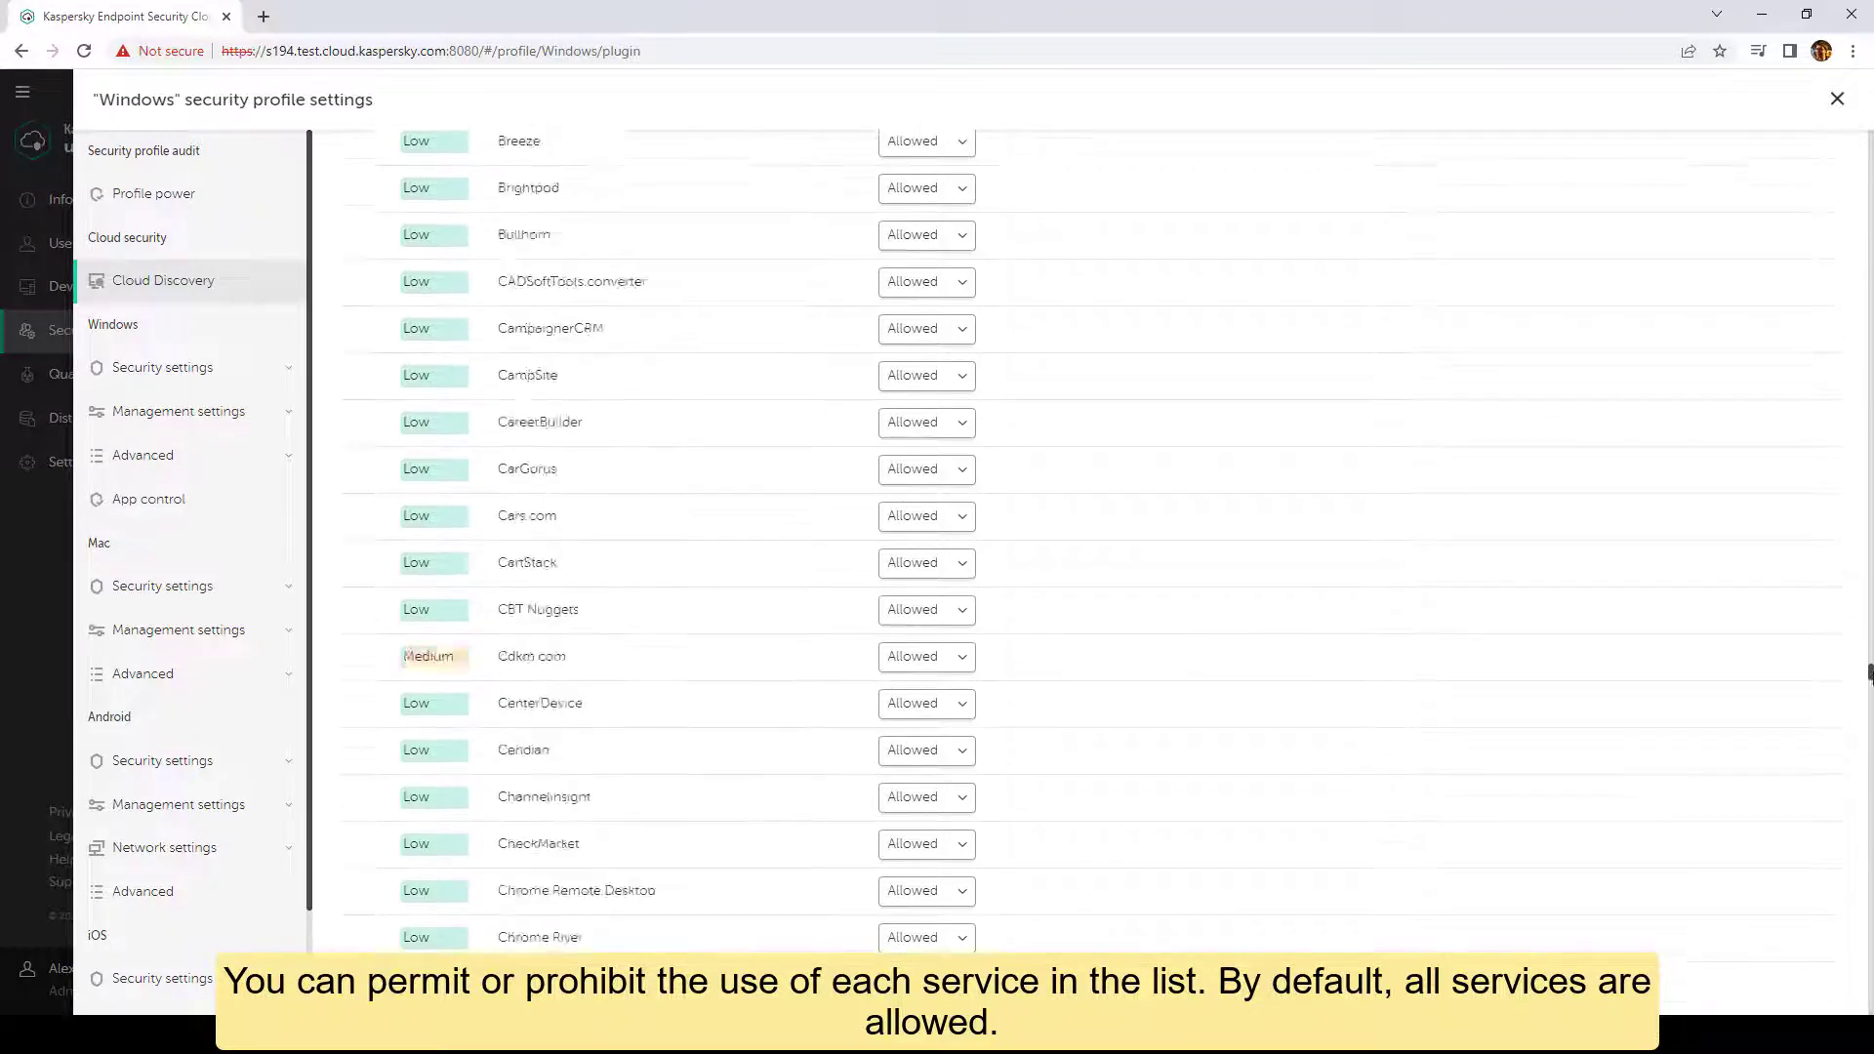
pyautogui.scroll(-3)
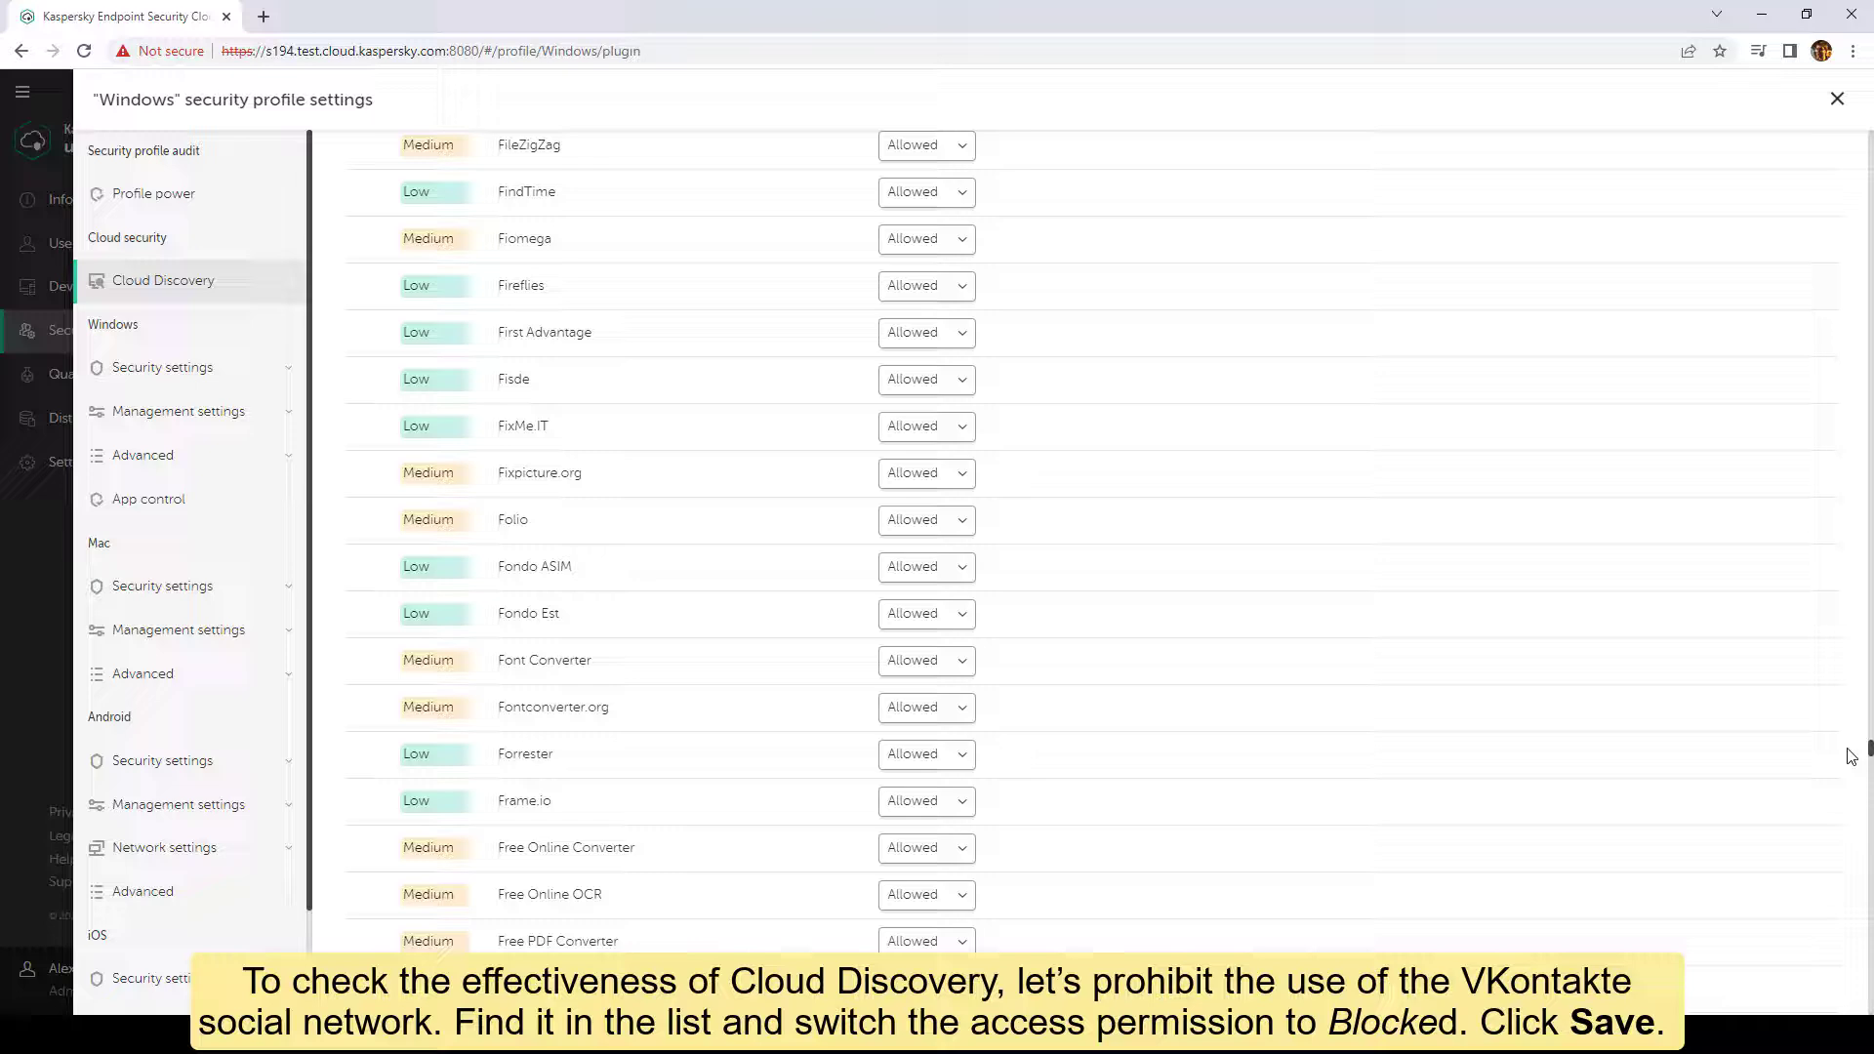
pyautogui.scroll(-3)
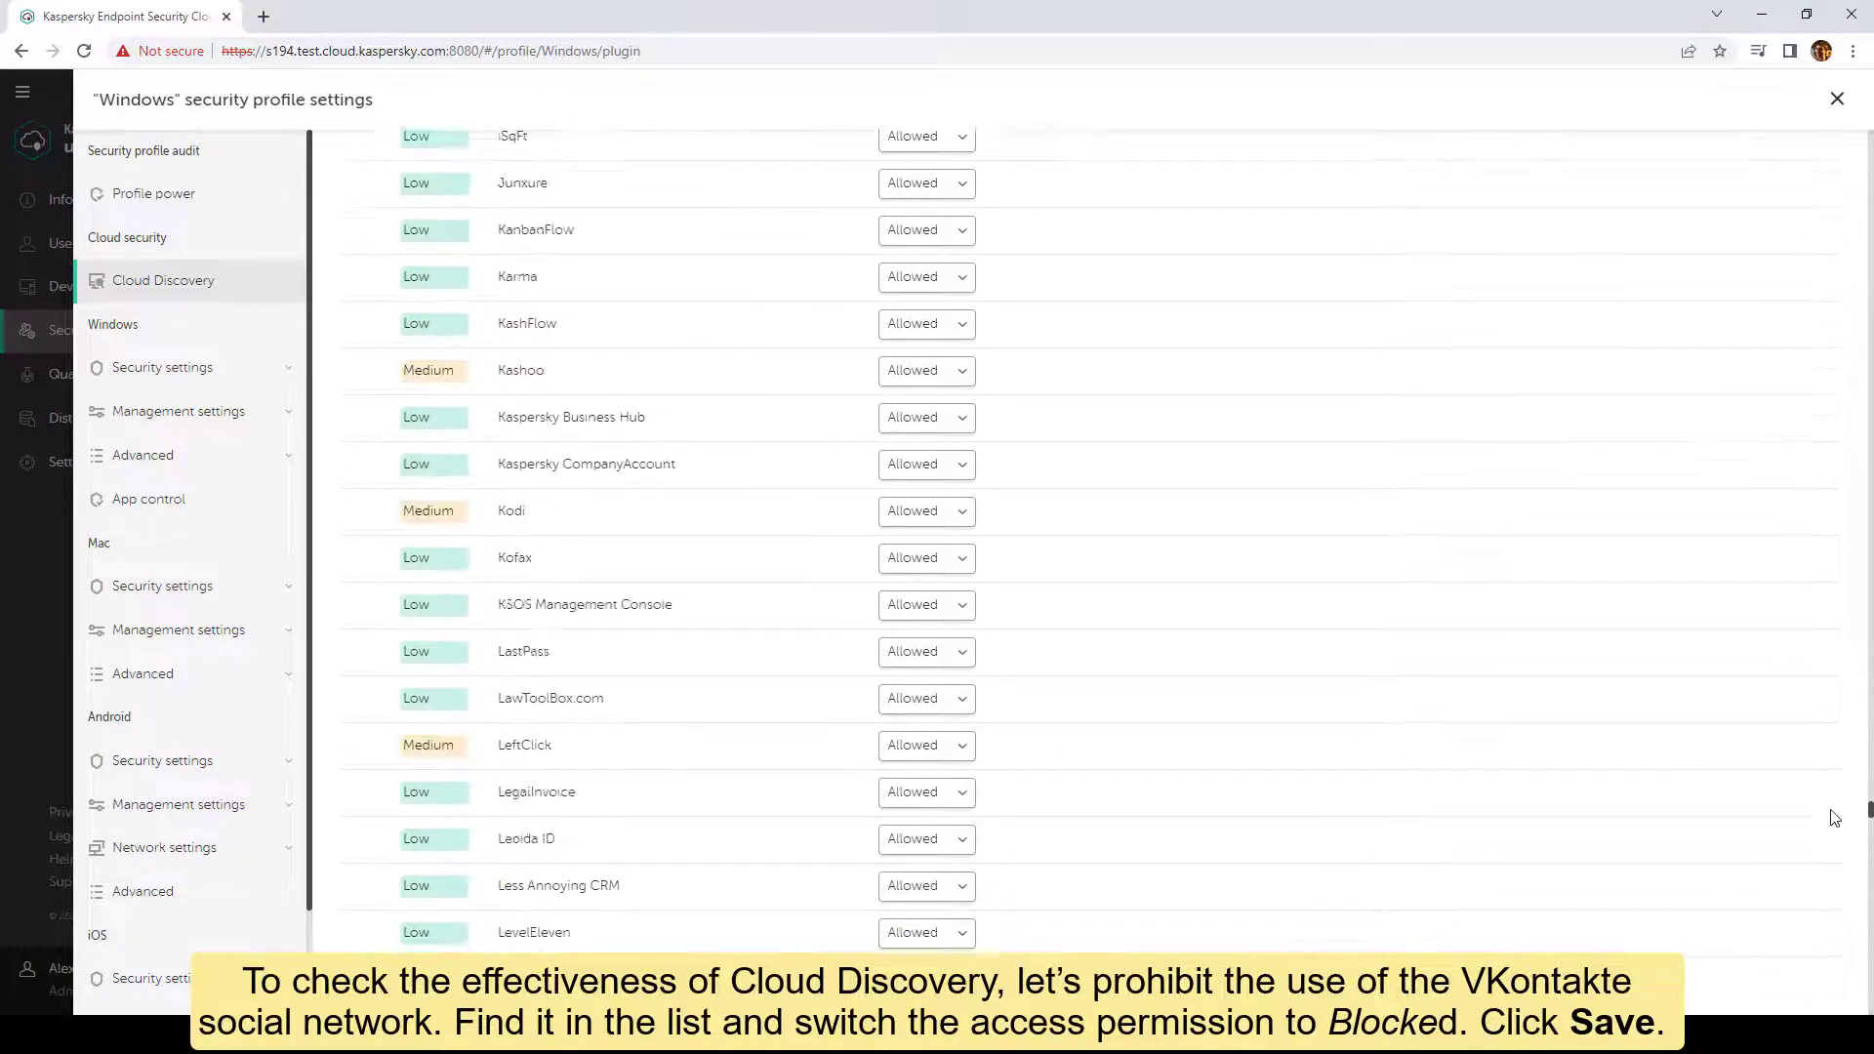
pyautogui.scroll(-3)
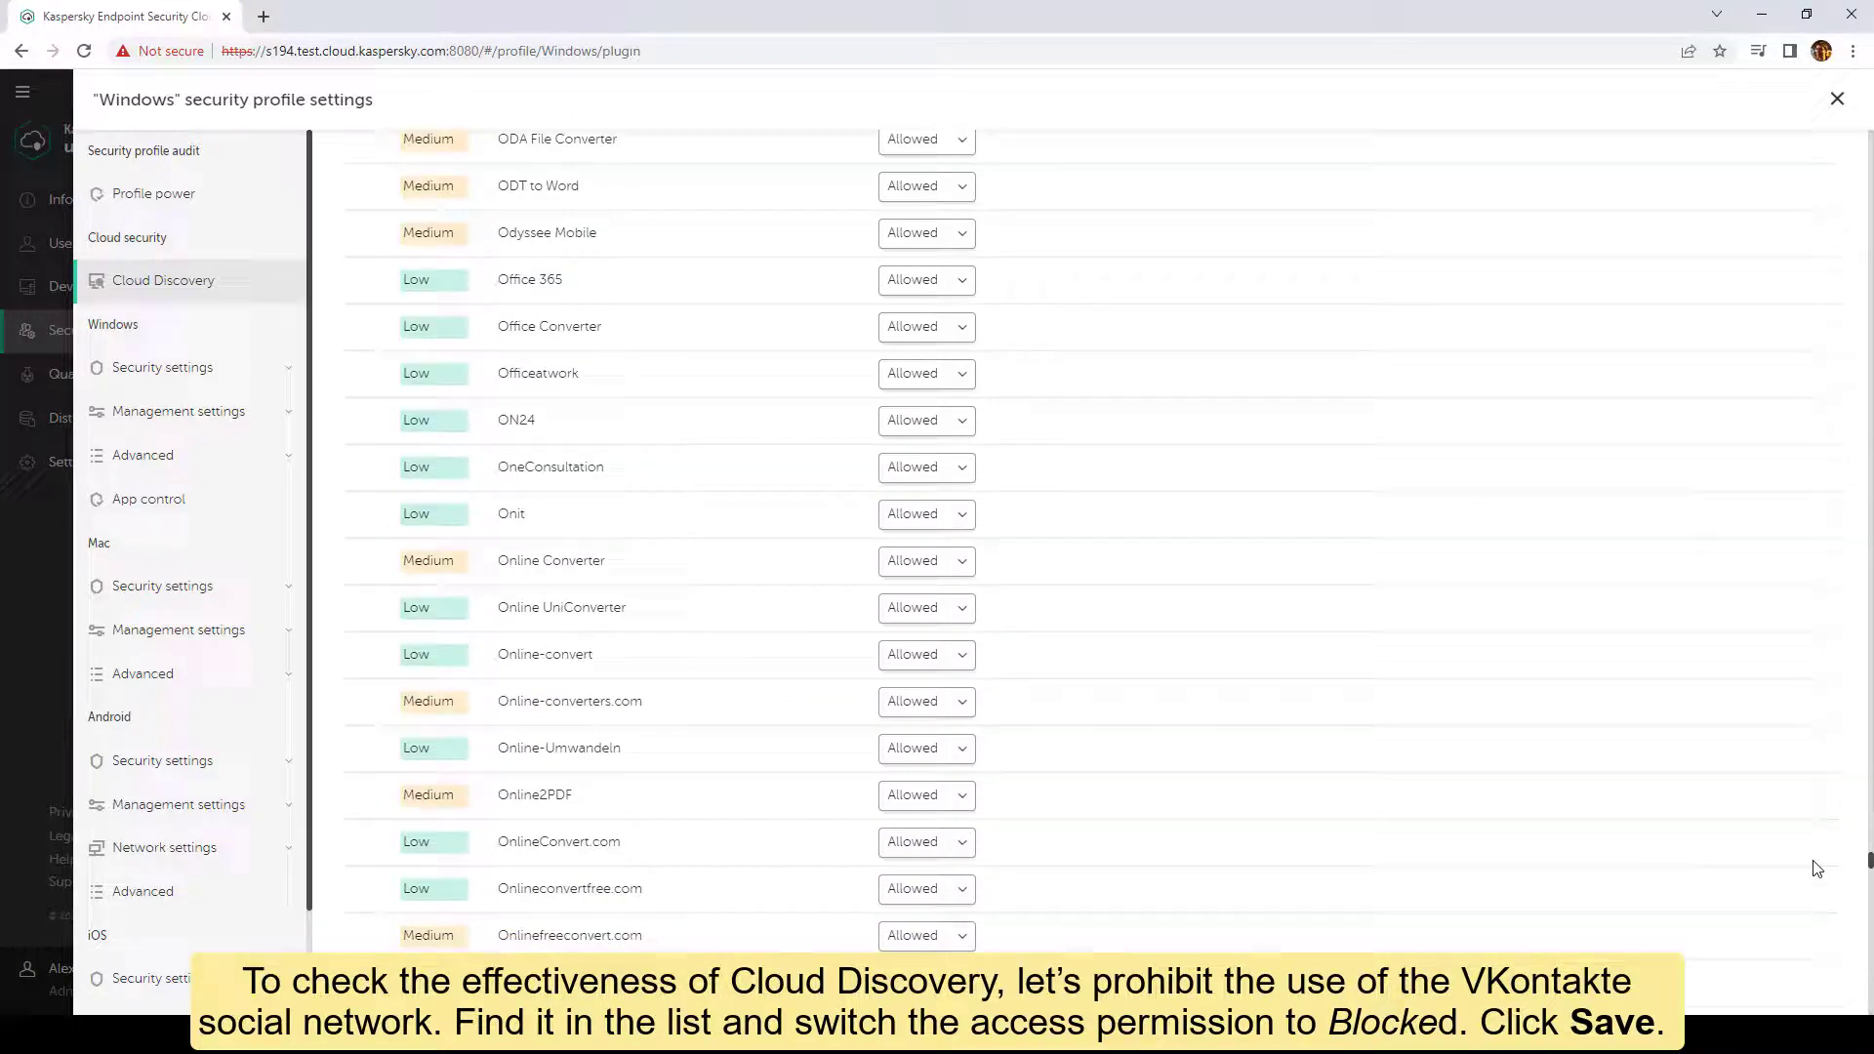
pyautogui.scroll(-3)
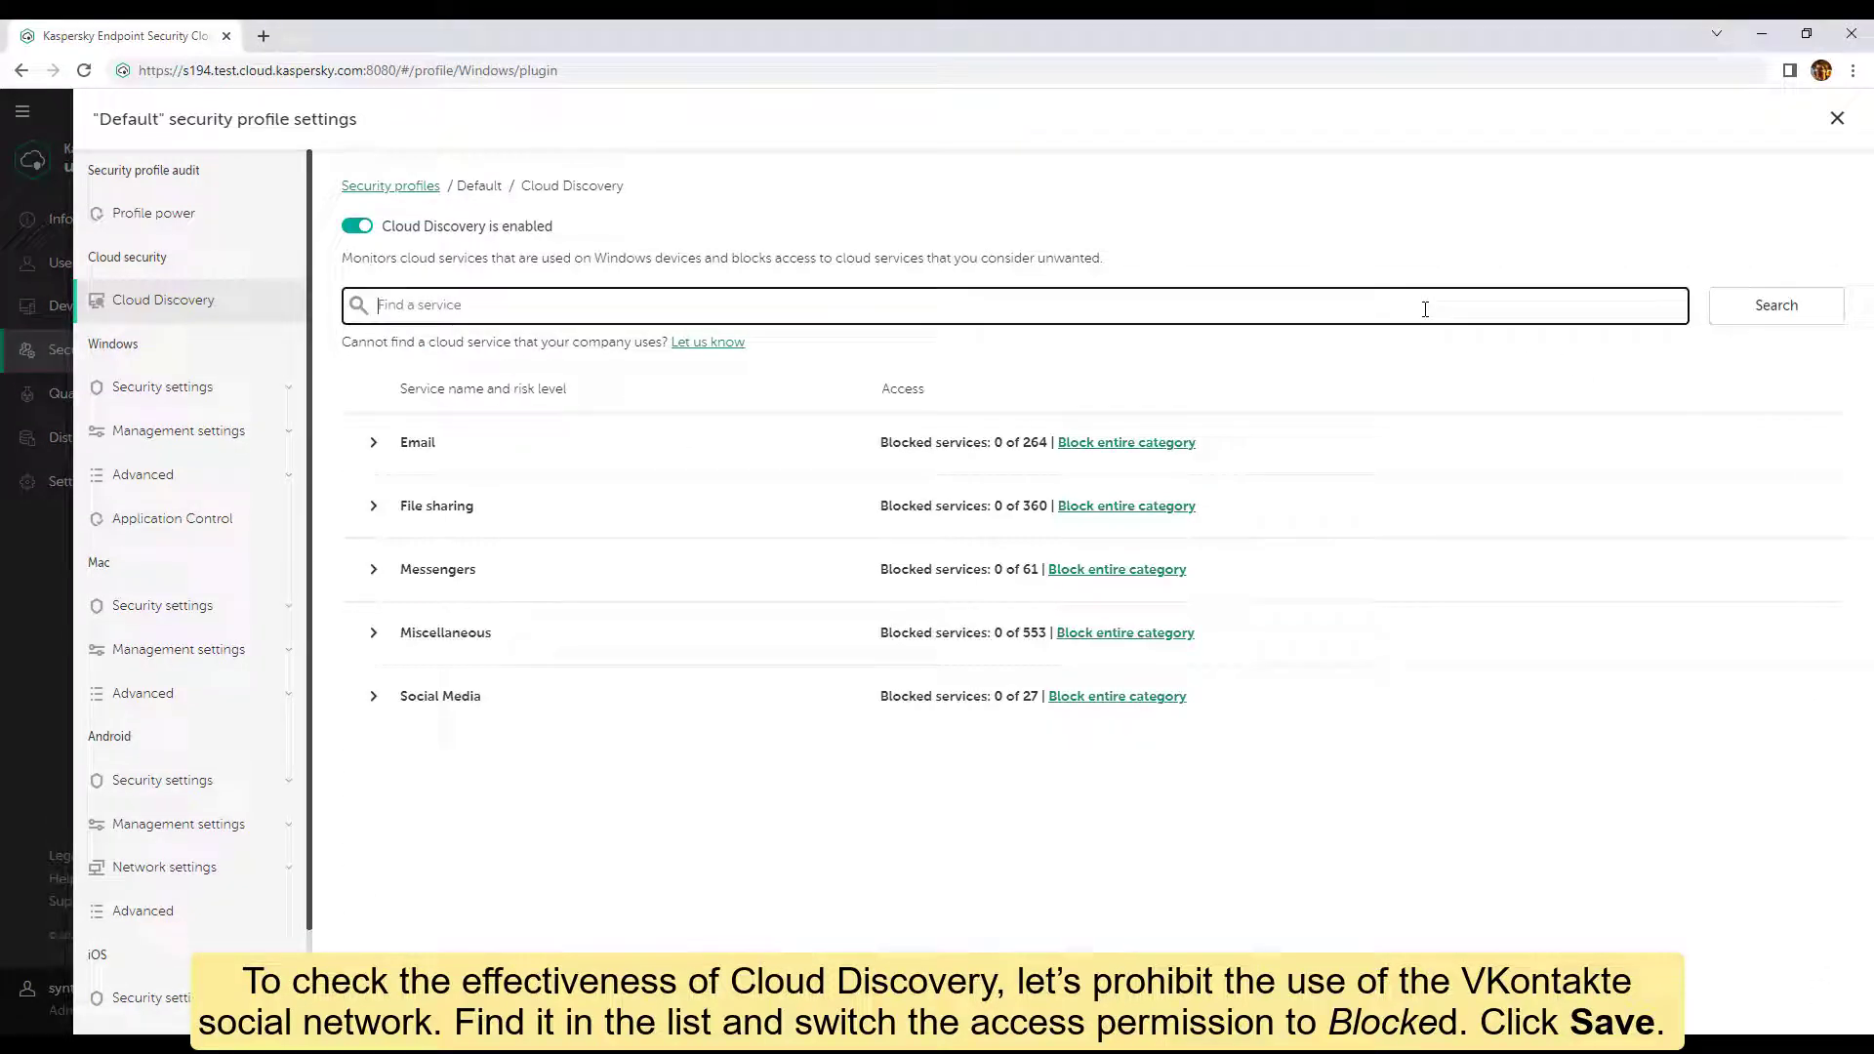
# Find VKontakte via 'vko', set its access to Blocked, and save the profile.
pyautogui.write('vko')
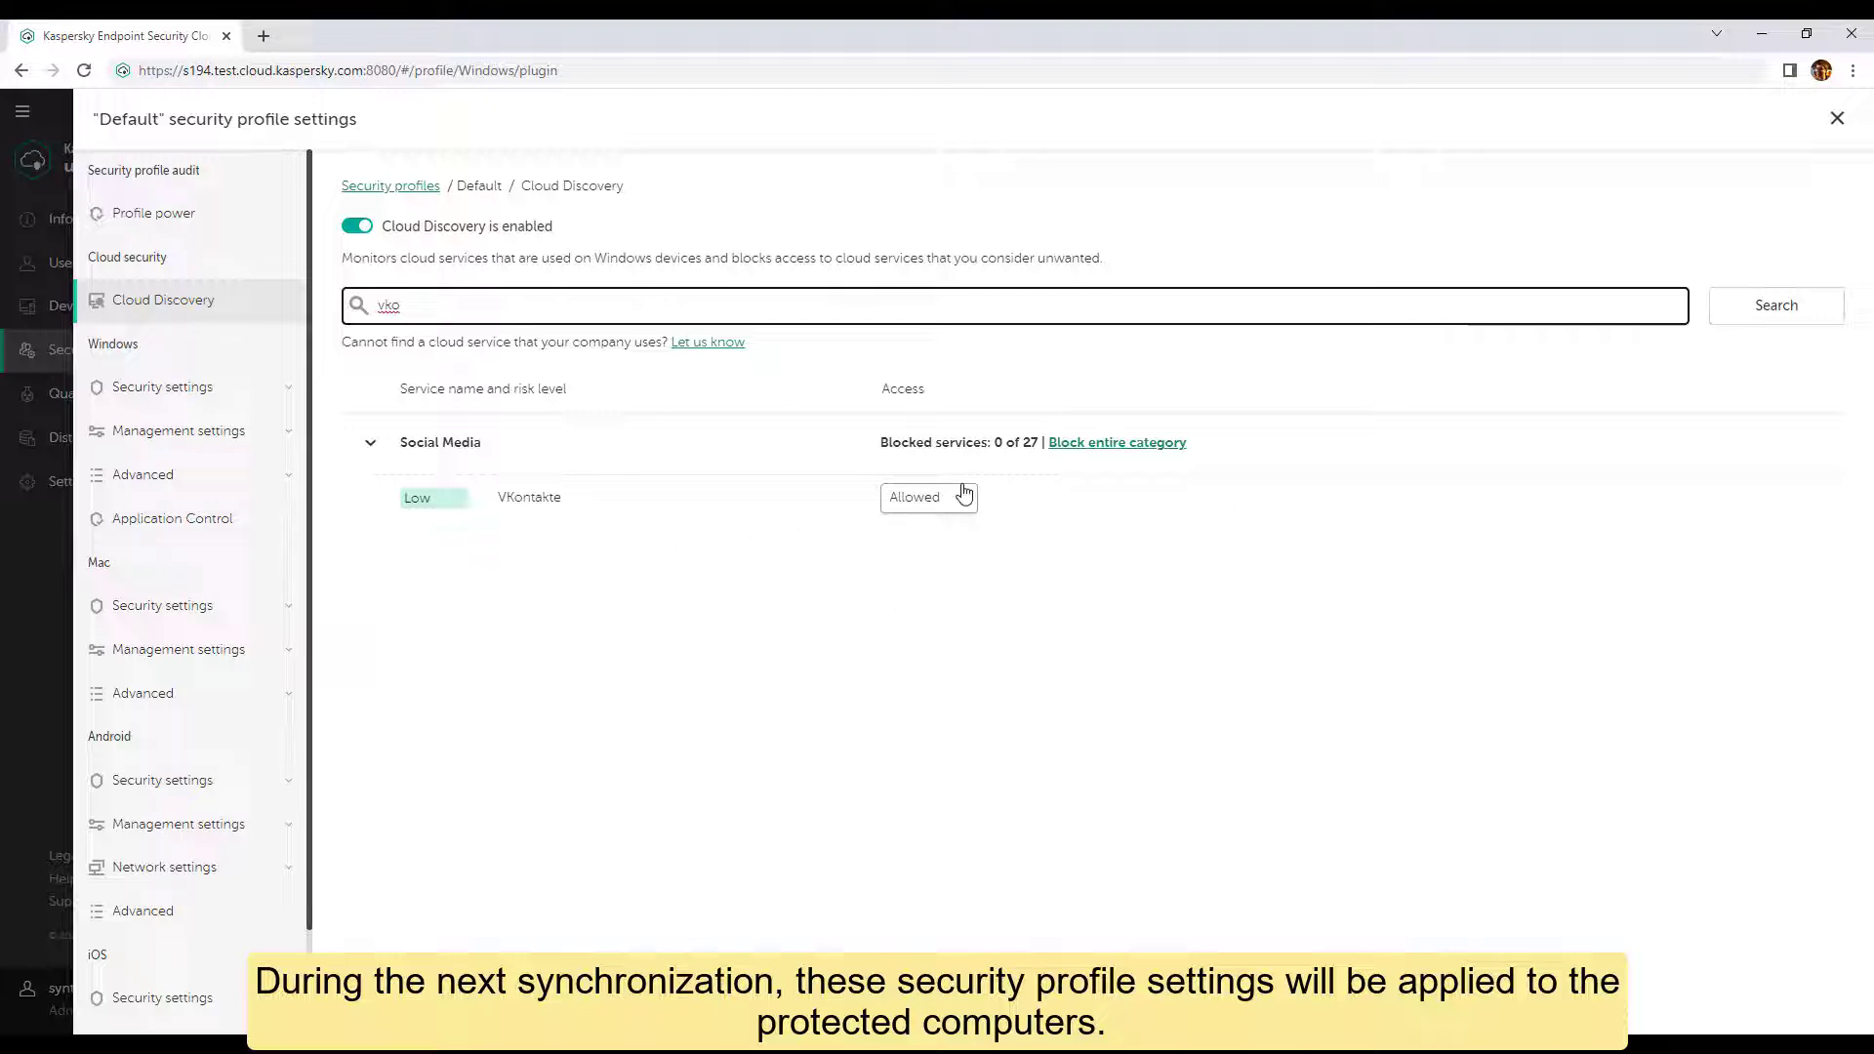
pyautogui.click(928, 496)
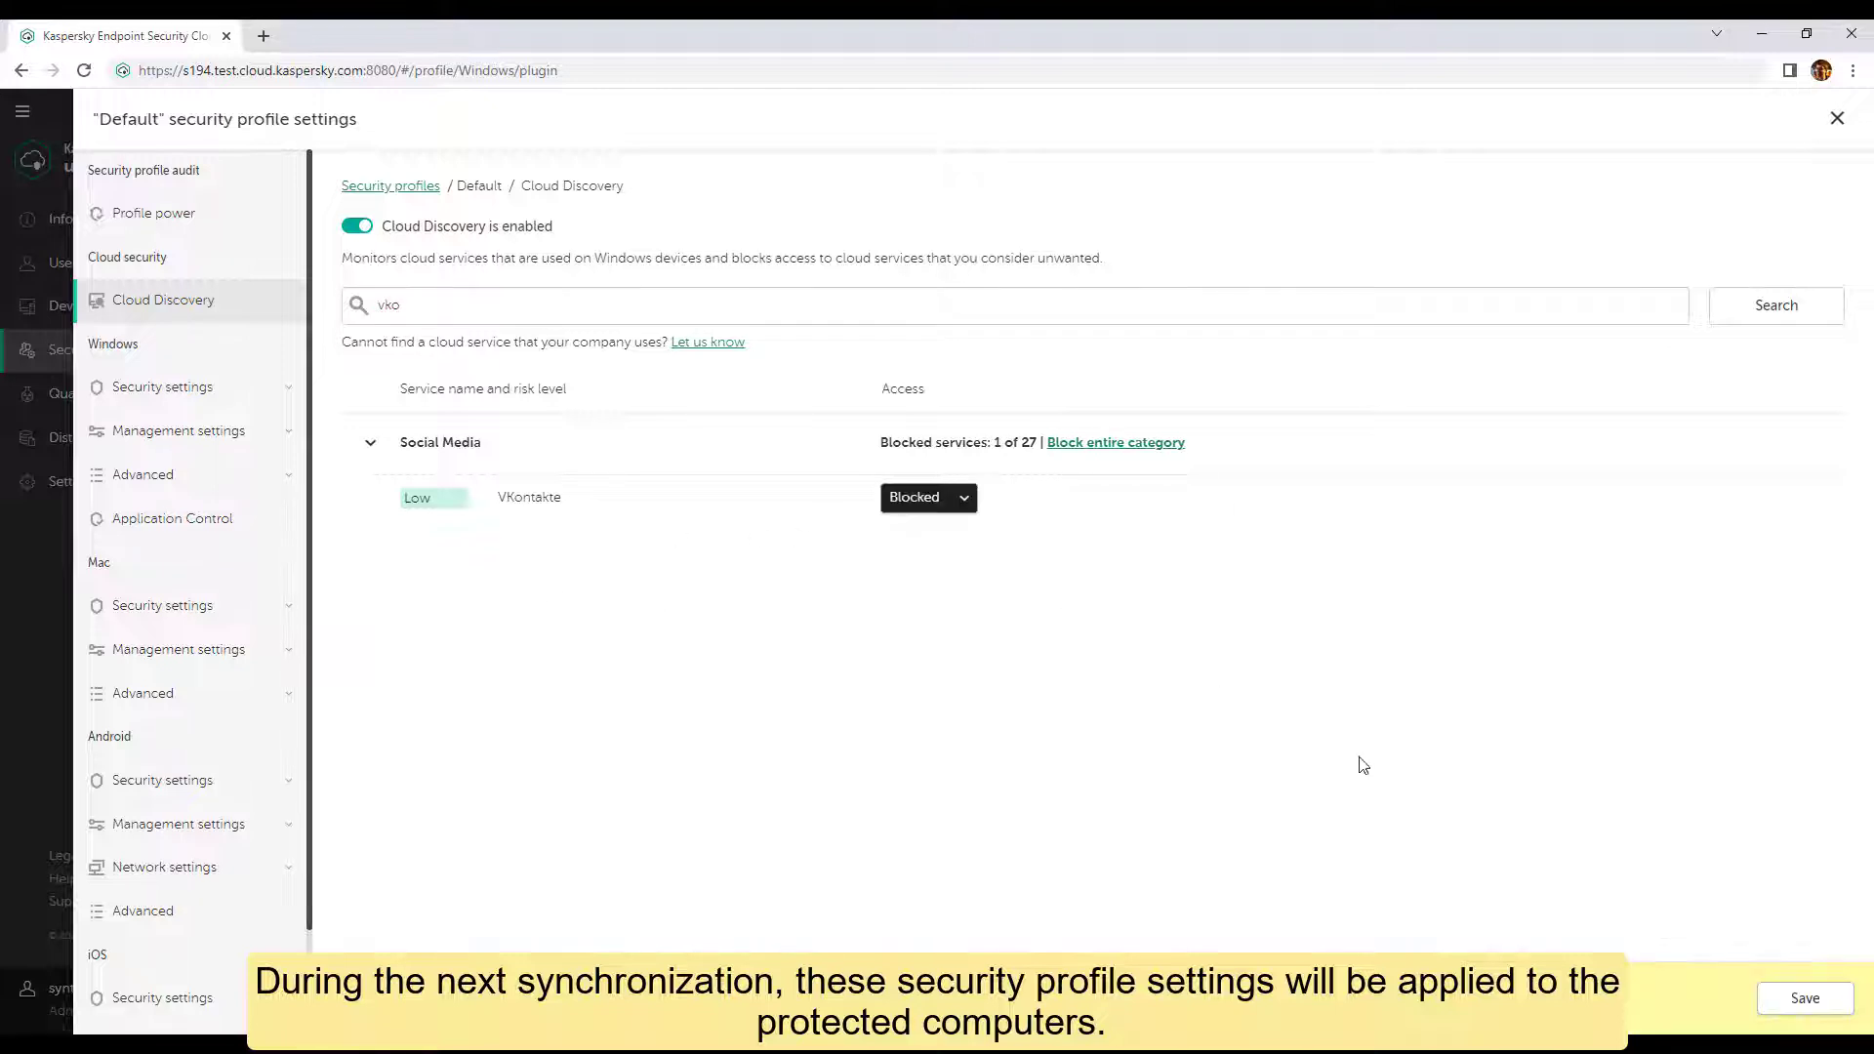
pyautogui.click(1805, 998)
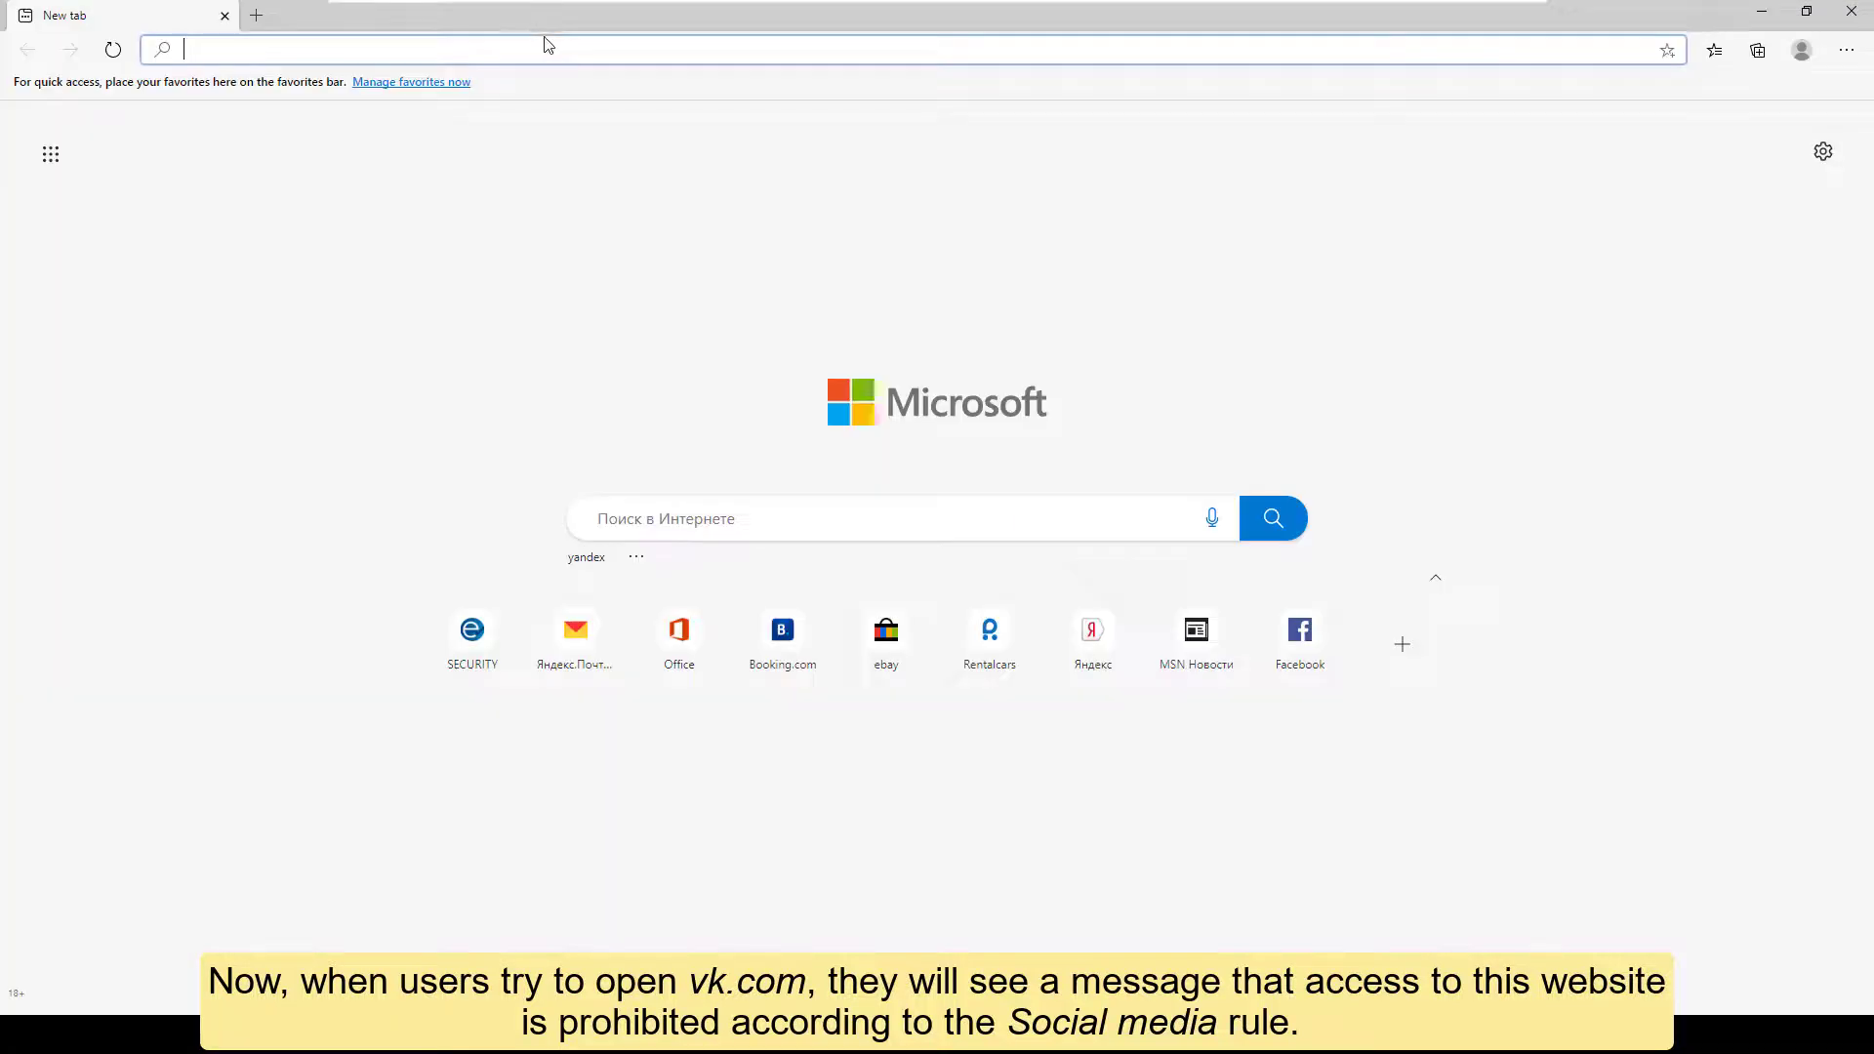
# Visit vk.com in the browser to check the blocked site.
pyautogui.write('vk.com')
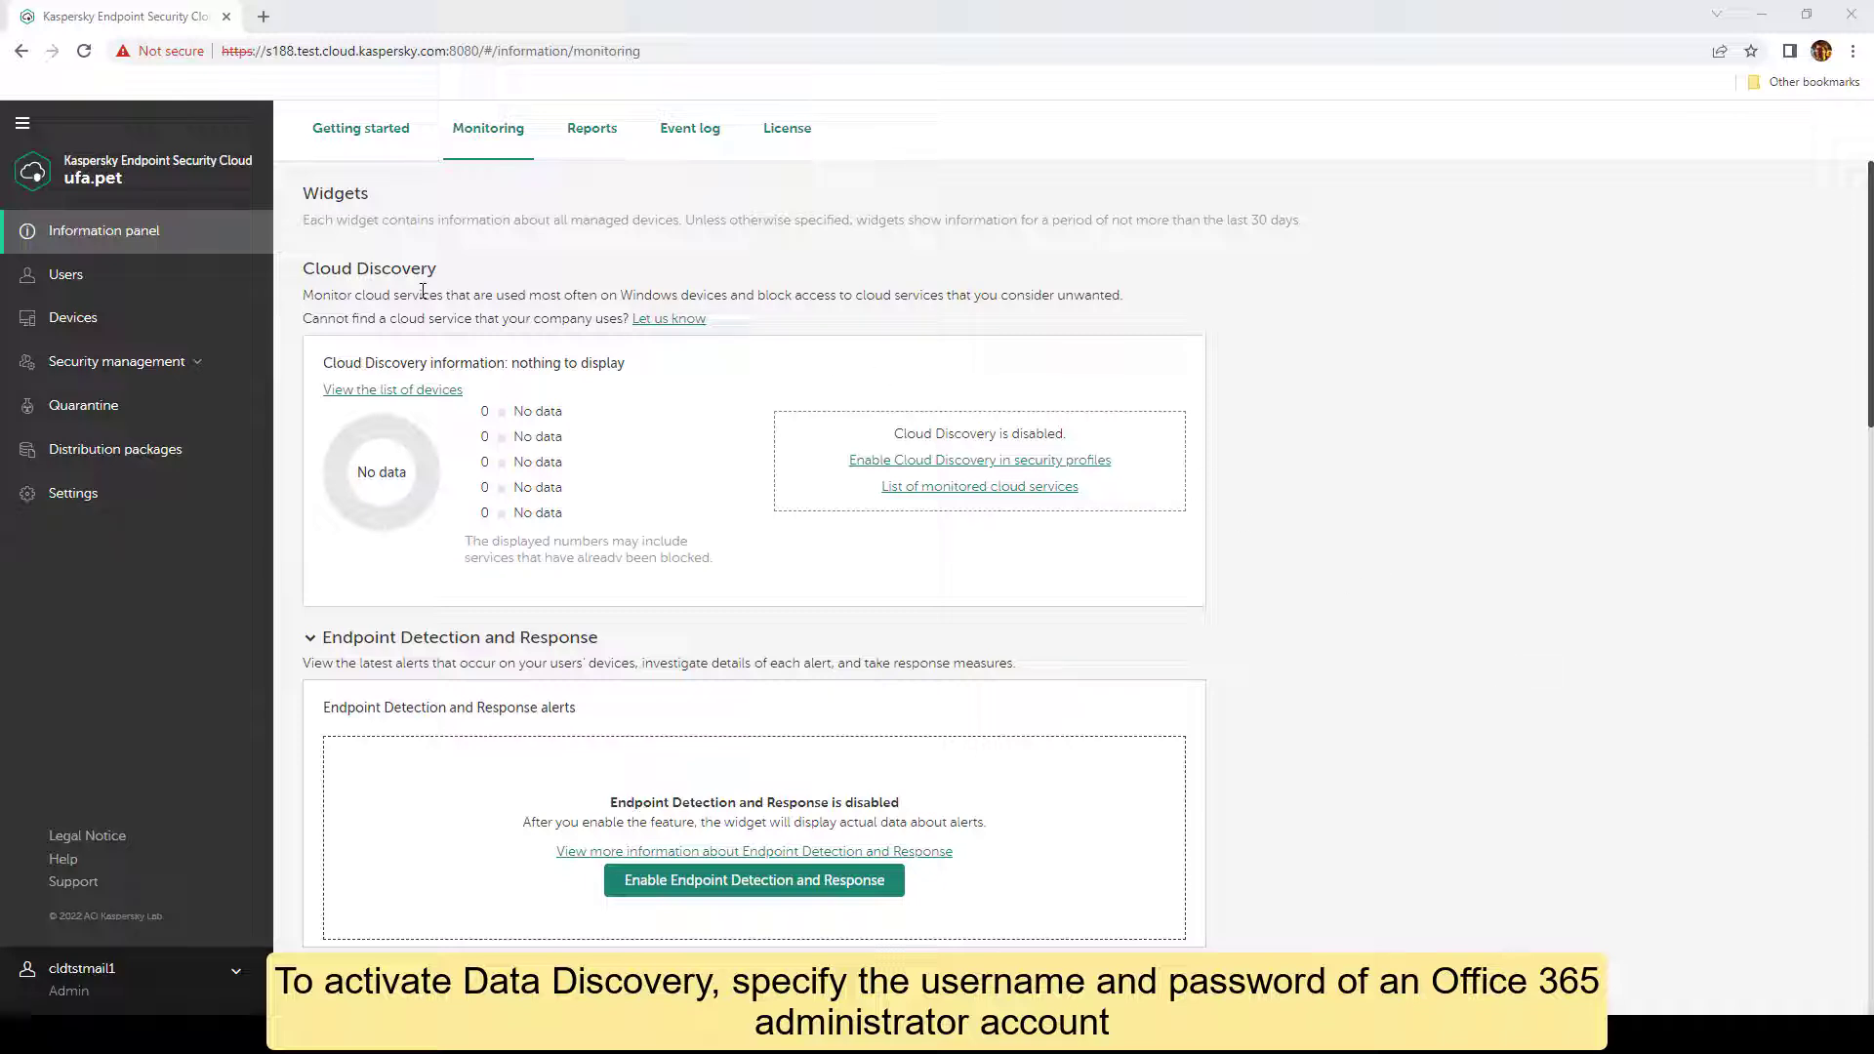
# Go to Security management > Data Discovery and start connecting the Office 365 organization.
pyautogui.click(115, 361)
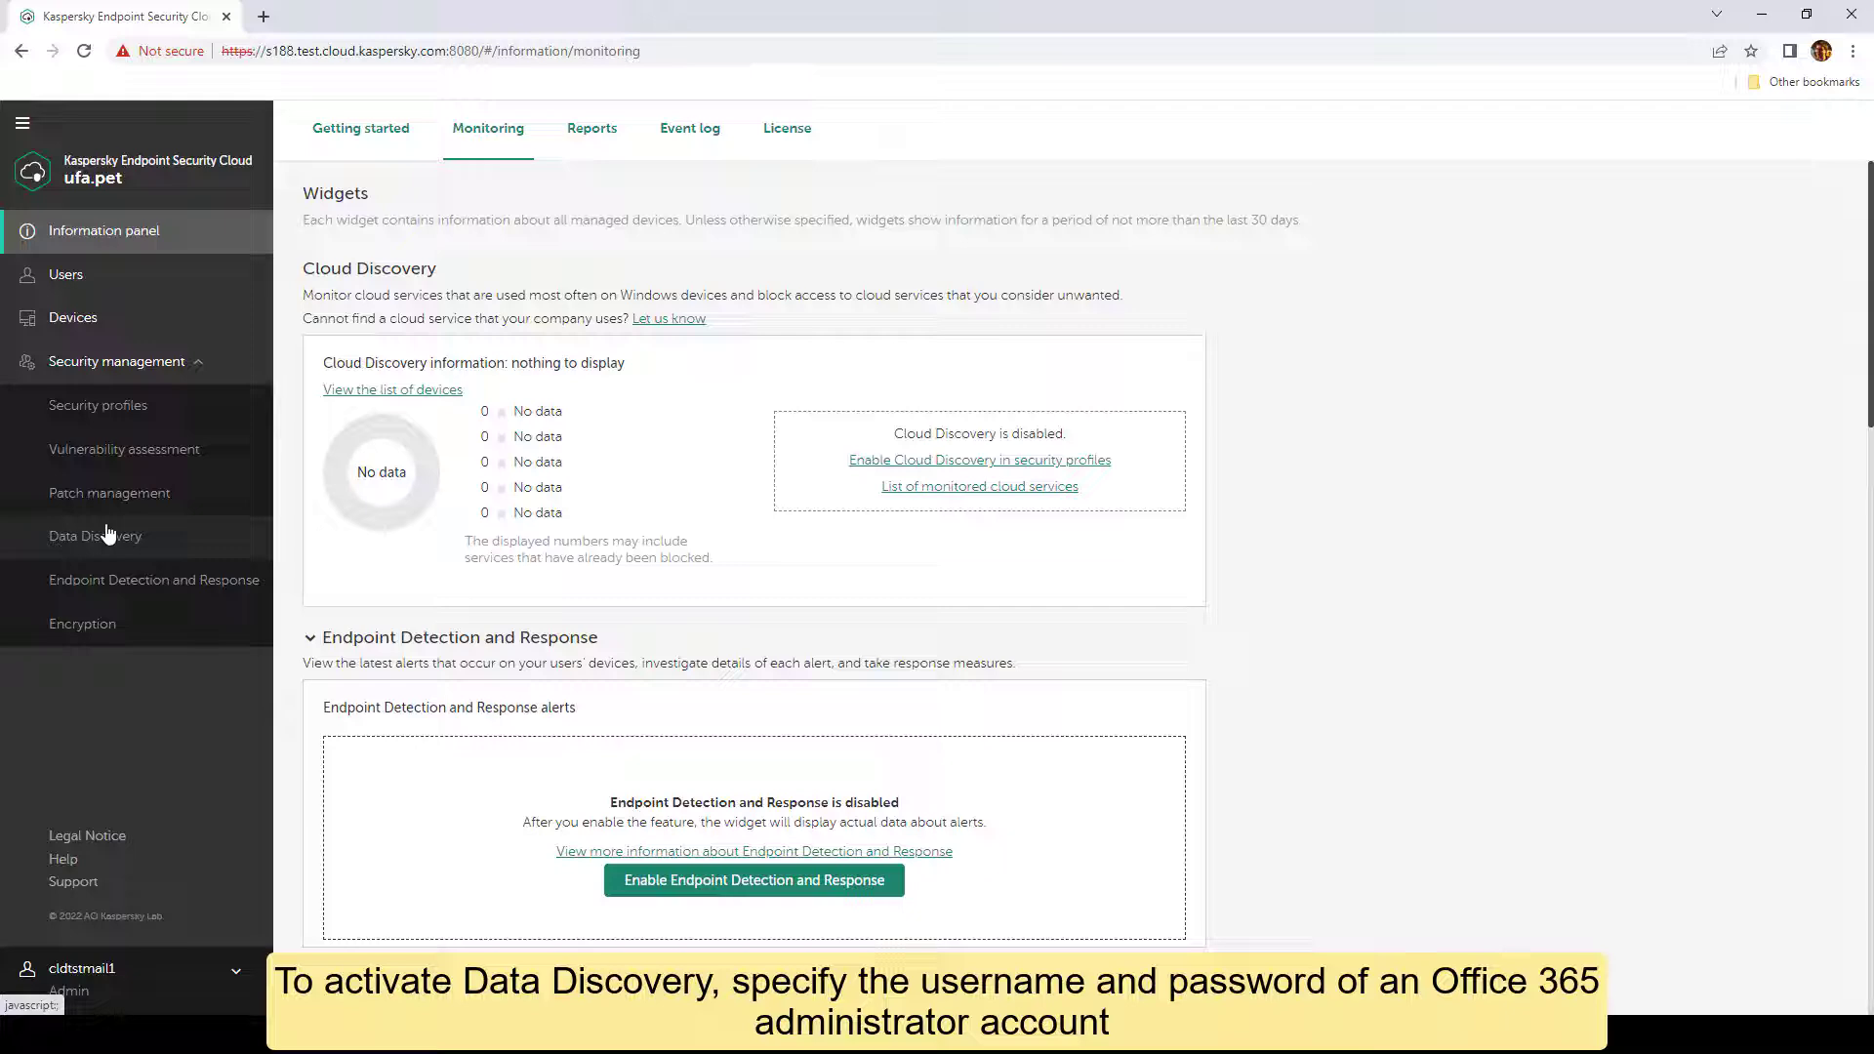
pyautogui.click(93, 535)
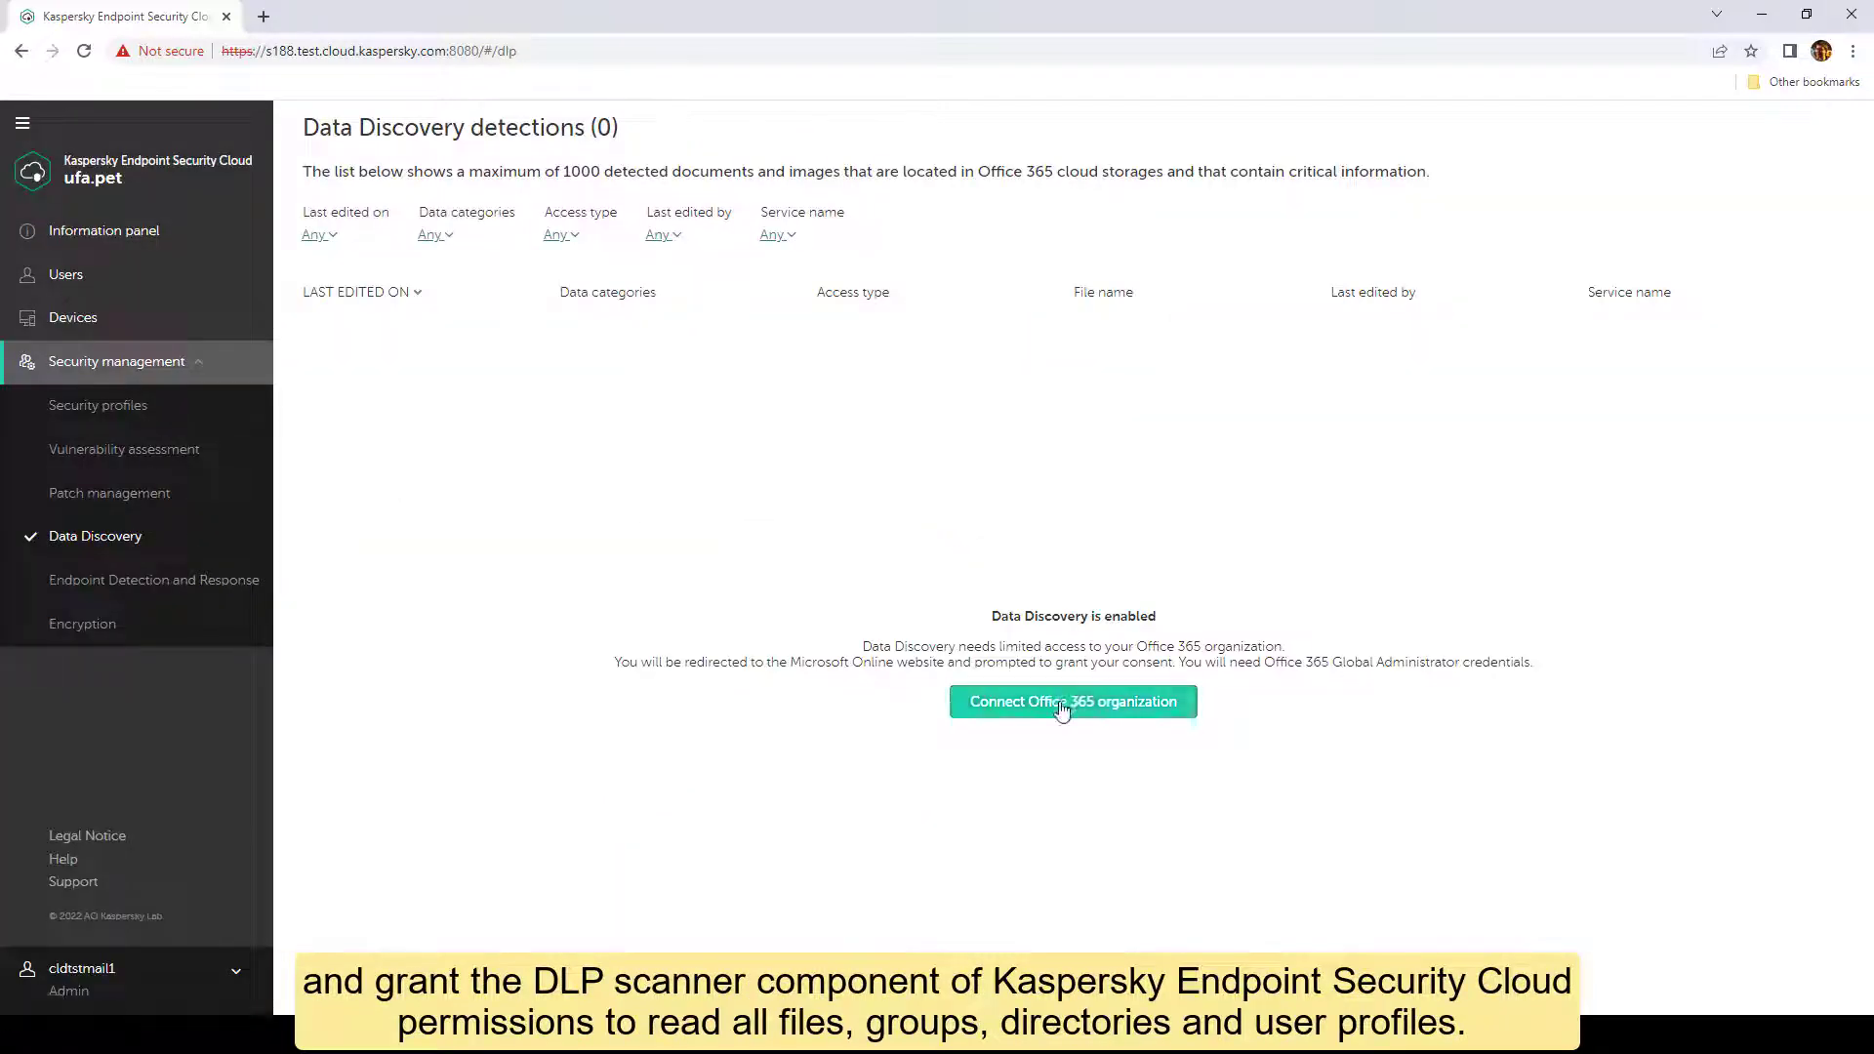
pyautogui.click(1072, 701)
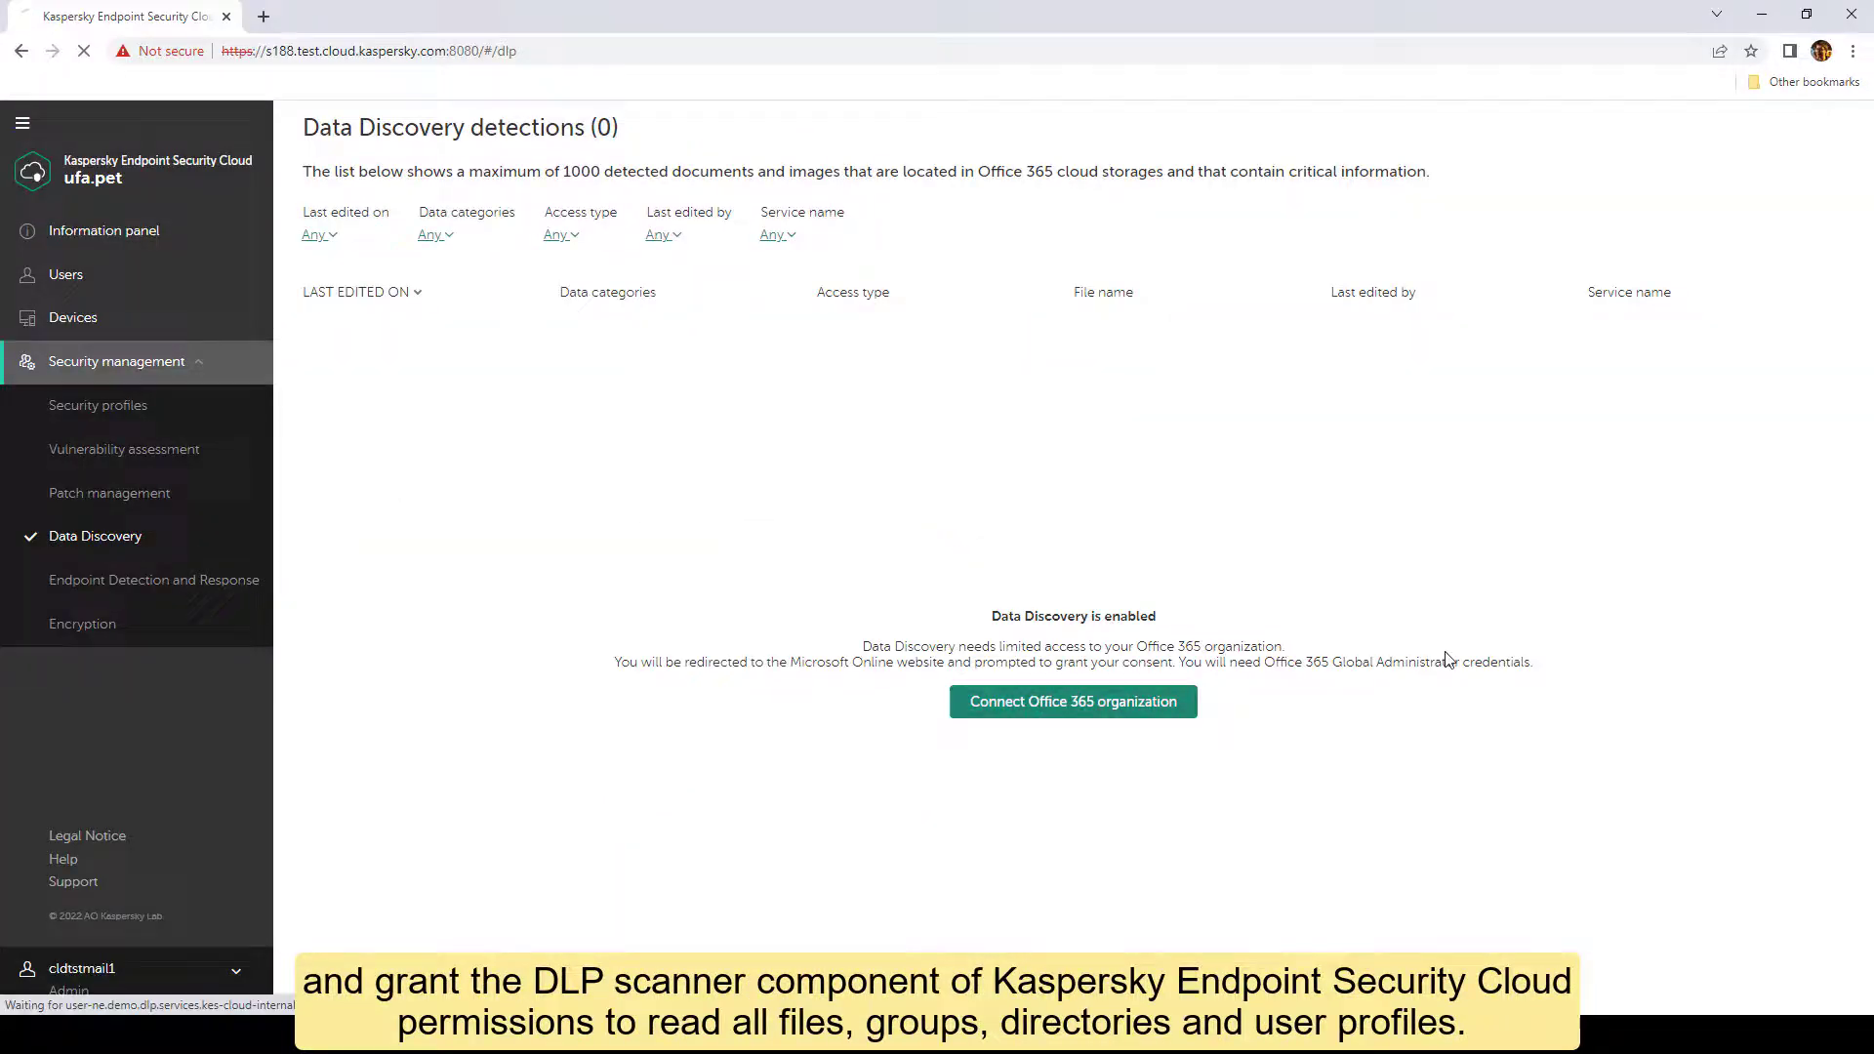
pyautogui.click(1072, 701)
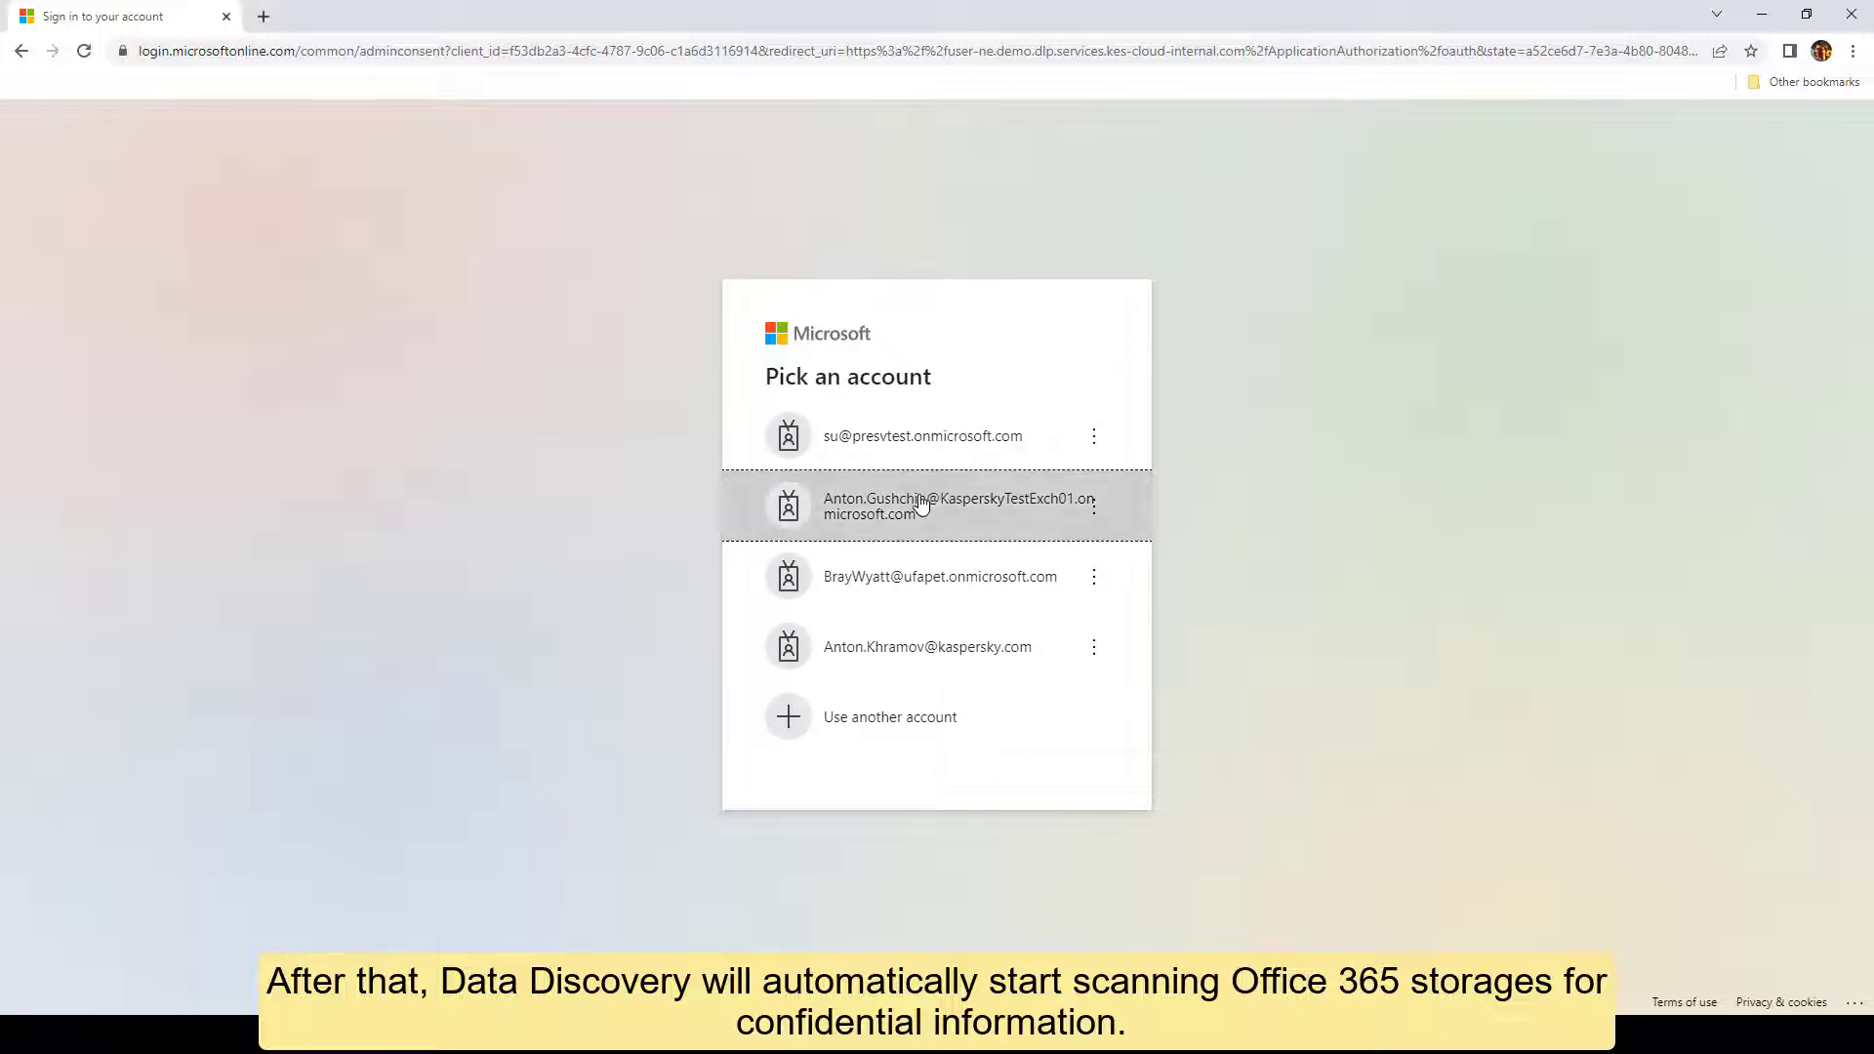
# Sign in with the administrator account and accept the Kaspersky DLP scanner permissions.
pyautogui.click(936, 504)
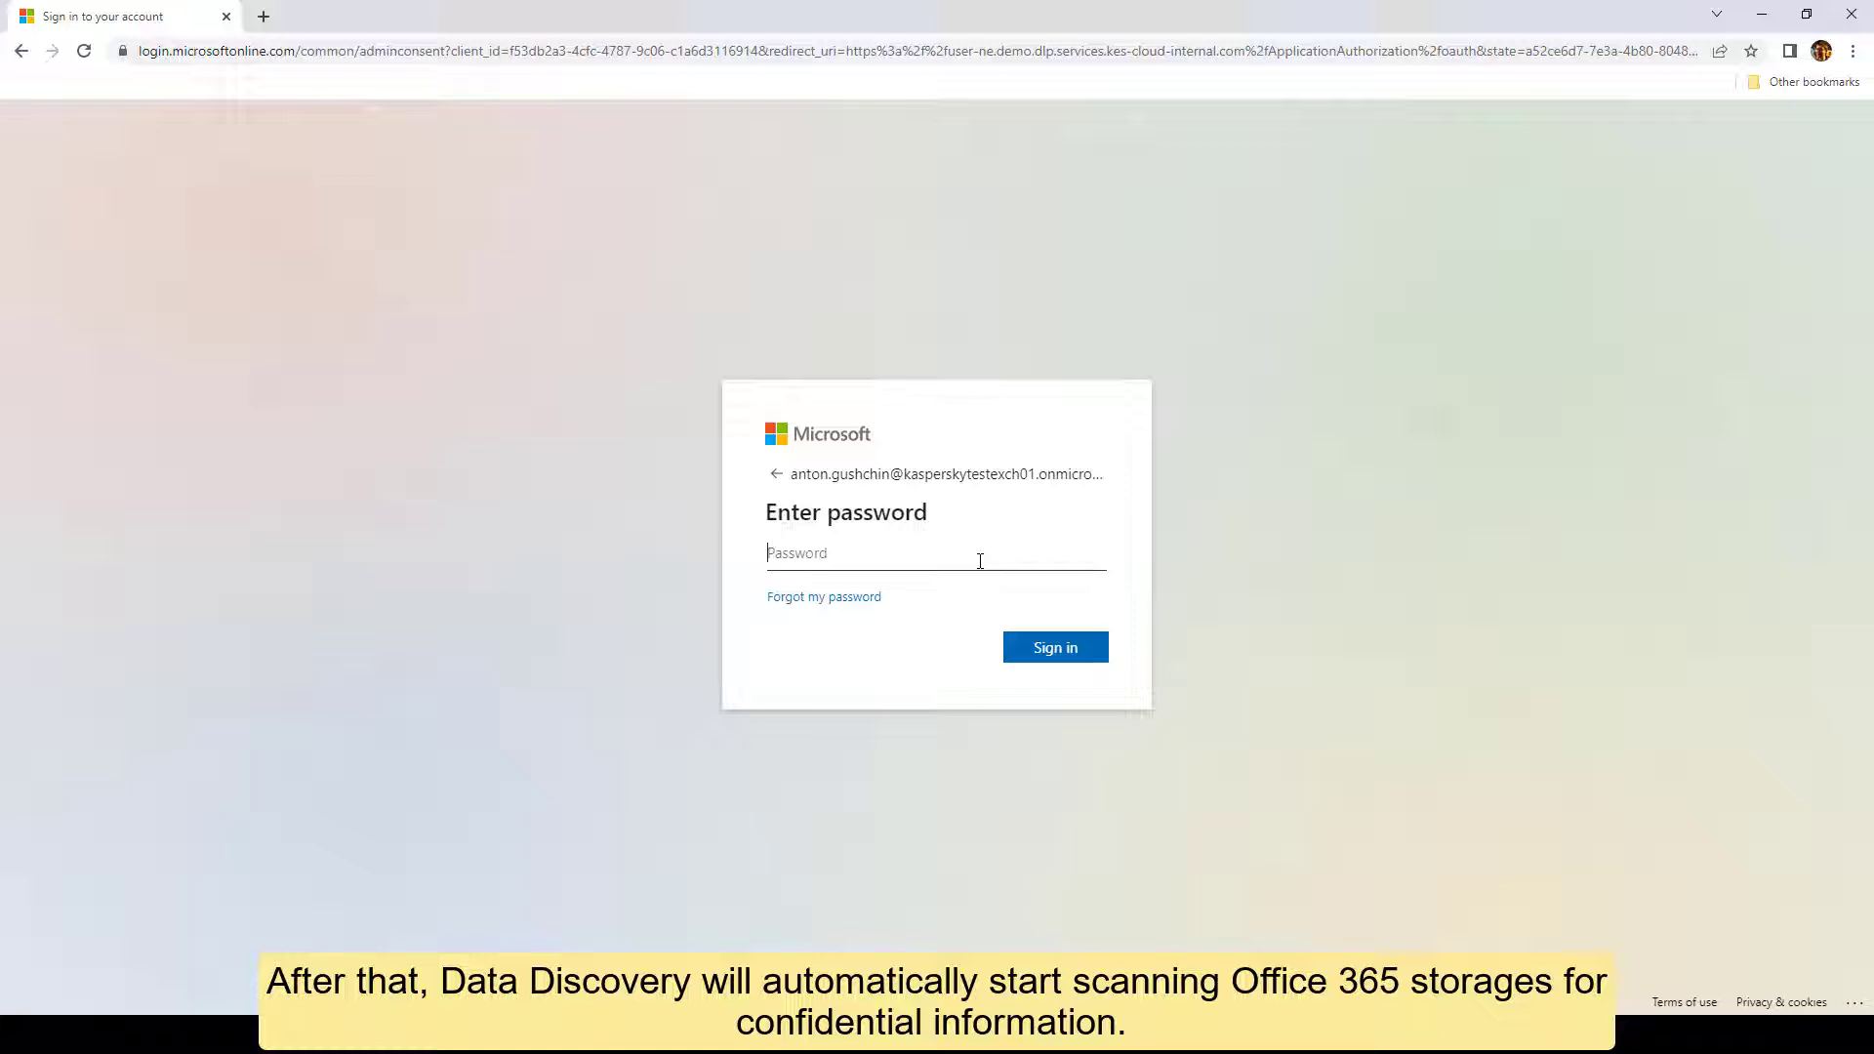
pyautogui.click(1055, 647)
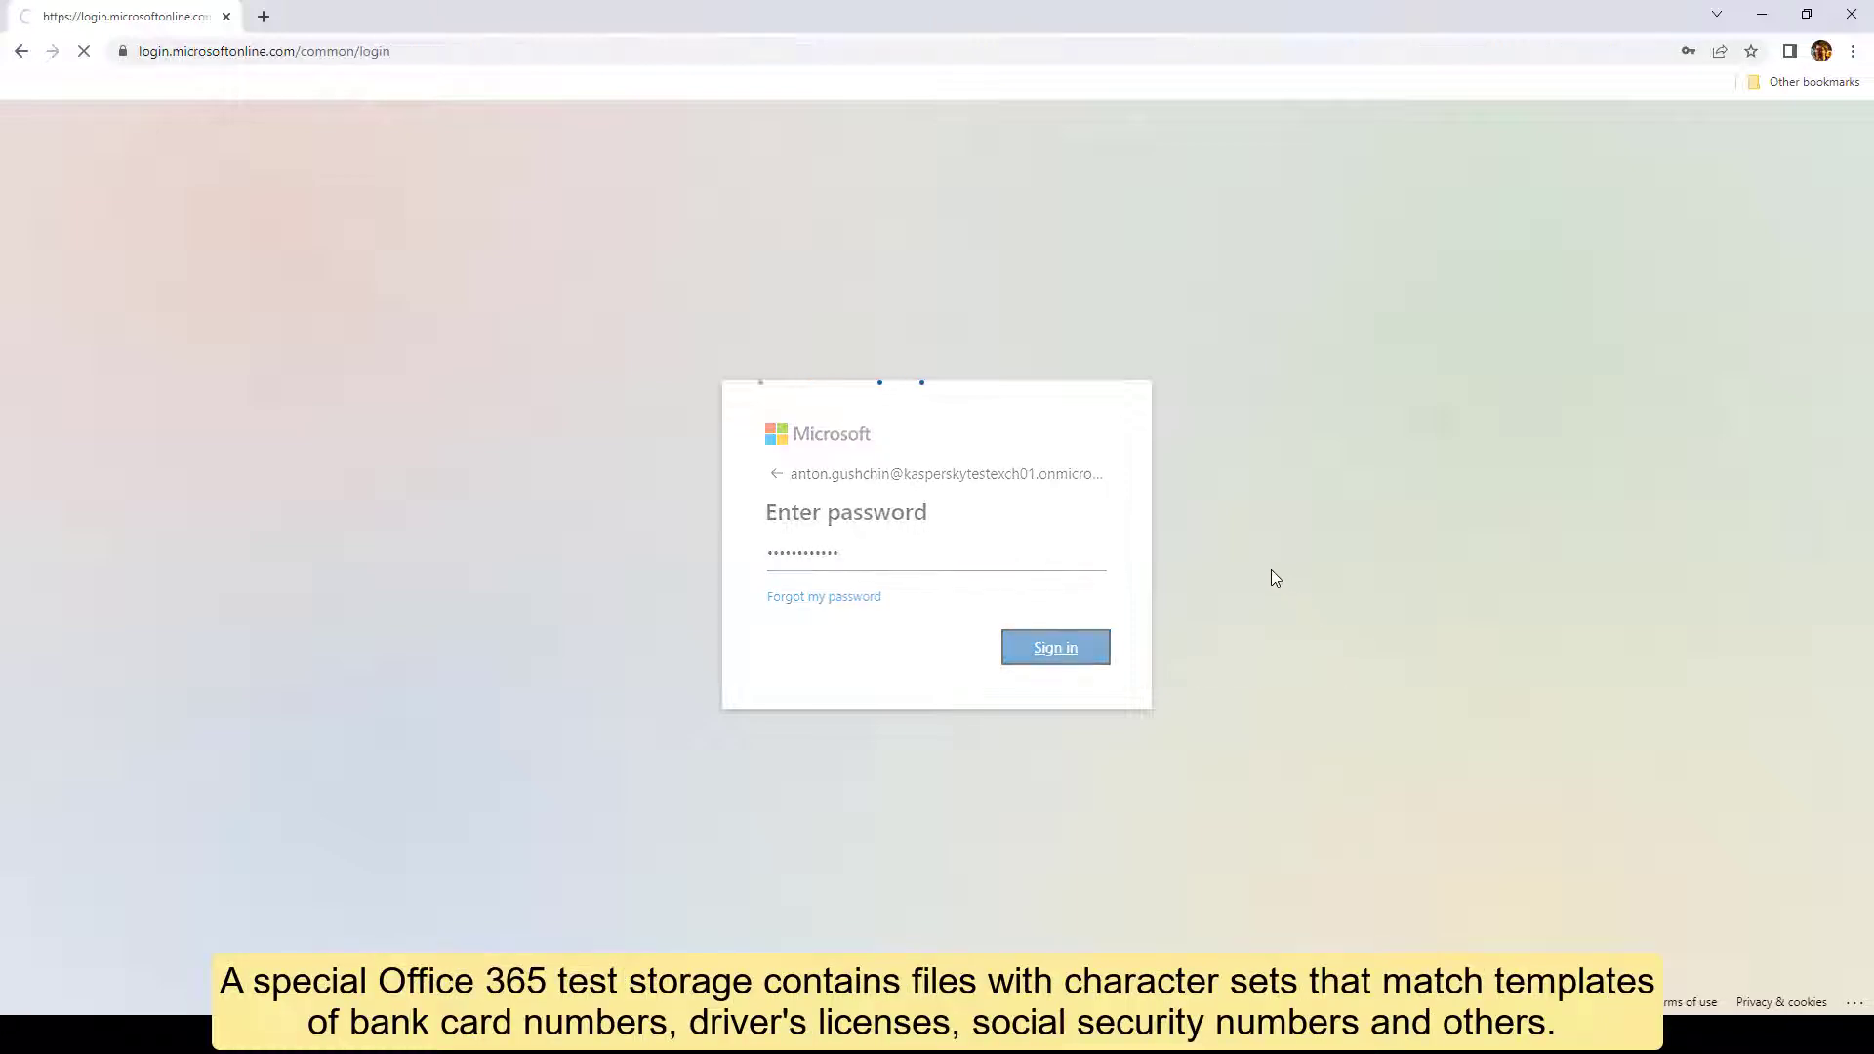
pyautogui.click(1052, 646)
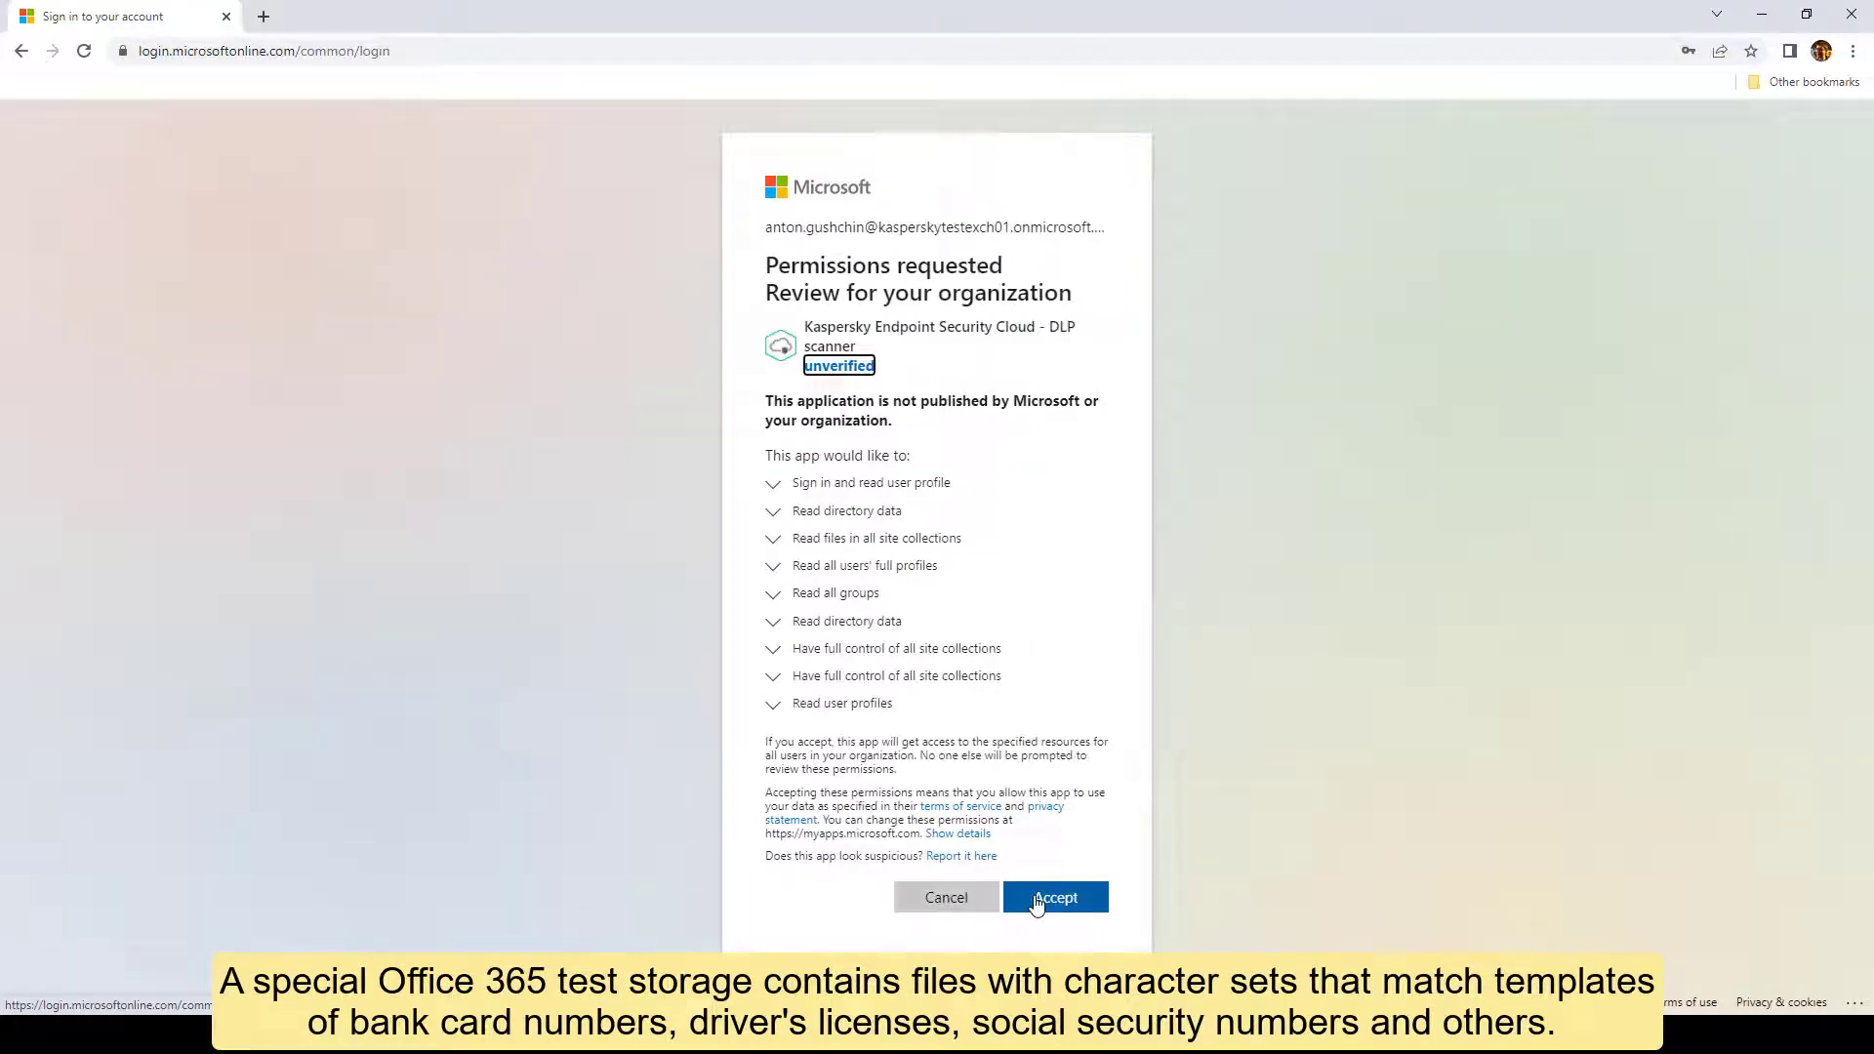
pyautogui.click(1052, 898)
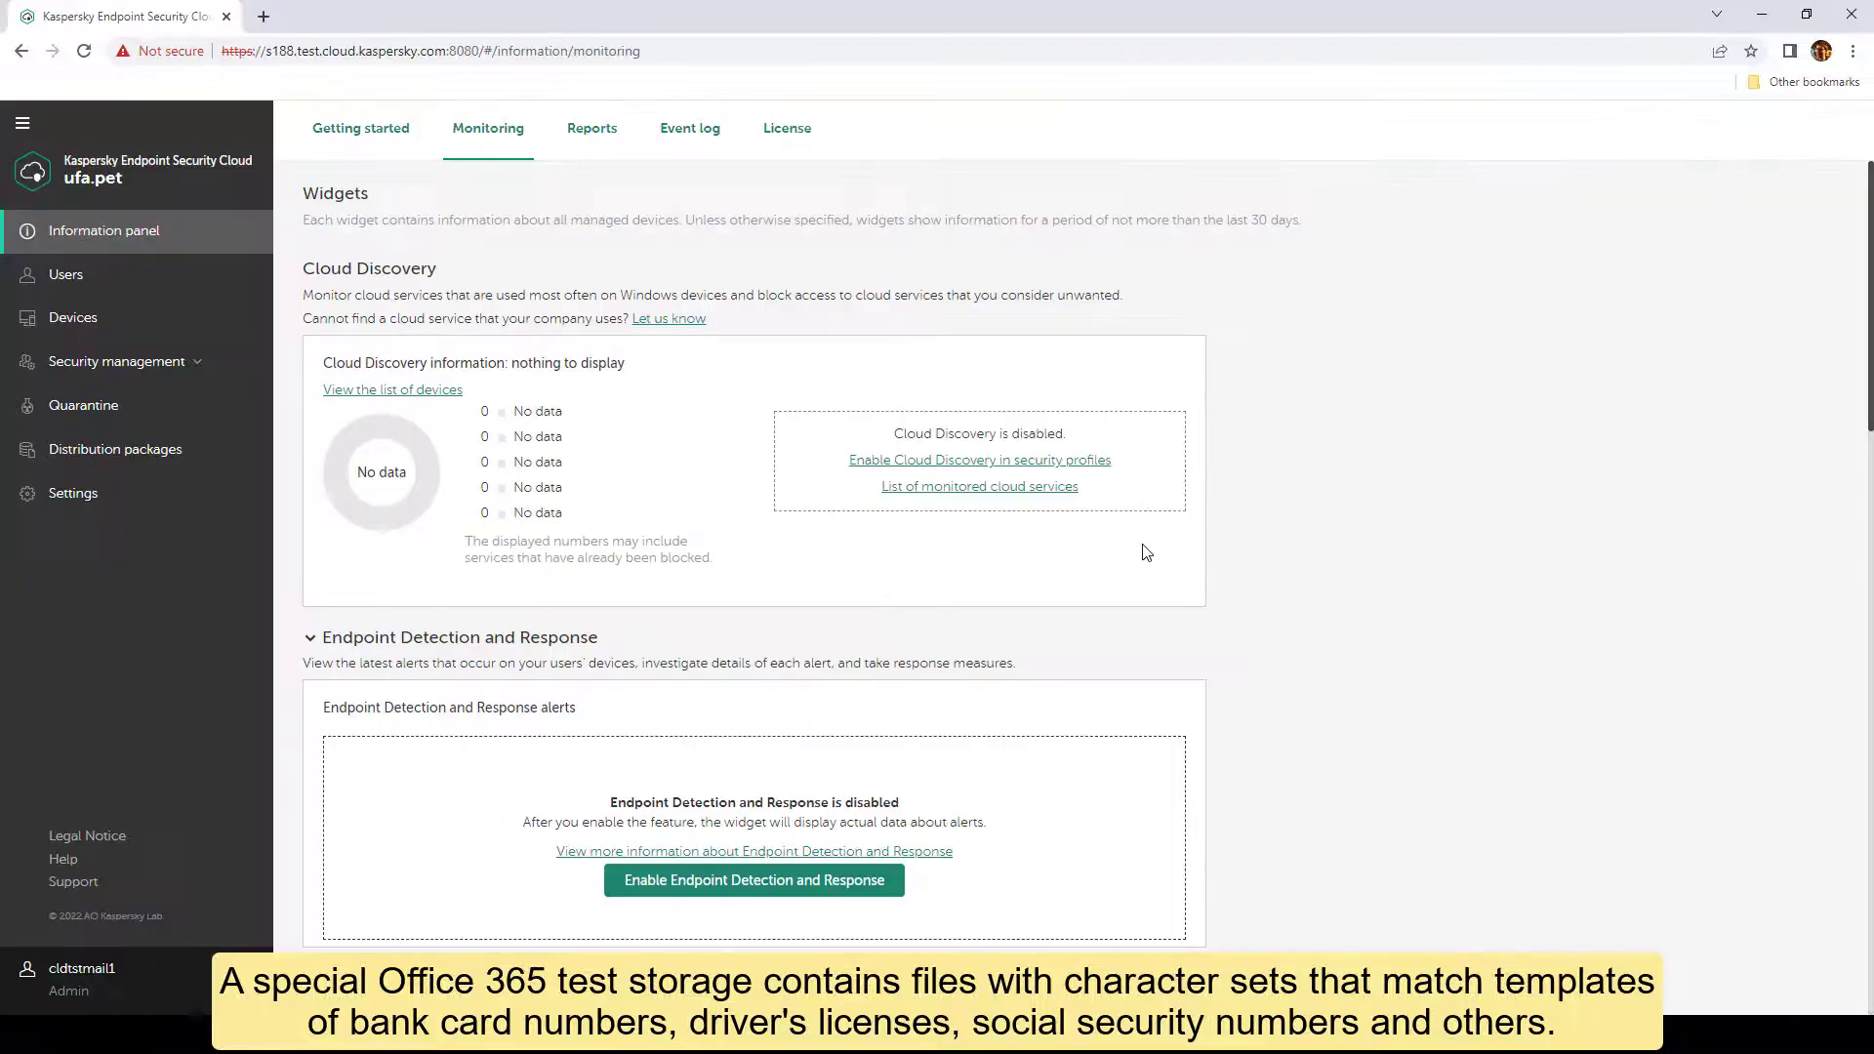
pyautogui.moveTo(1150, 547)
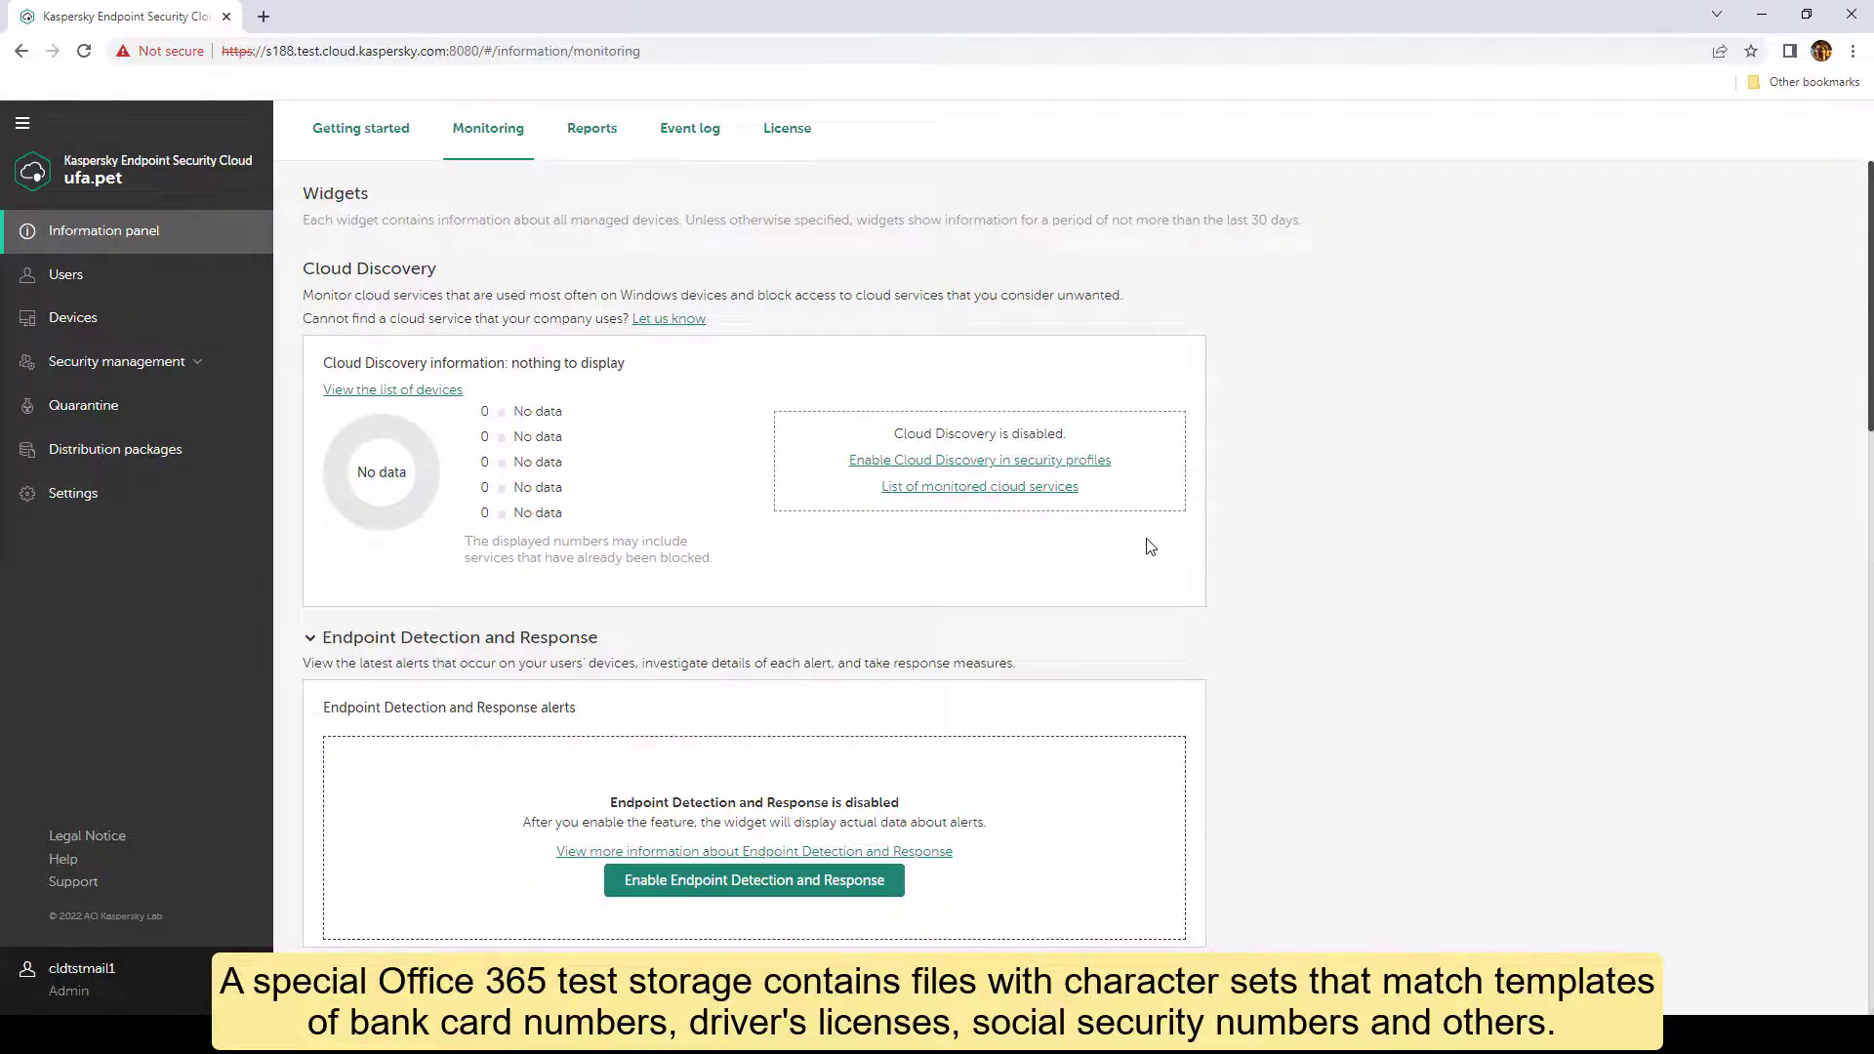
# Return to the console, review the Data Discovery top-10 widget, and go to the full detections list.
pyautogui.scroll(-3)
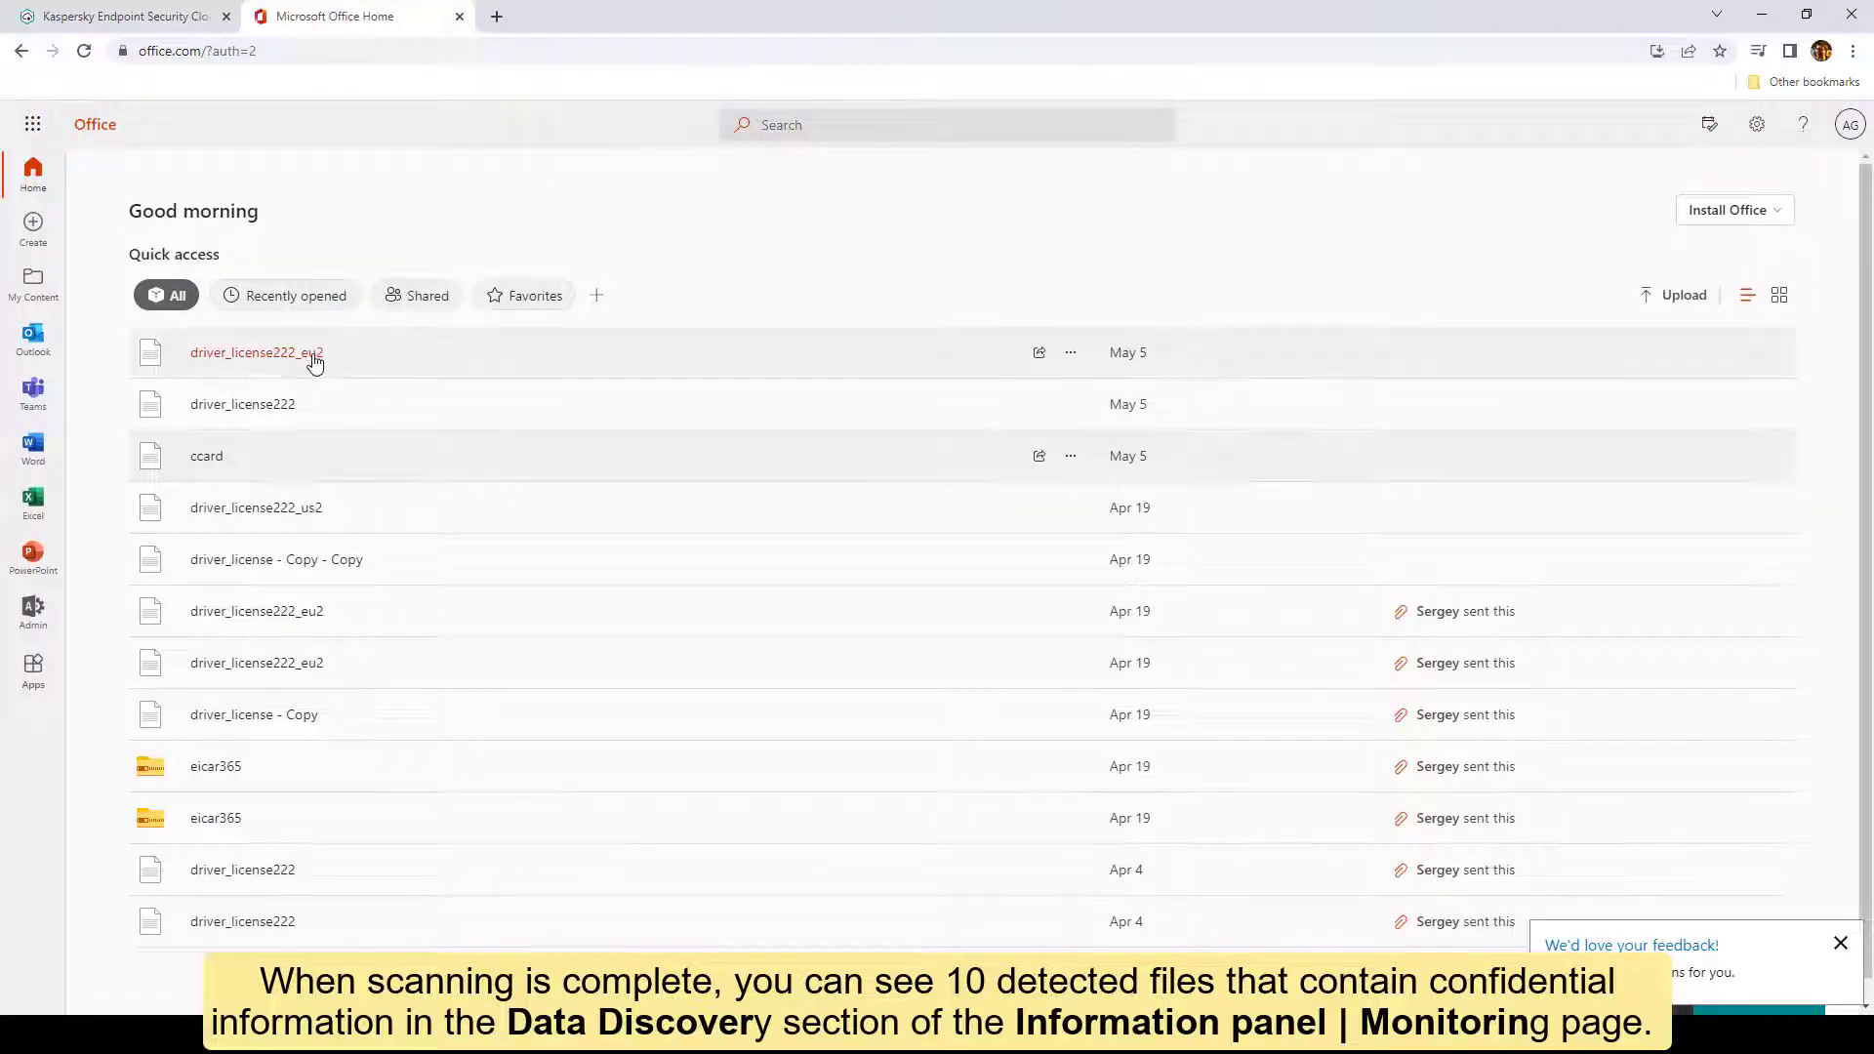
pyautogui.click(119, 16)
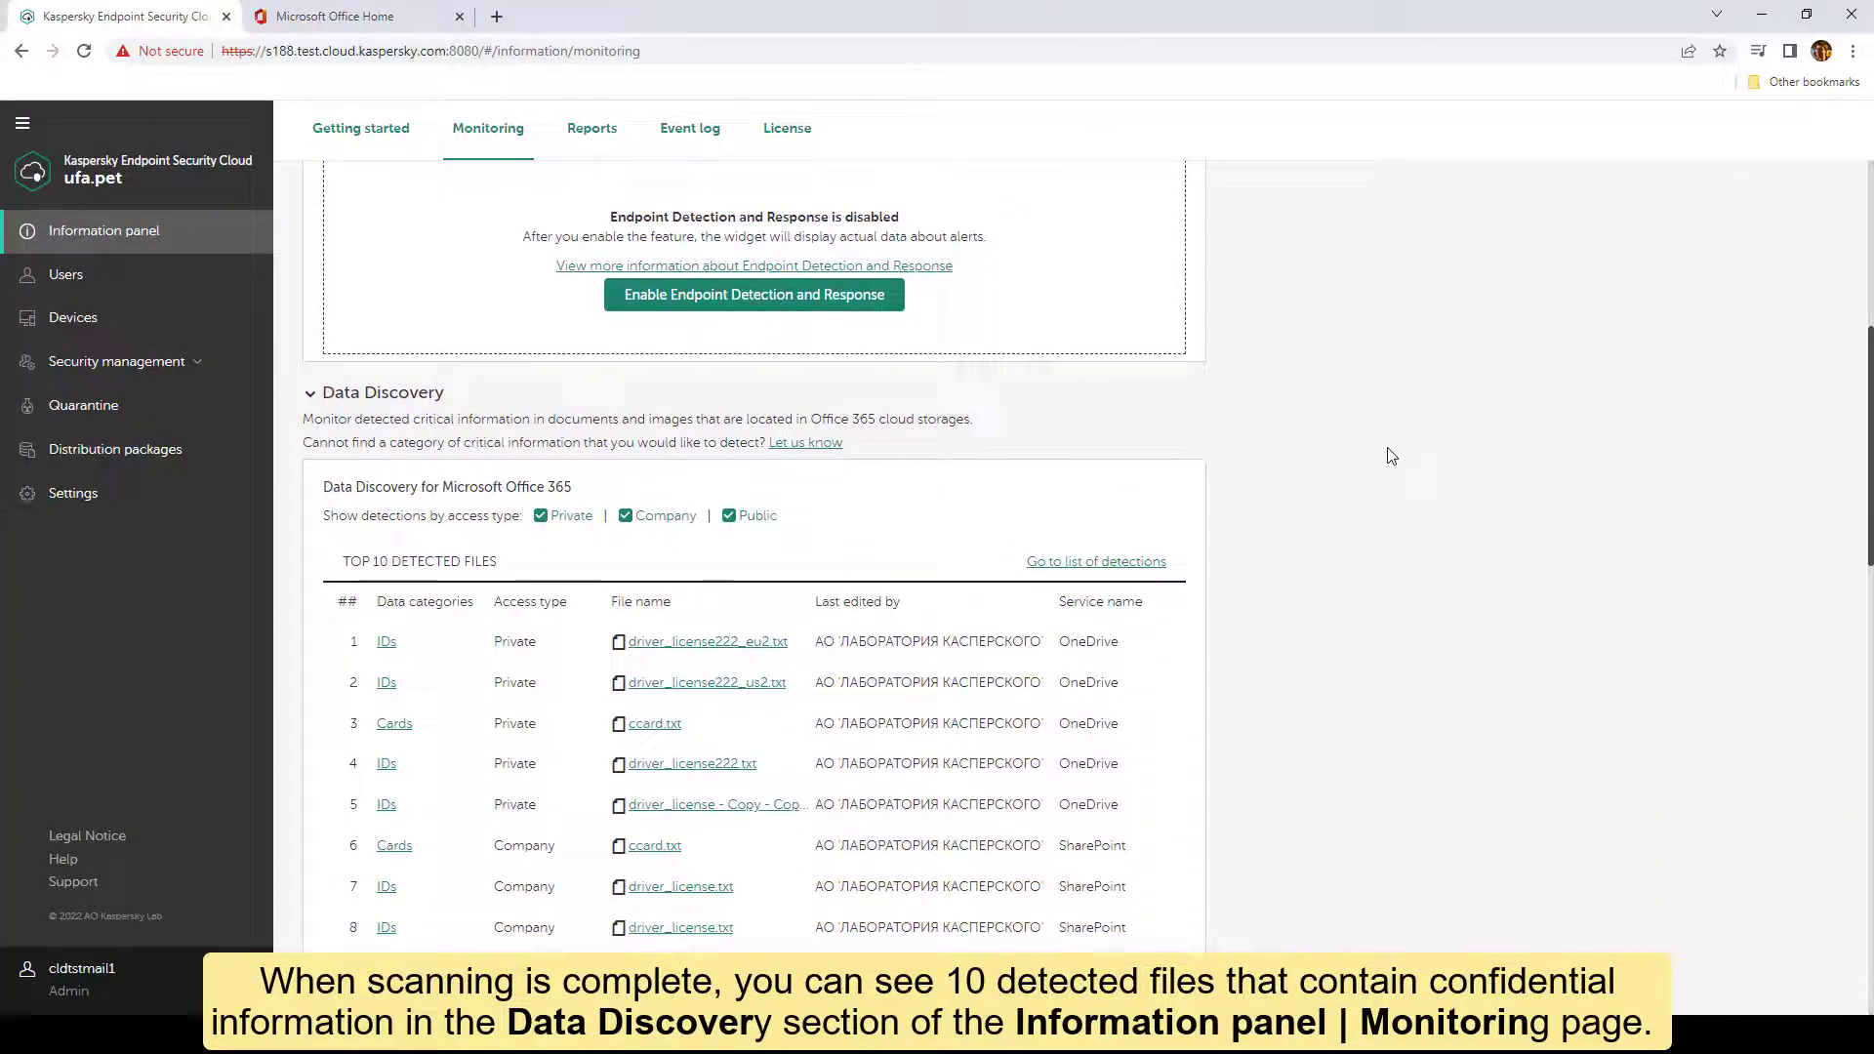
pyautogui.scroll(-3)
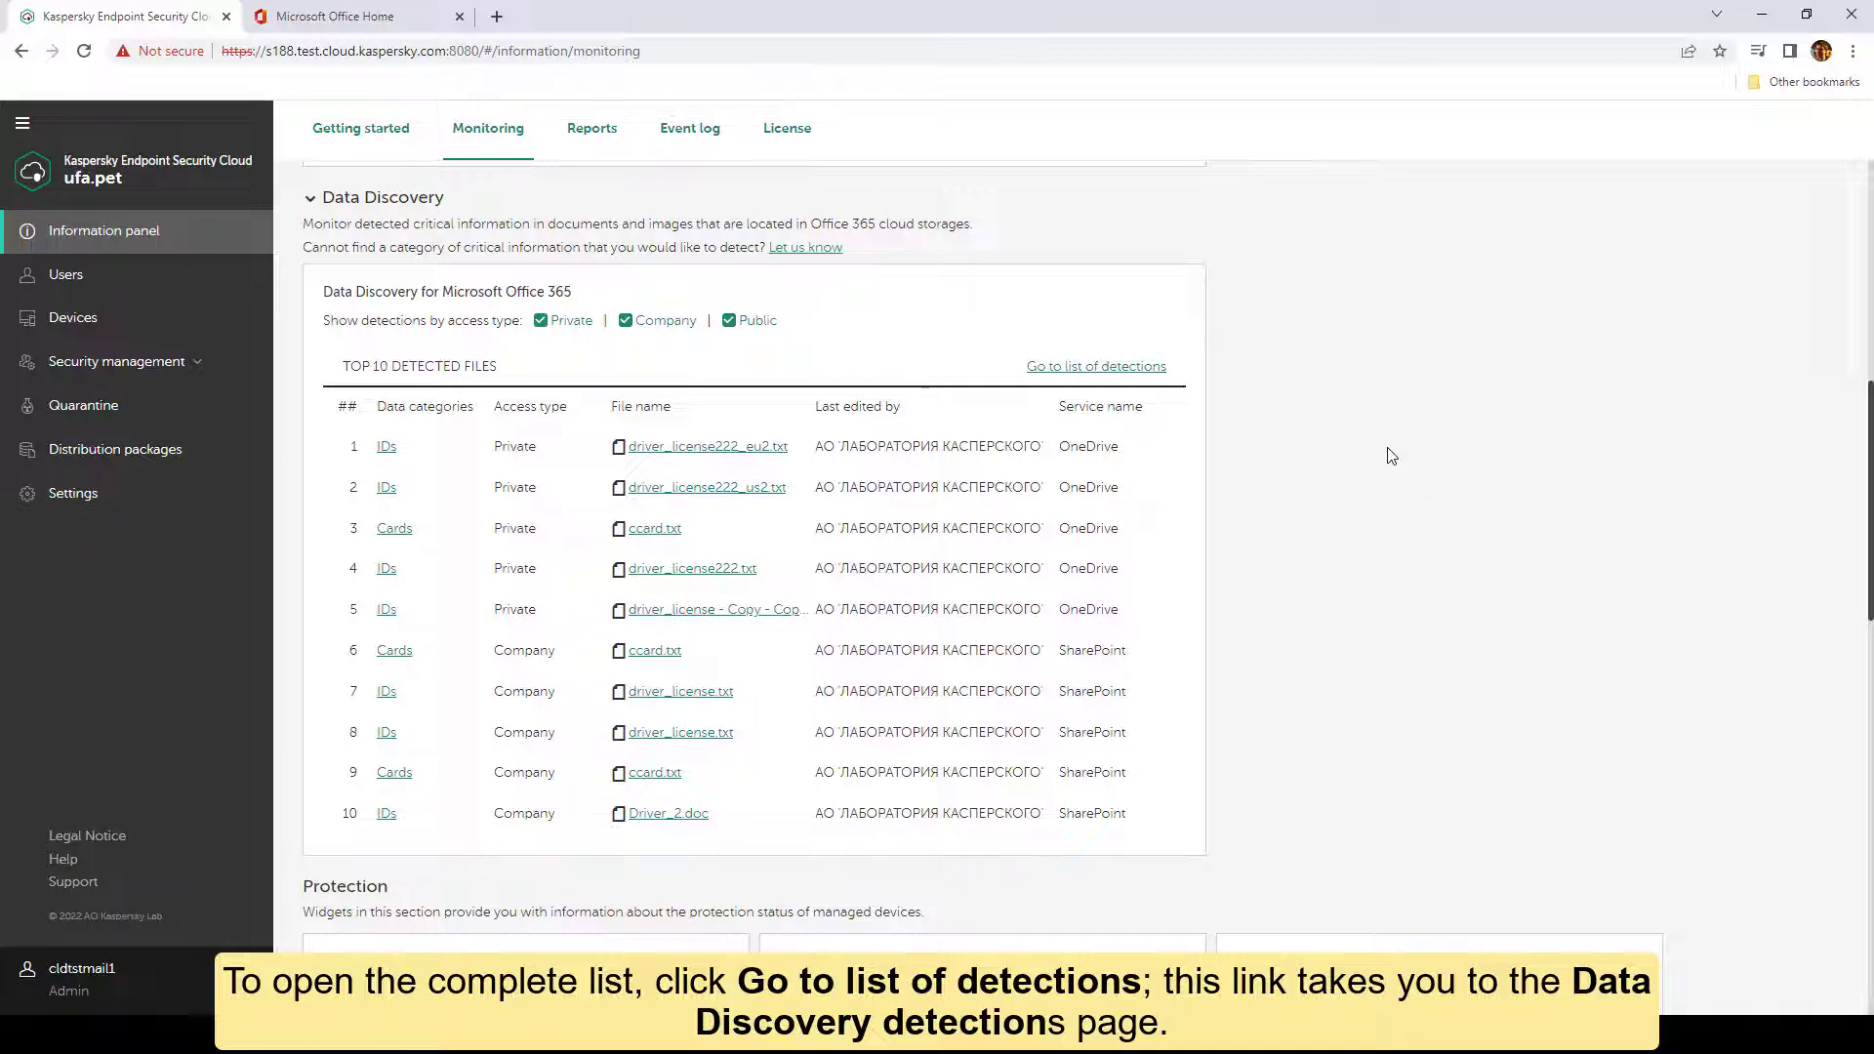
pyautogui.moveTo(854, 332)
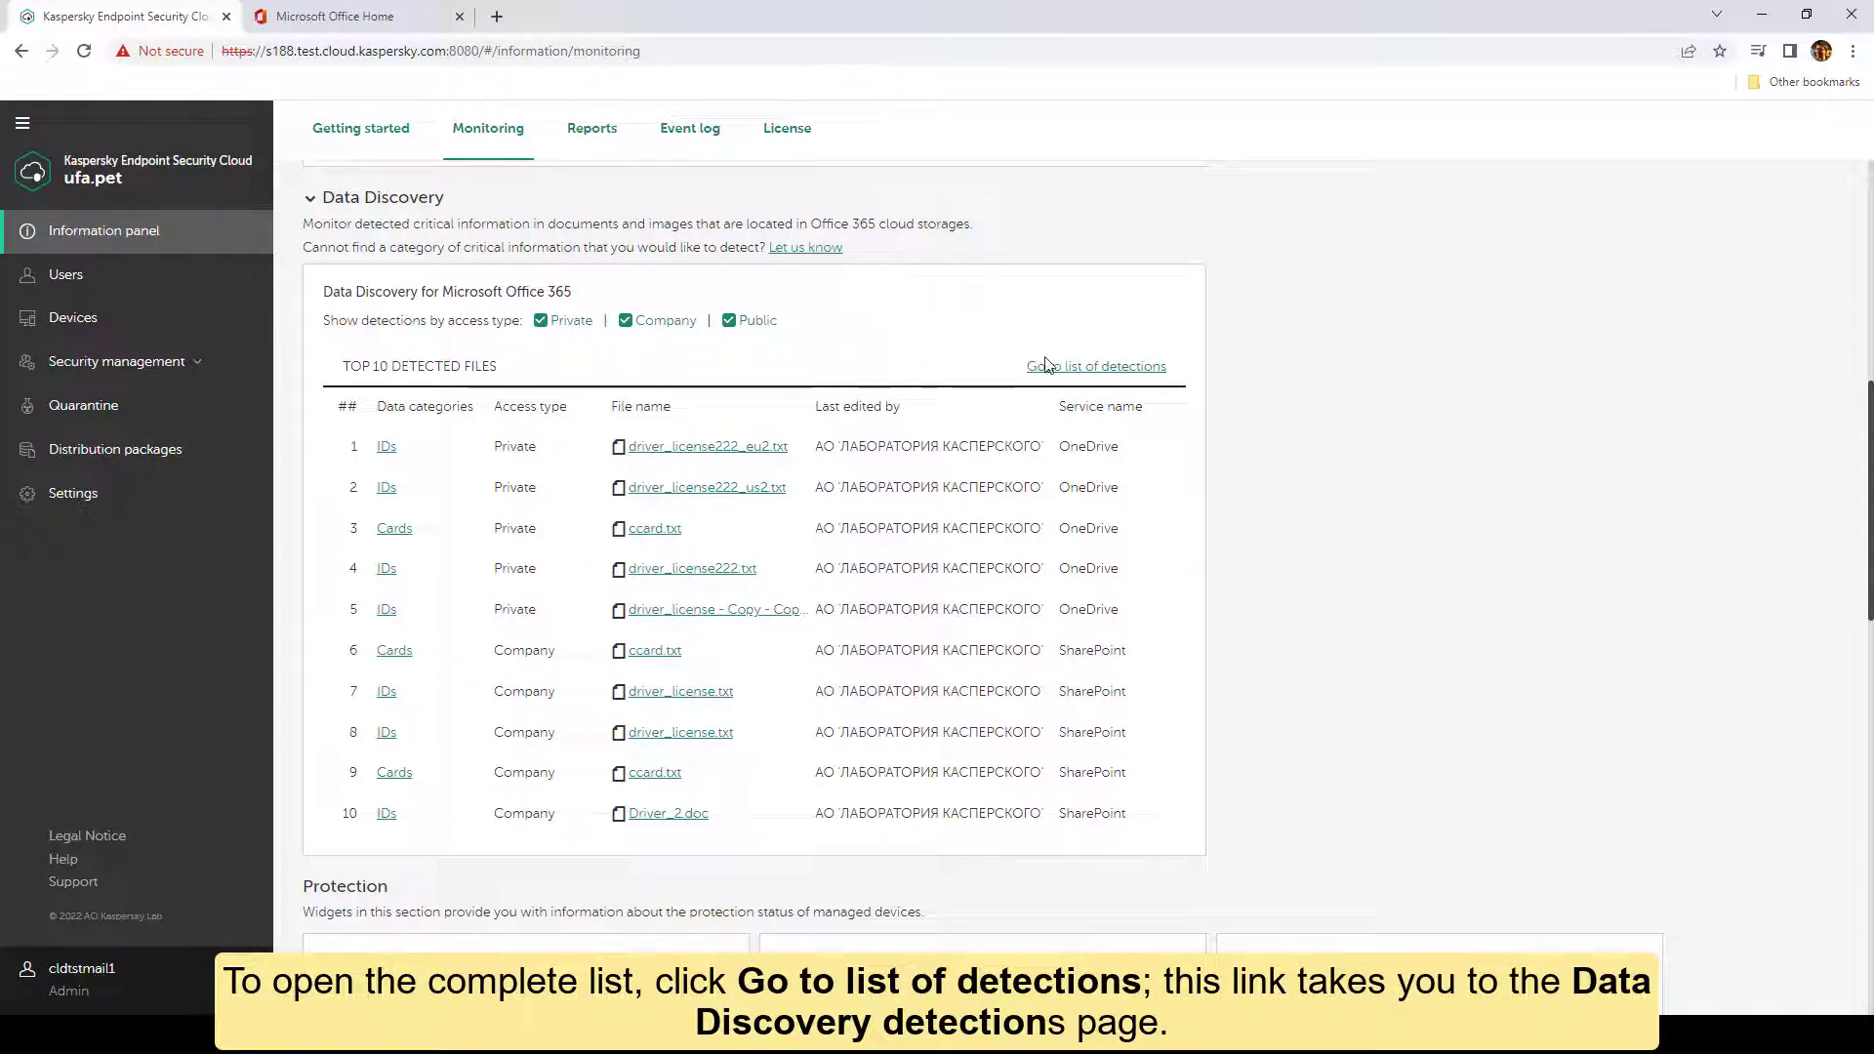
pyautogui.click(1095, 365)
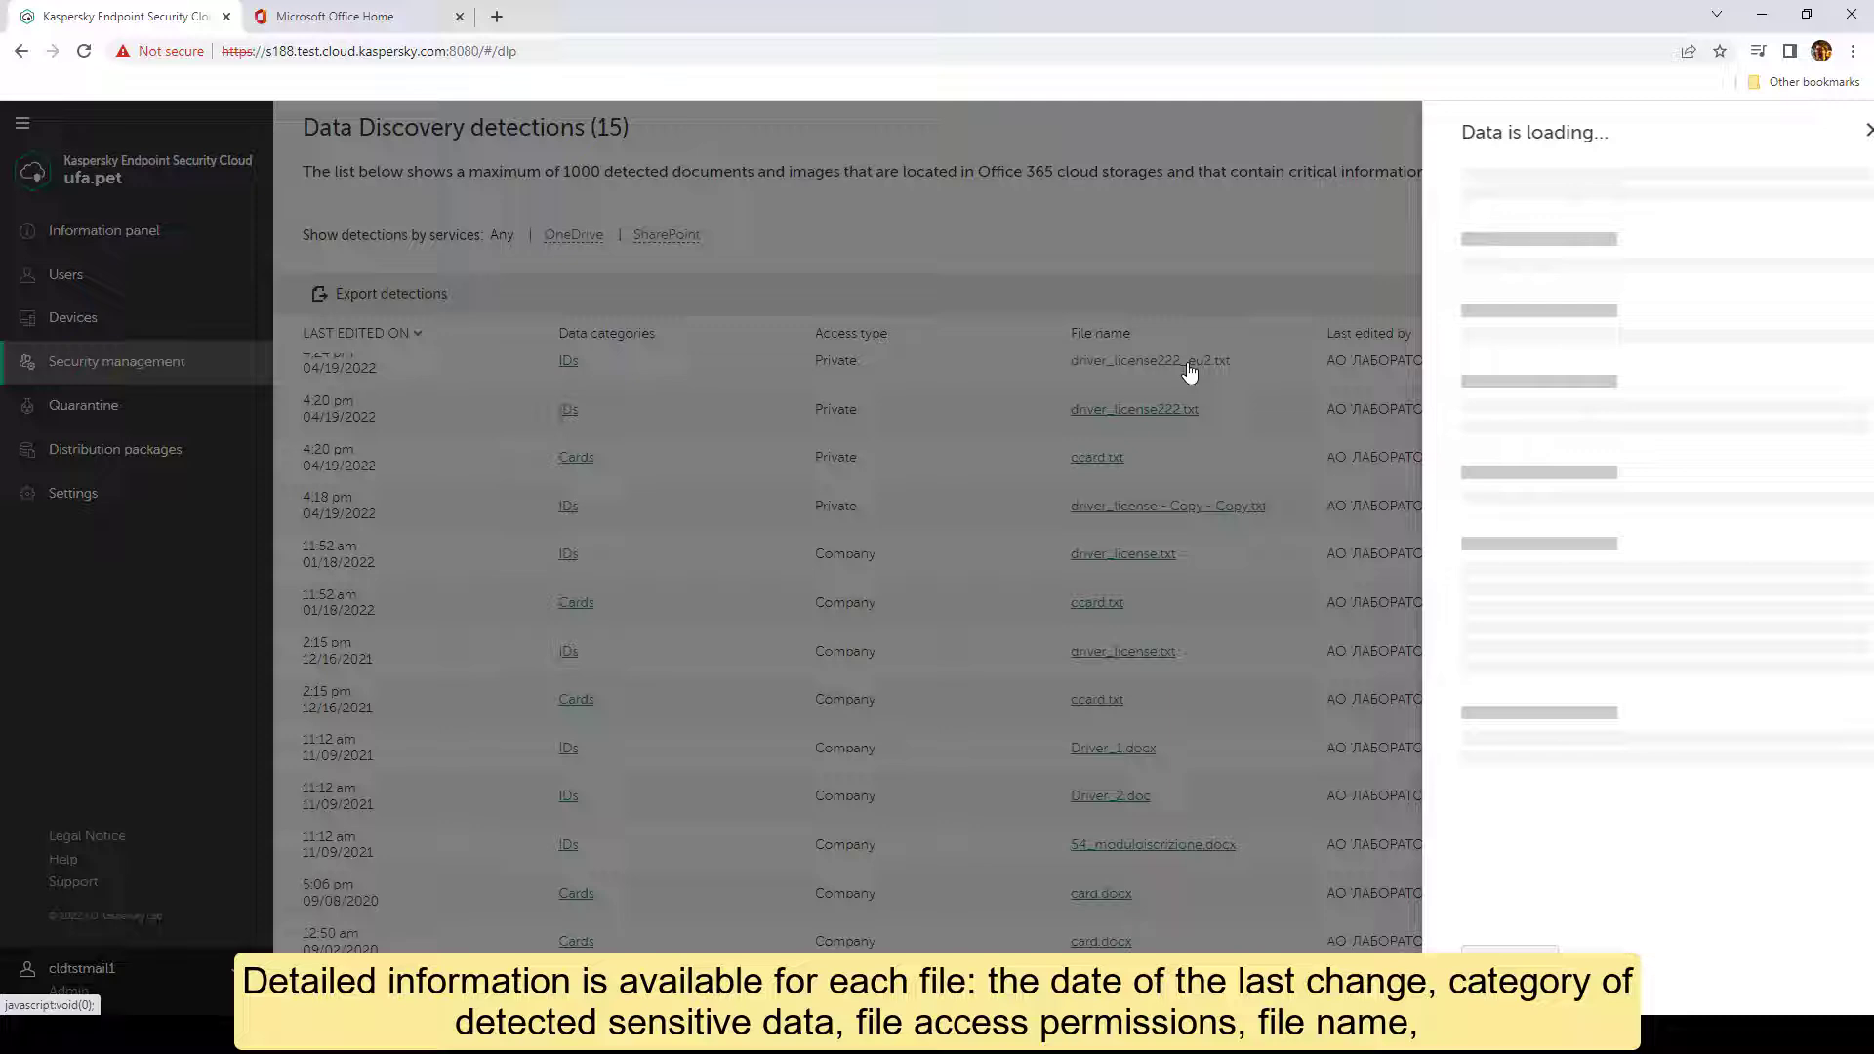
pyautogui.click(1148, 360)
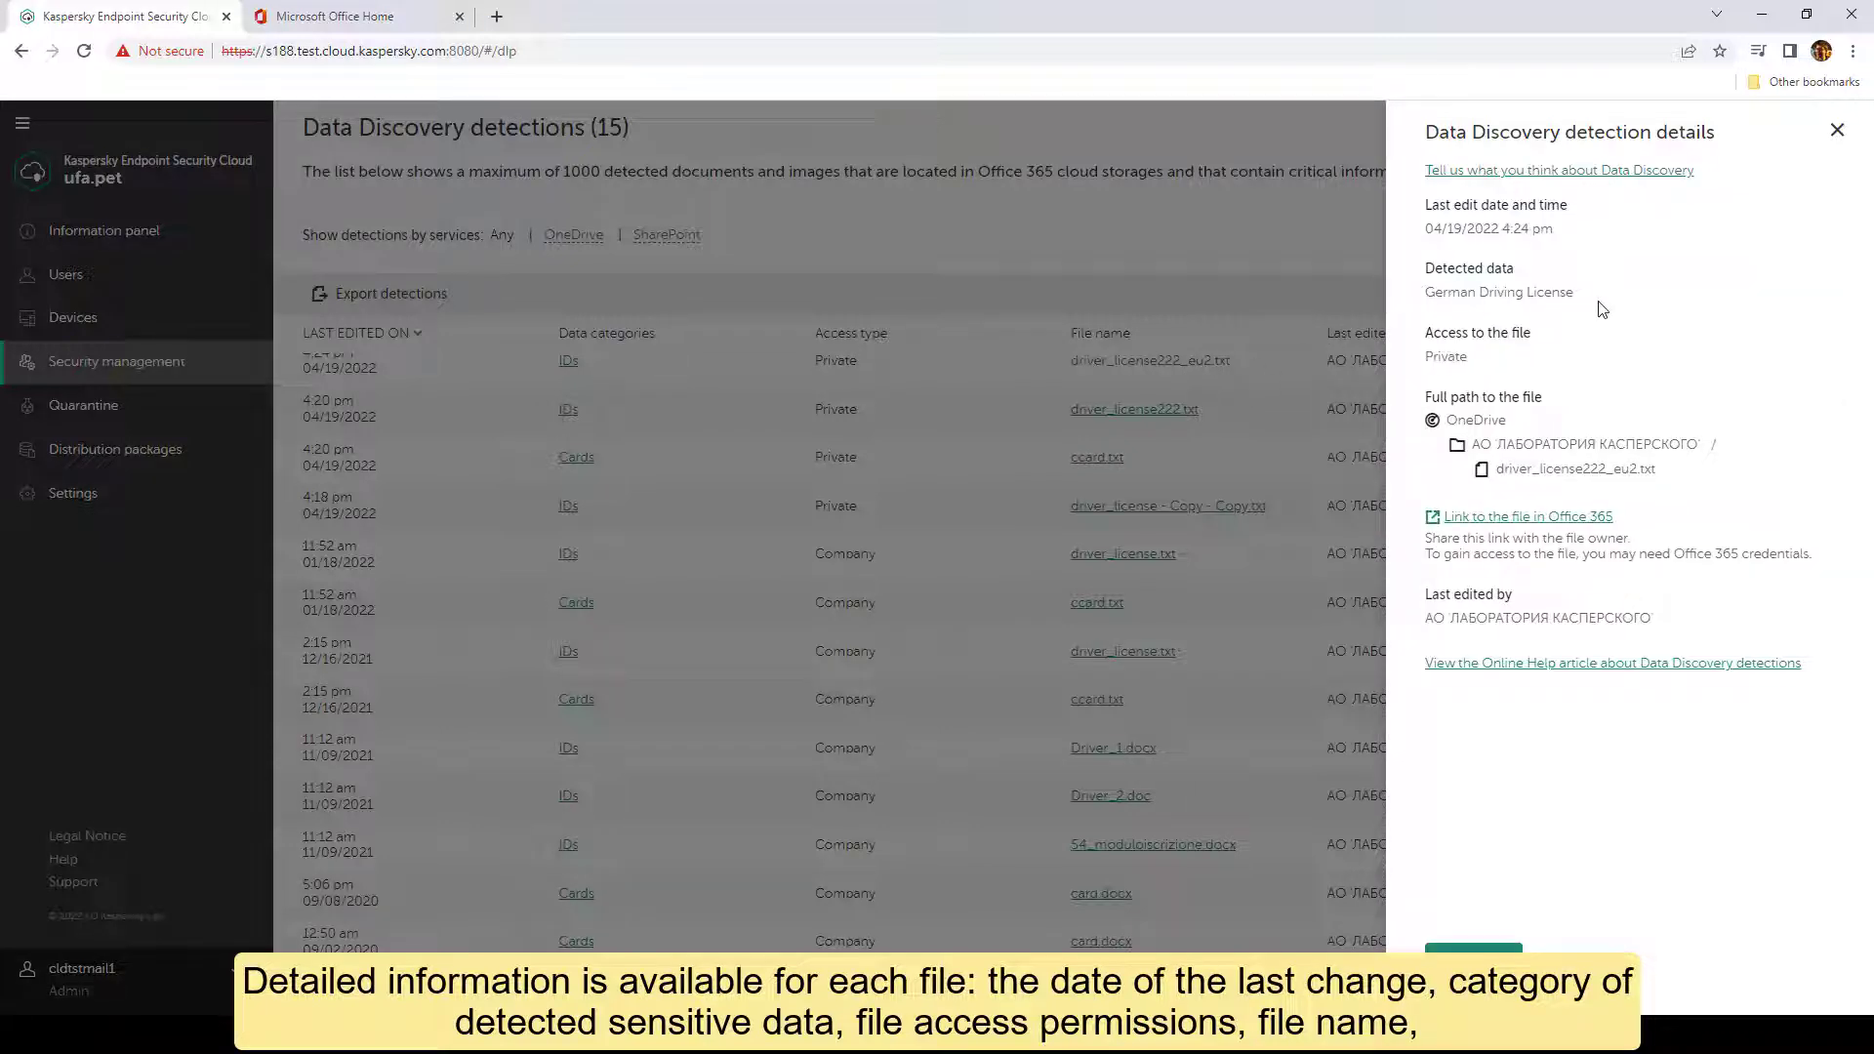
pyautogui.moveTo(1431, 443)
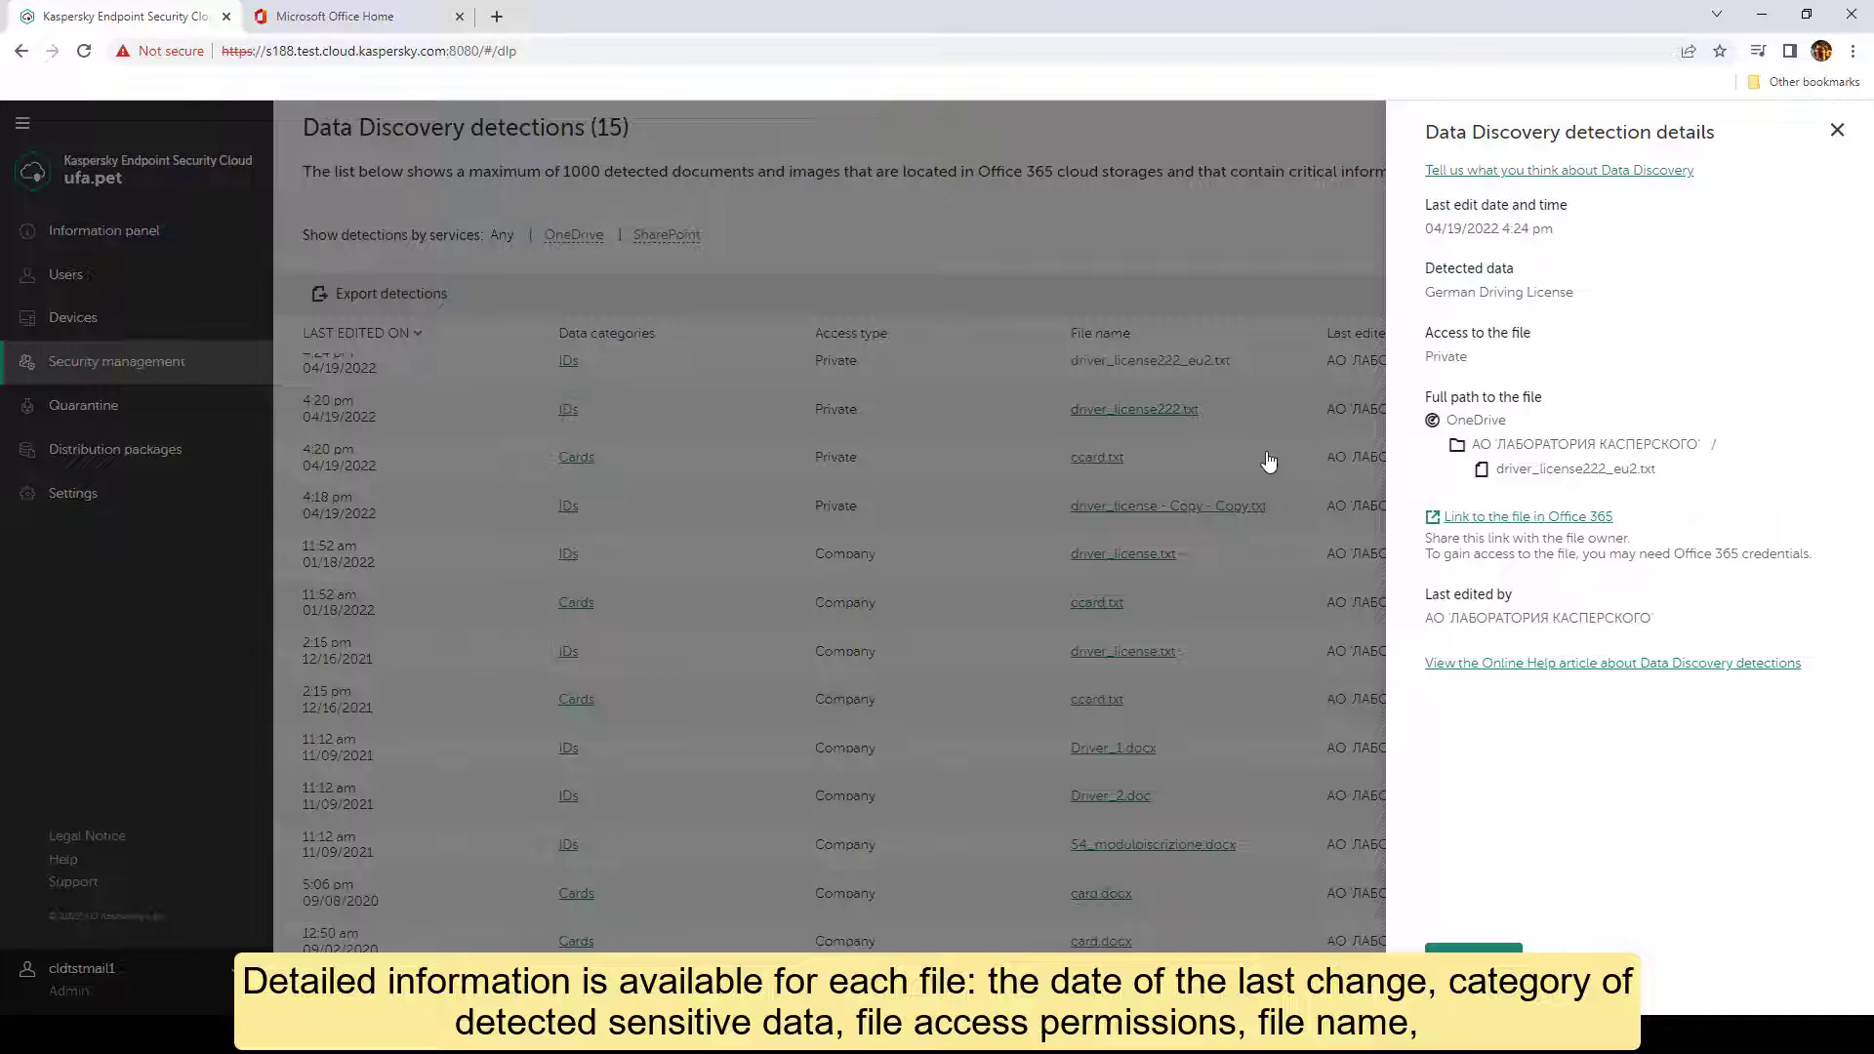
pyautogui.click(1095, 457)
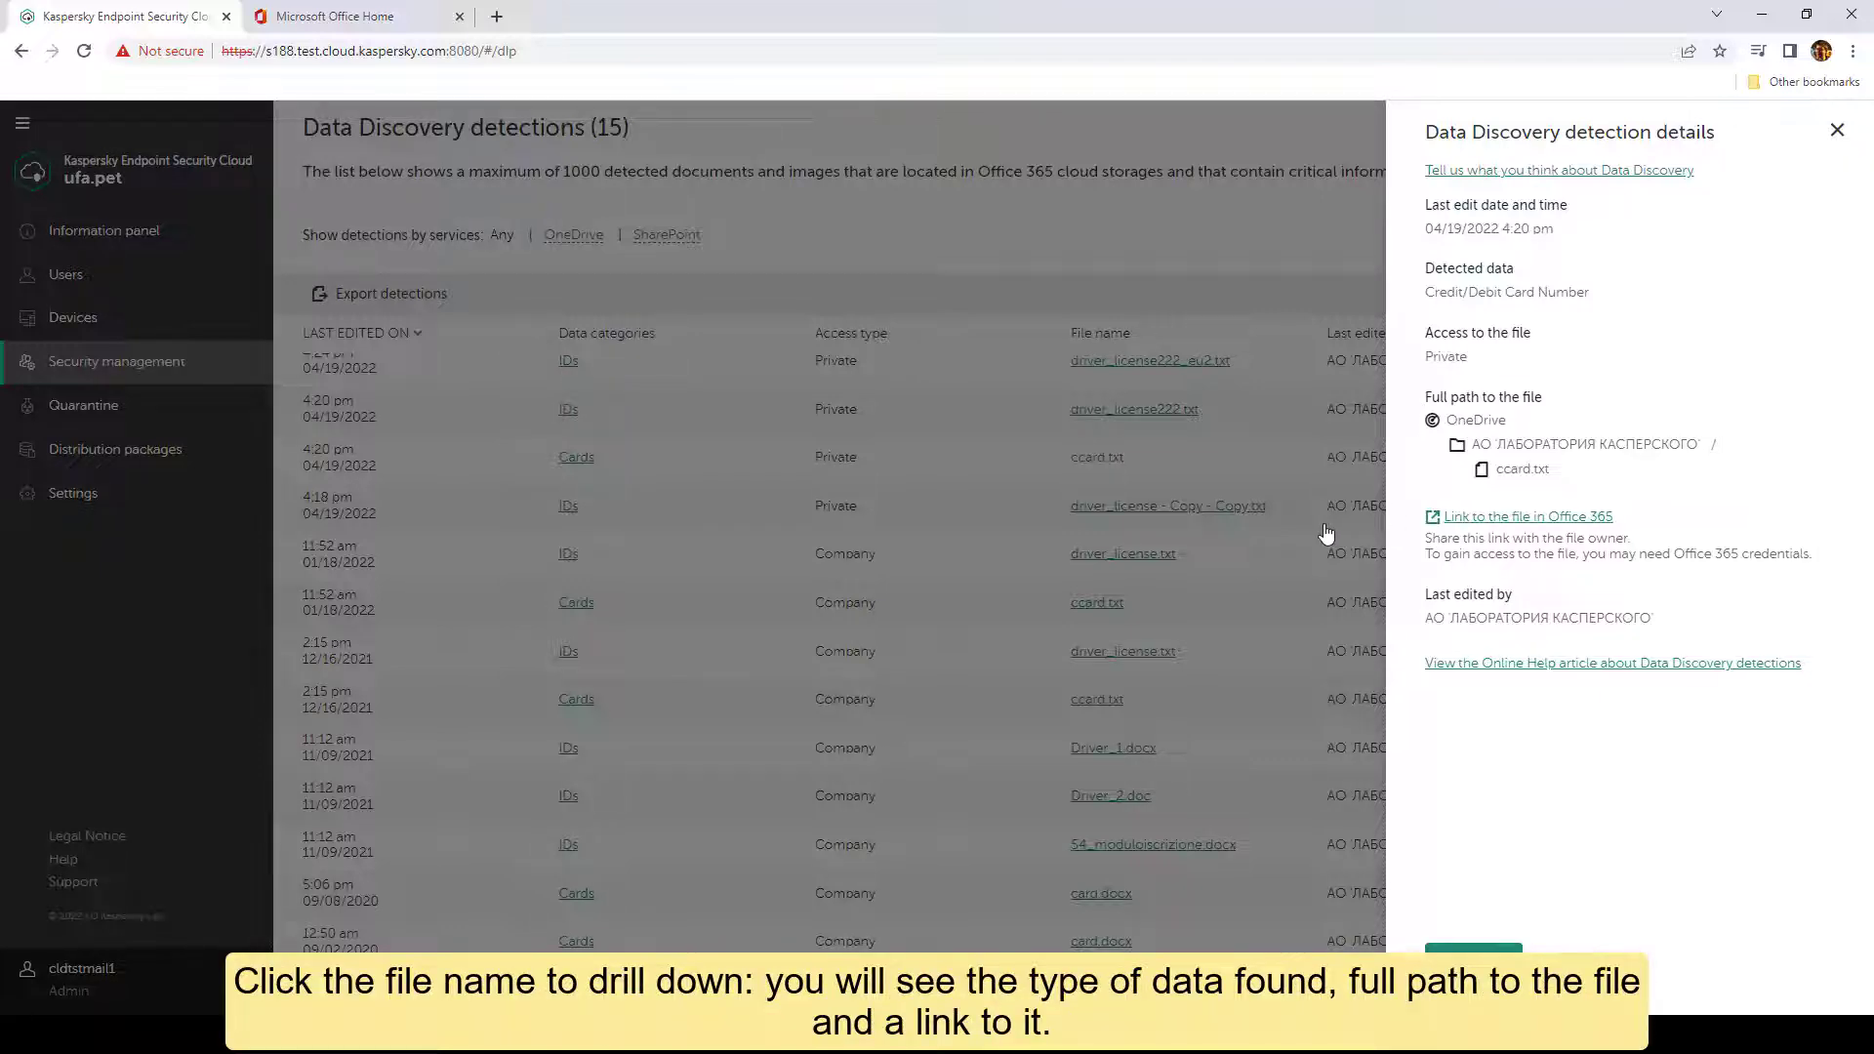
pyautogui.click(1838, 129)
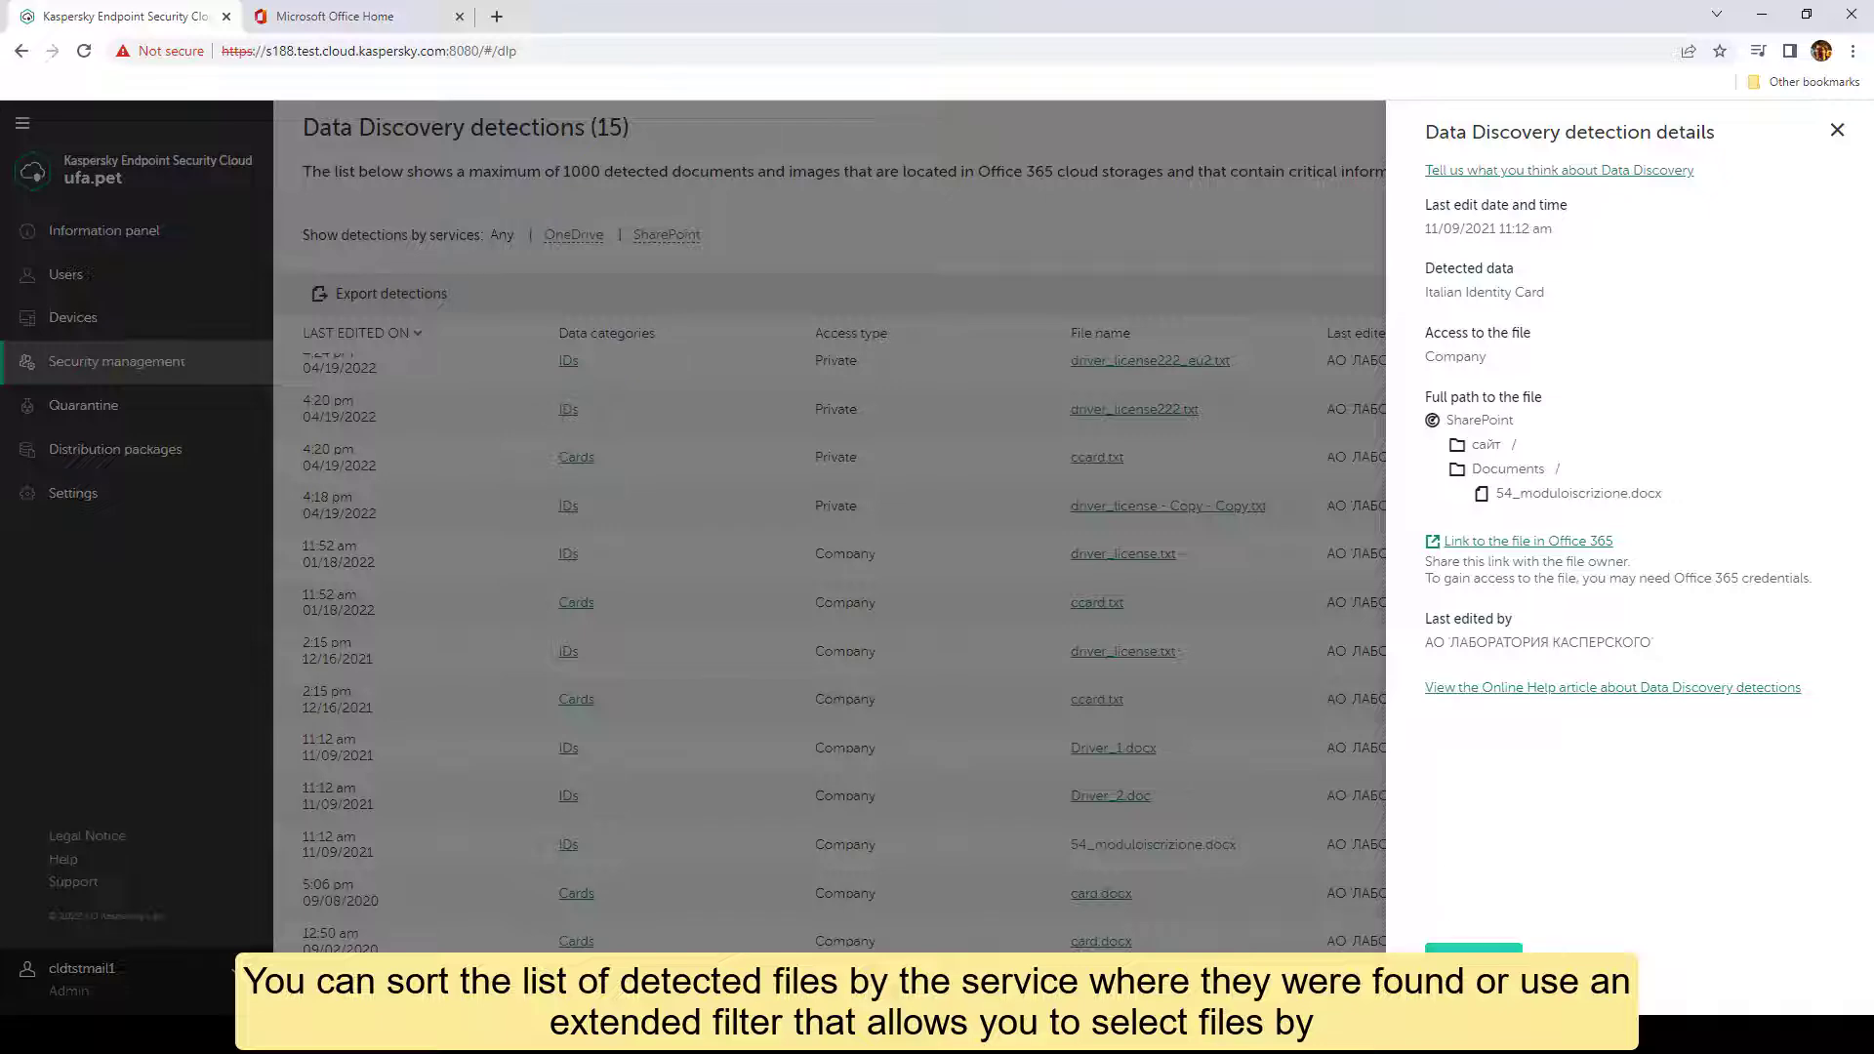
pyautogui.click(1838, 131)
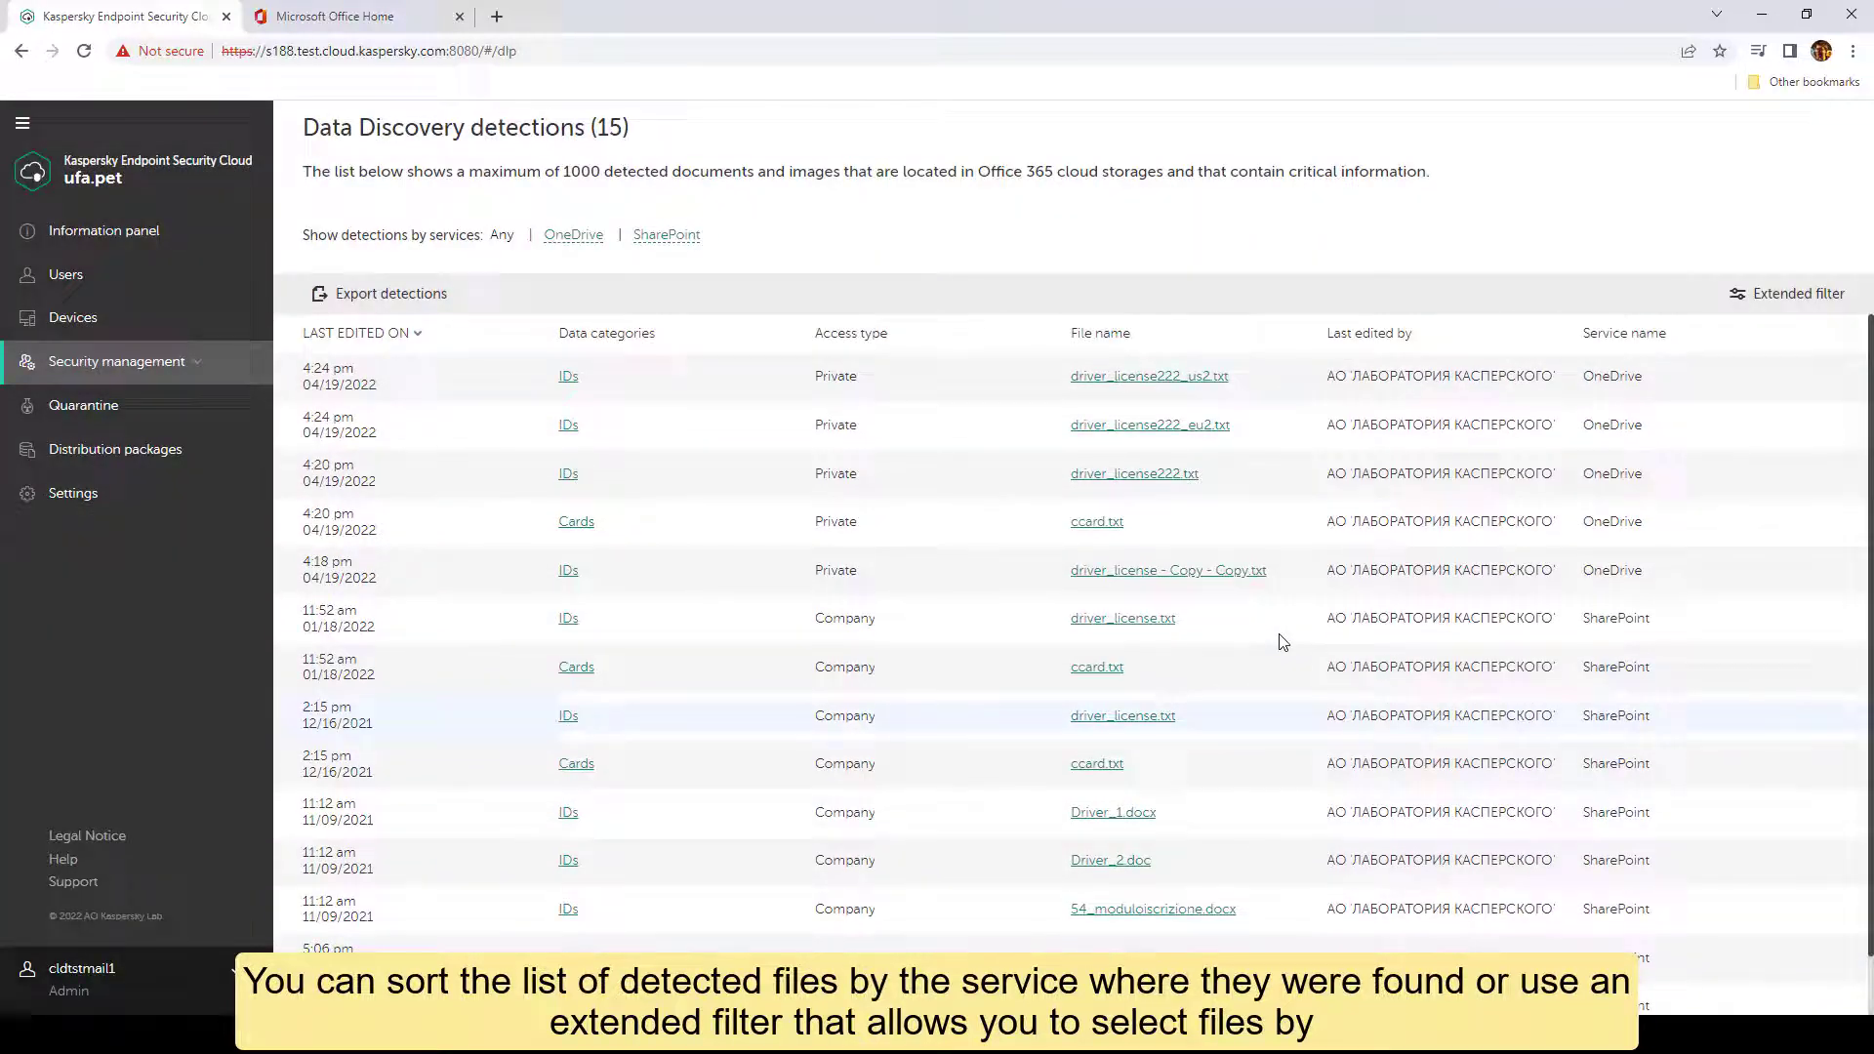
pyautogui.moveTo(695, 244)
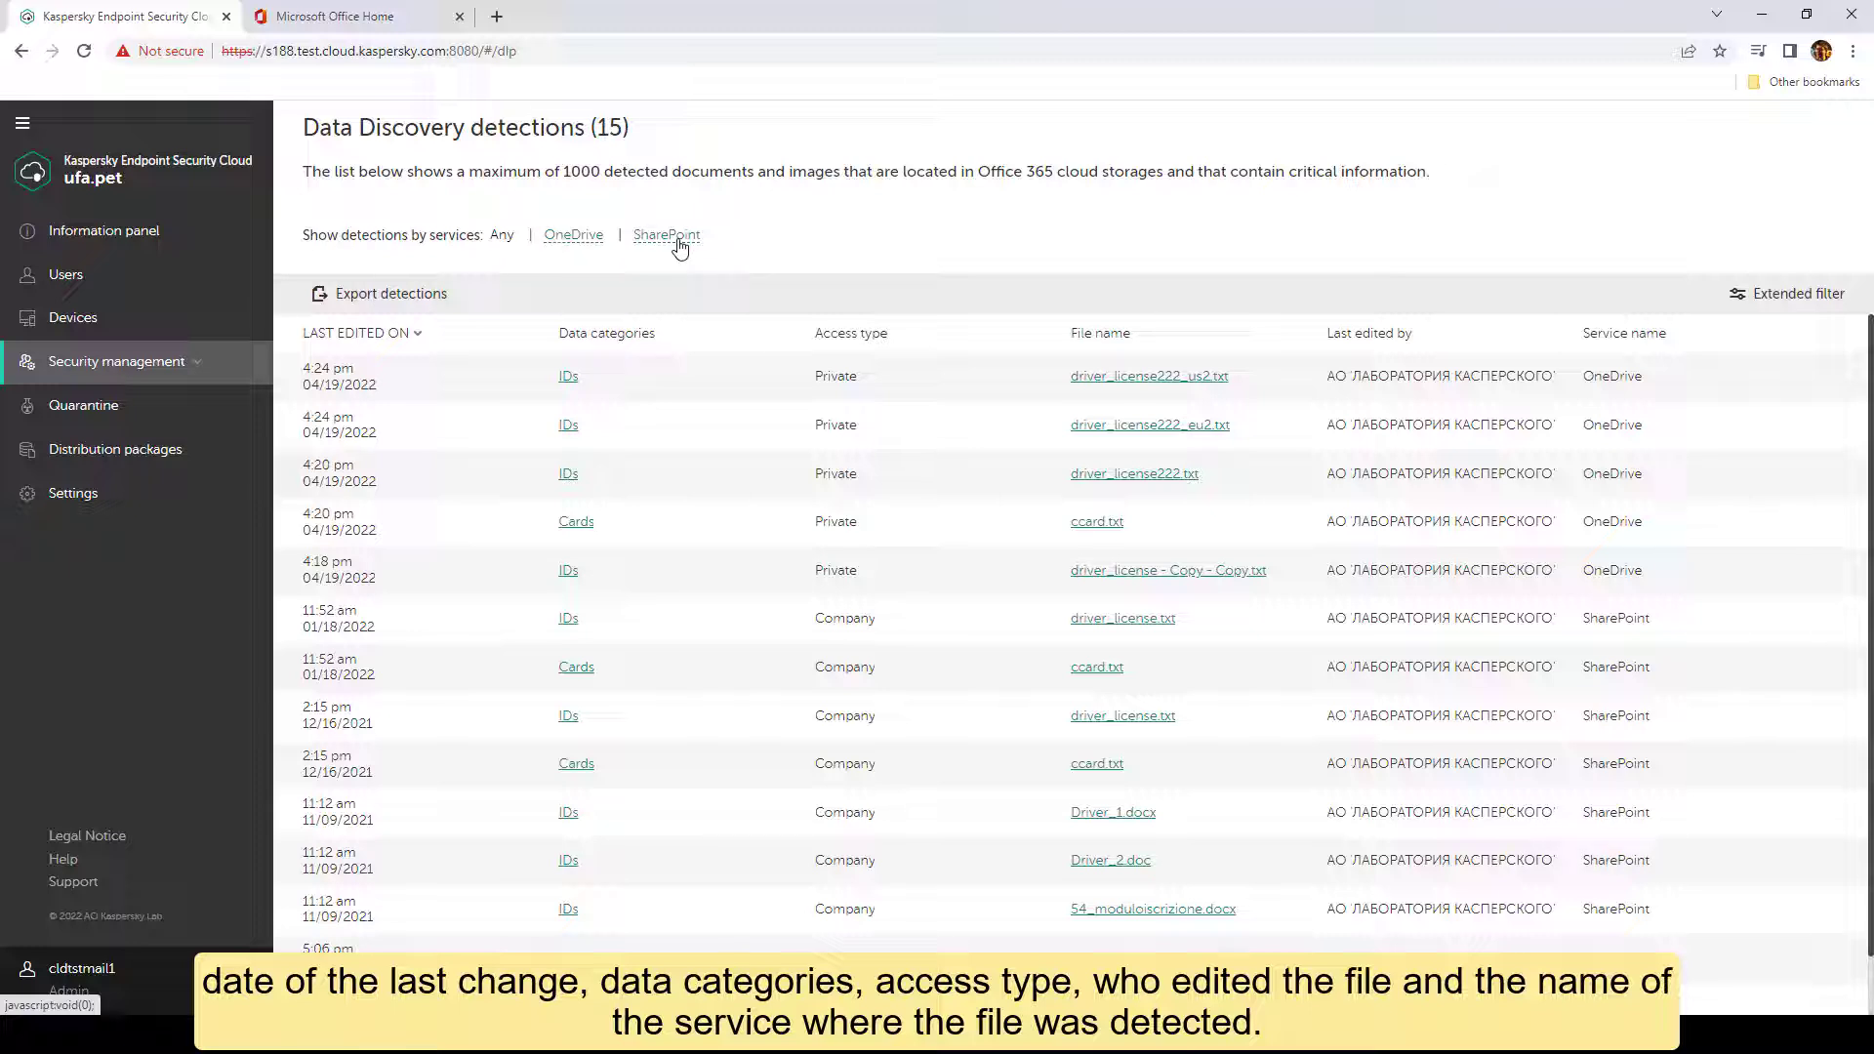
# Filter the Data Discovery detections to the SharePoint service only.
pyautogui.click(666, 235)
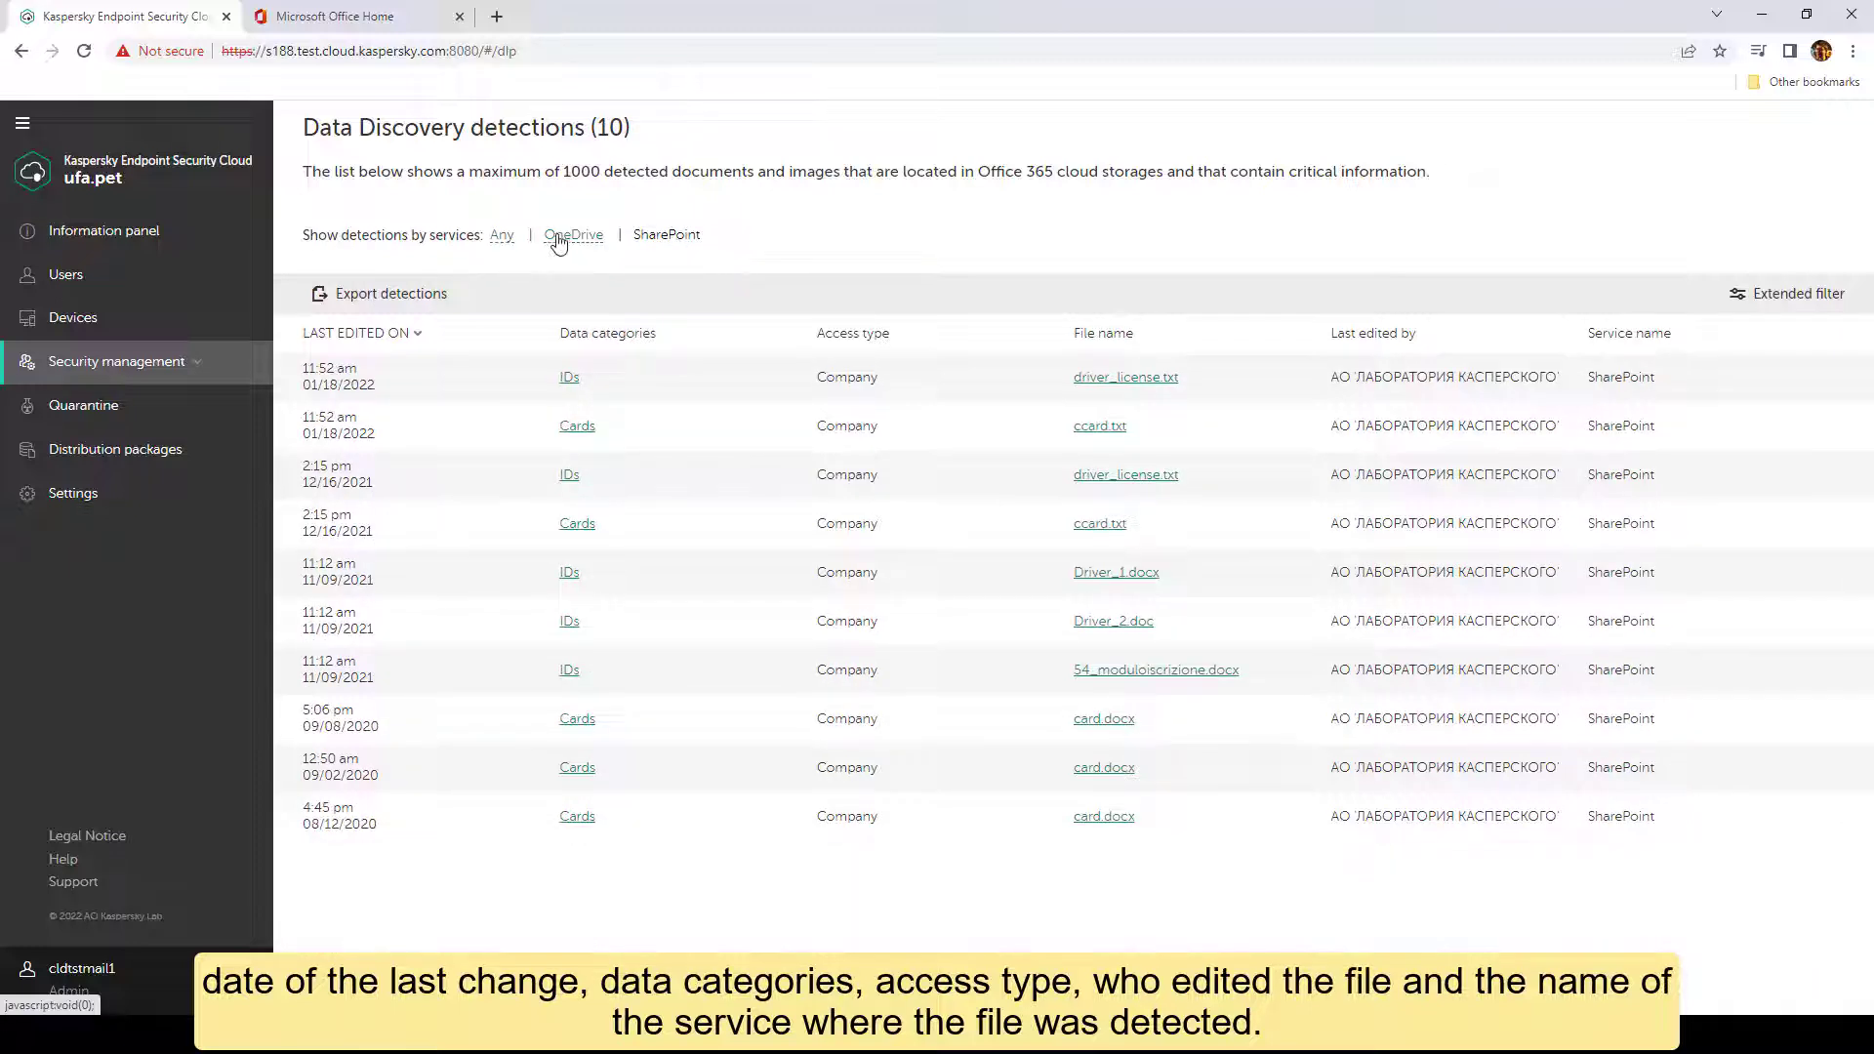
pyautogui.click(572, 234)
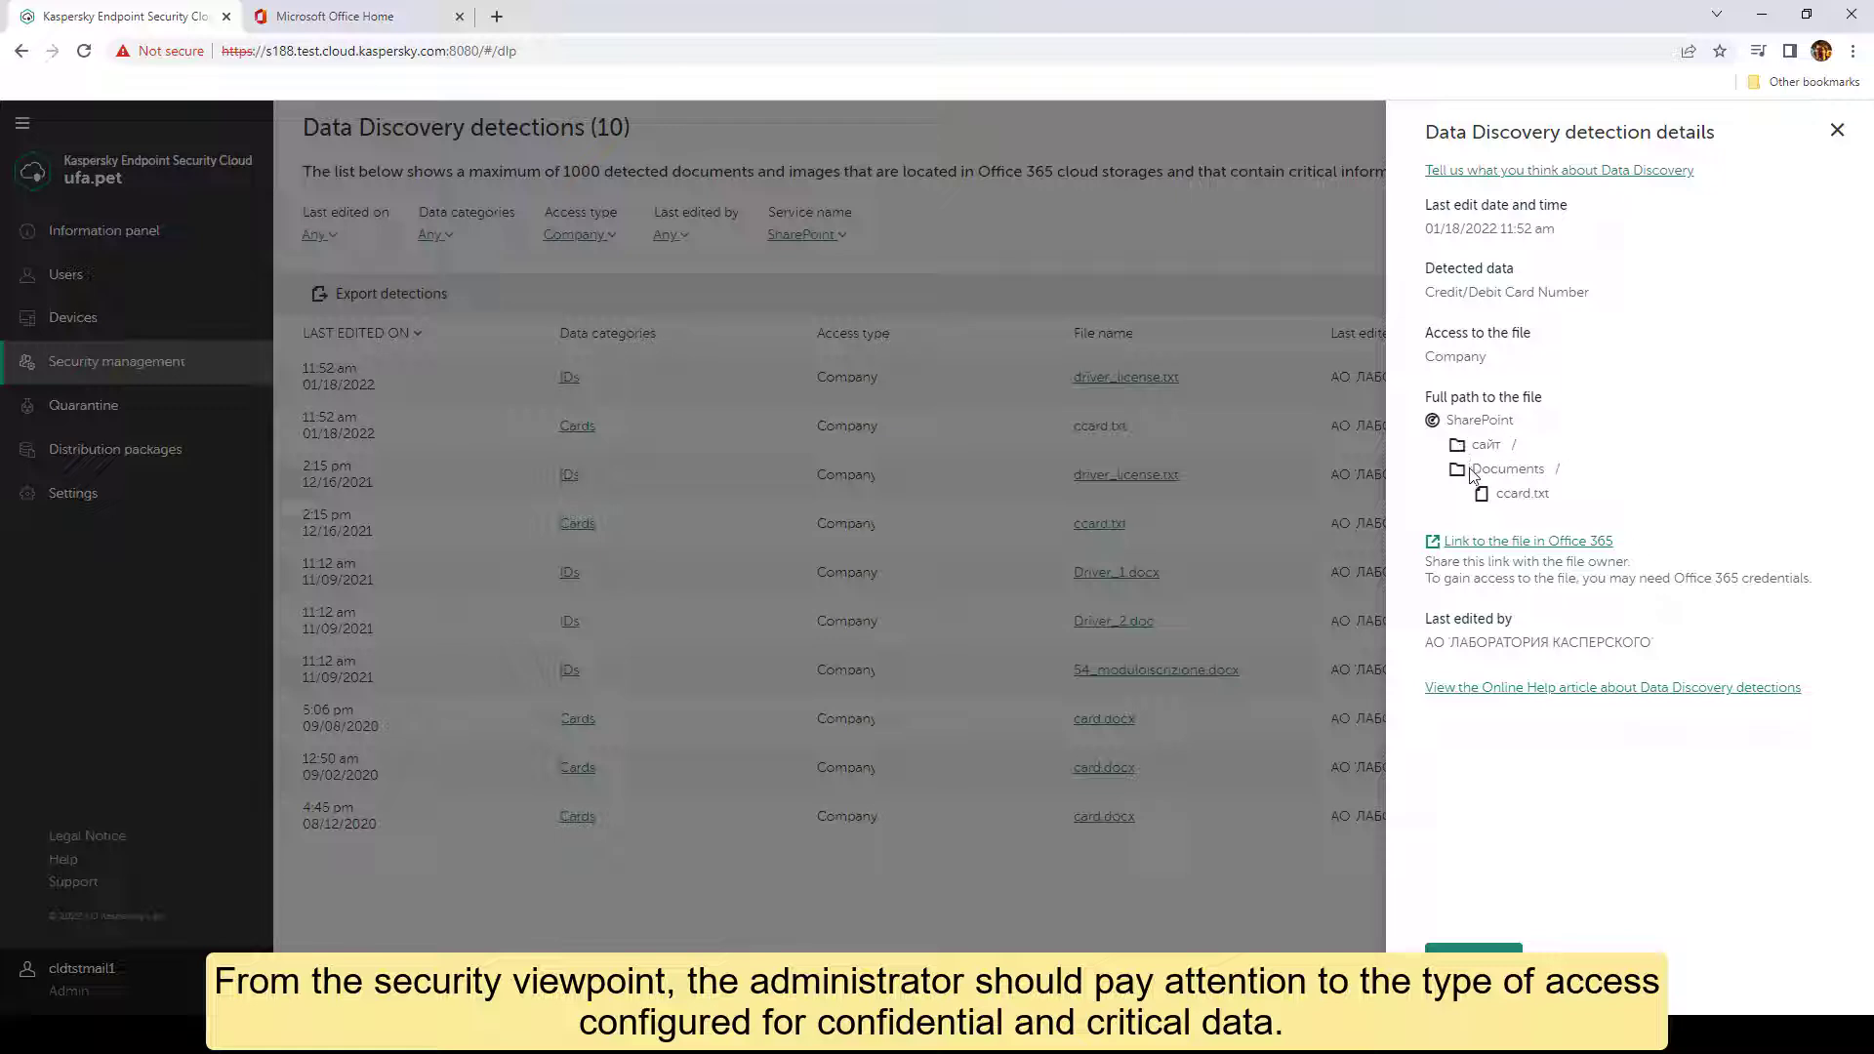
pyautogui.moveTo(1660, 526)
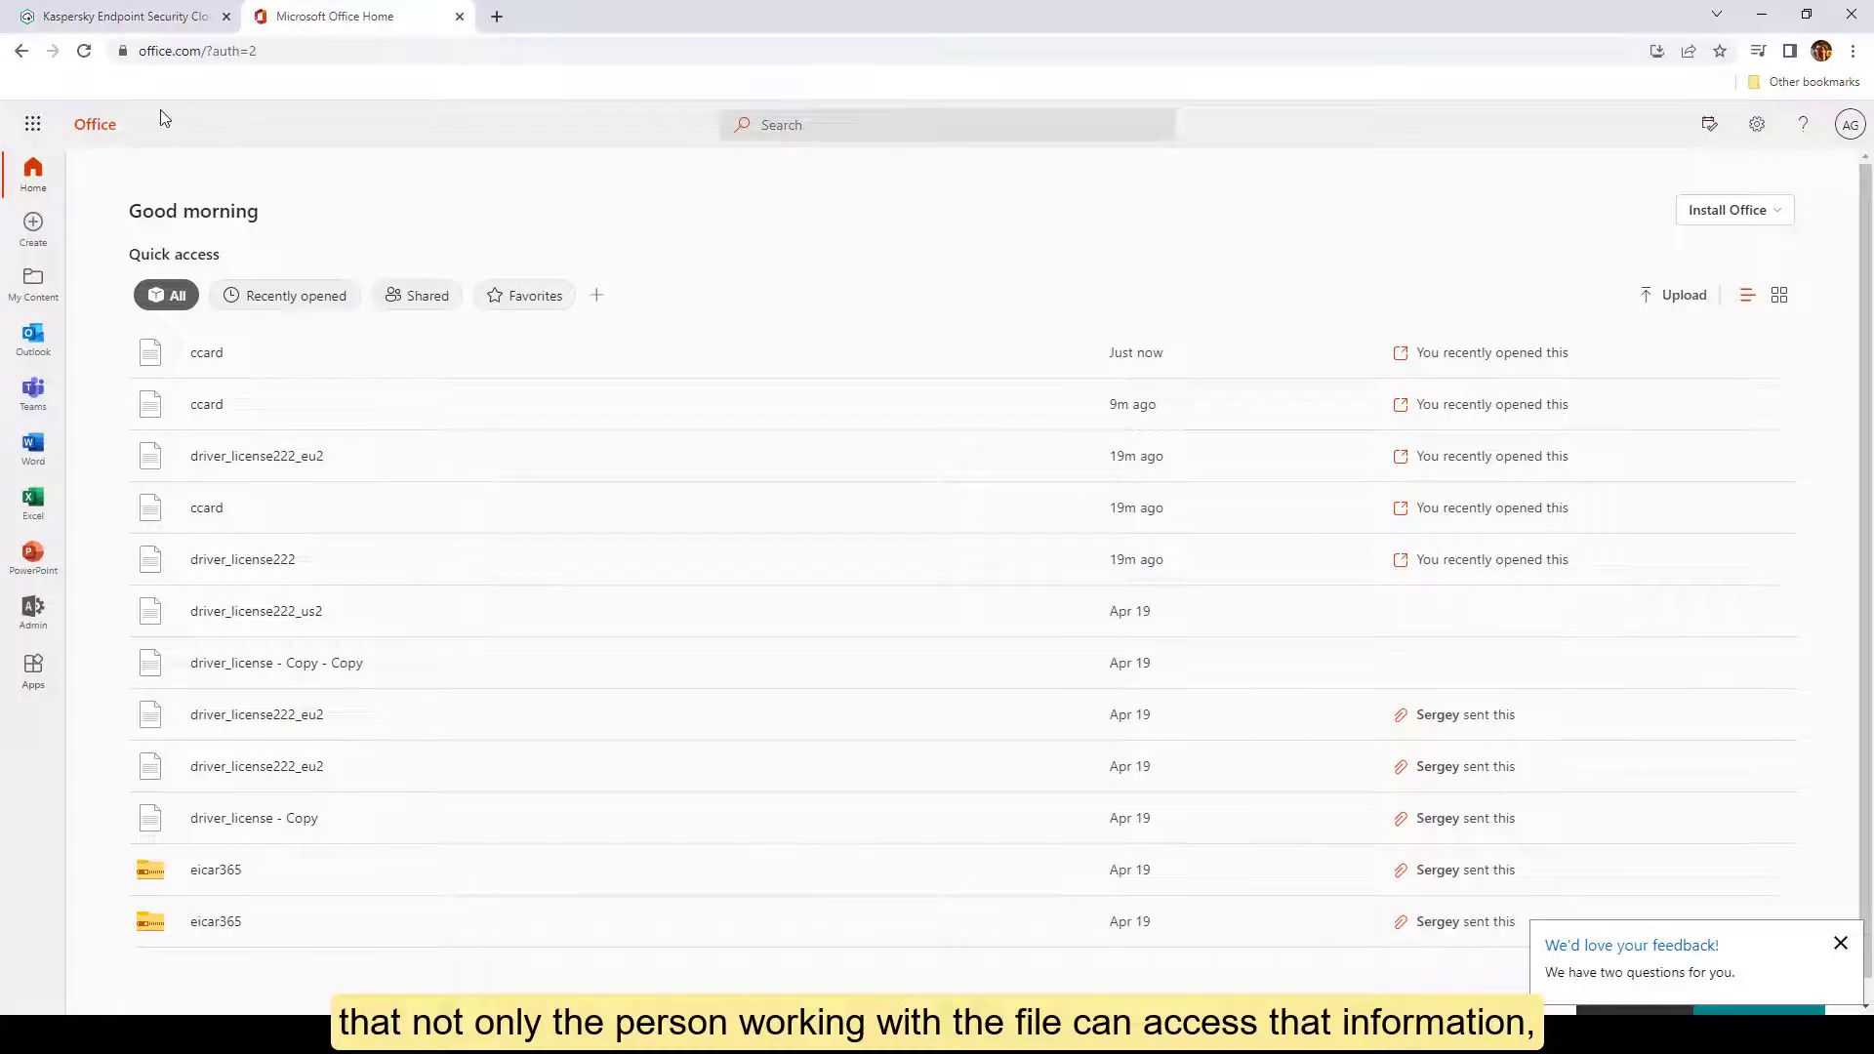
# Launch SharePoint from the Microsoft 365 app launcher and bring up ccard.txt's actions menu.
pyautogui.click(33, 123)
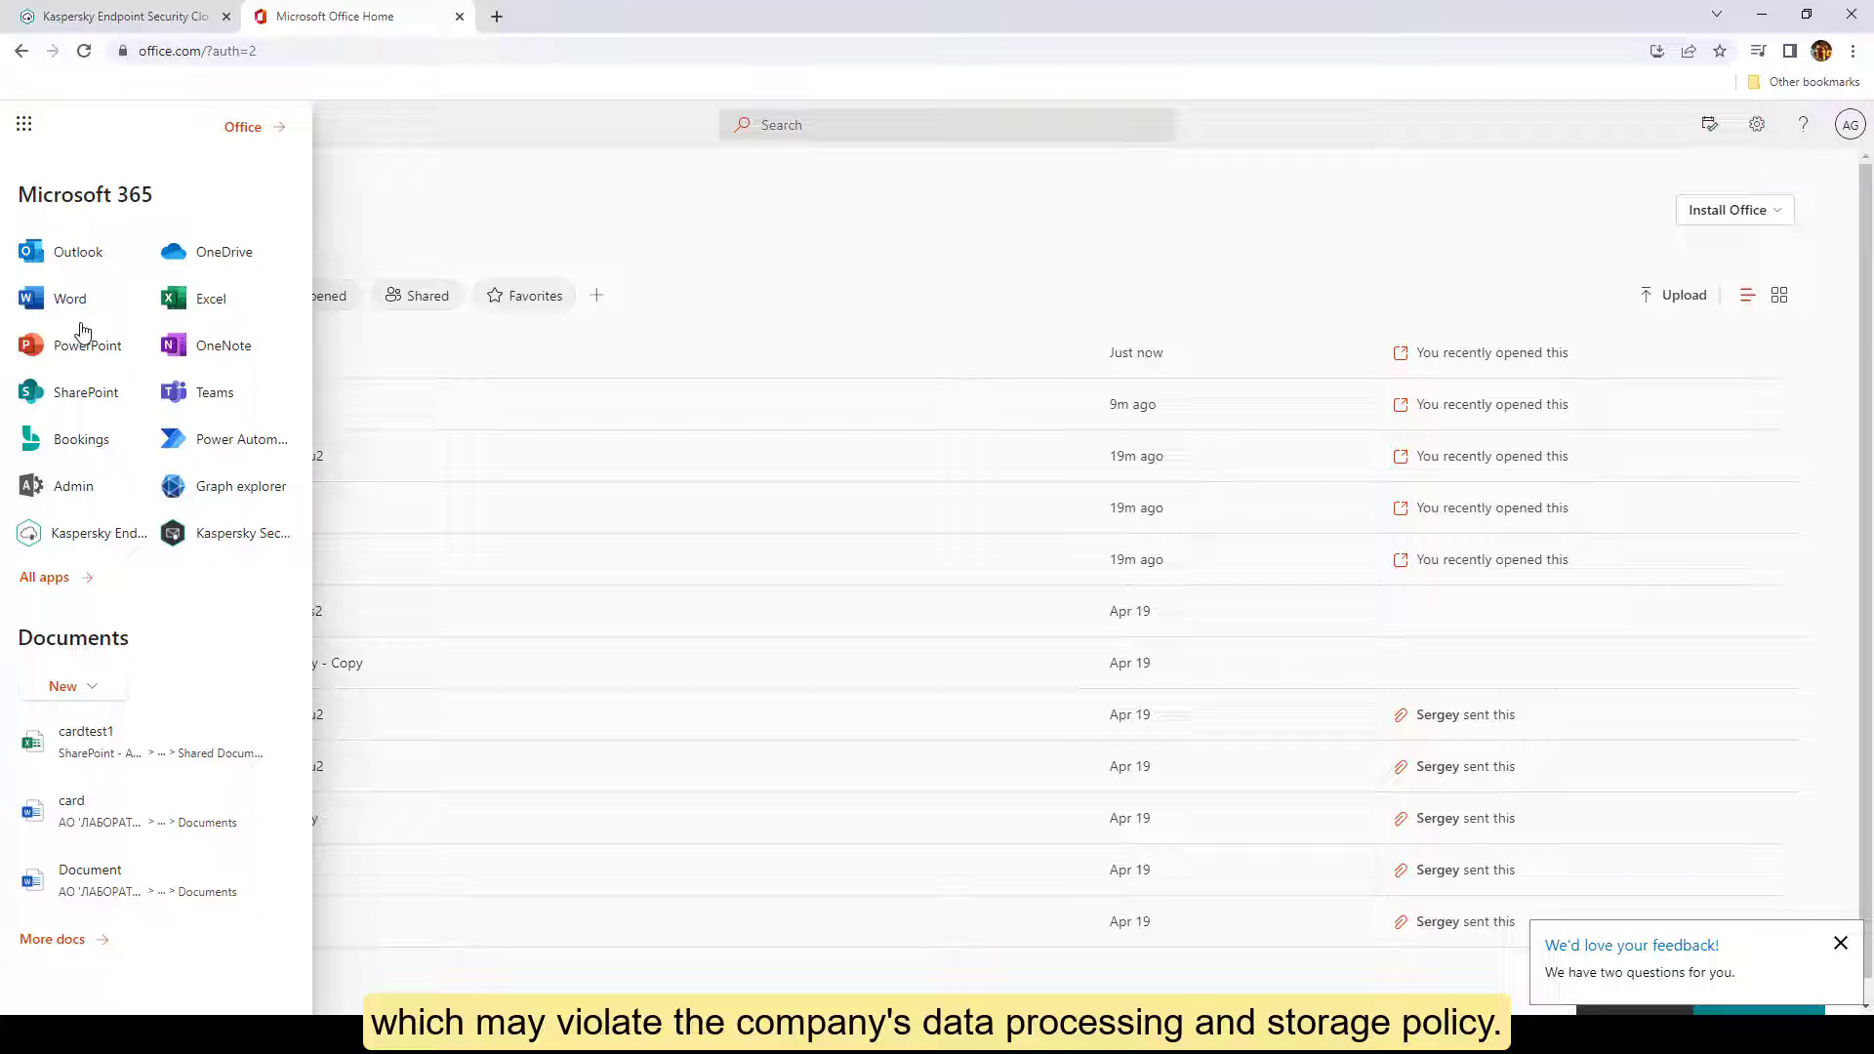
pyautogui.click(45, 578)
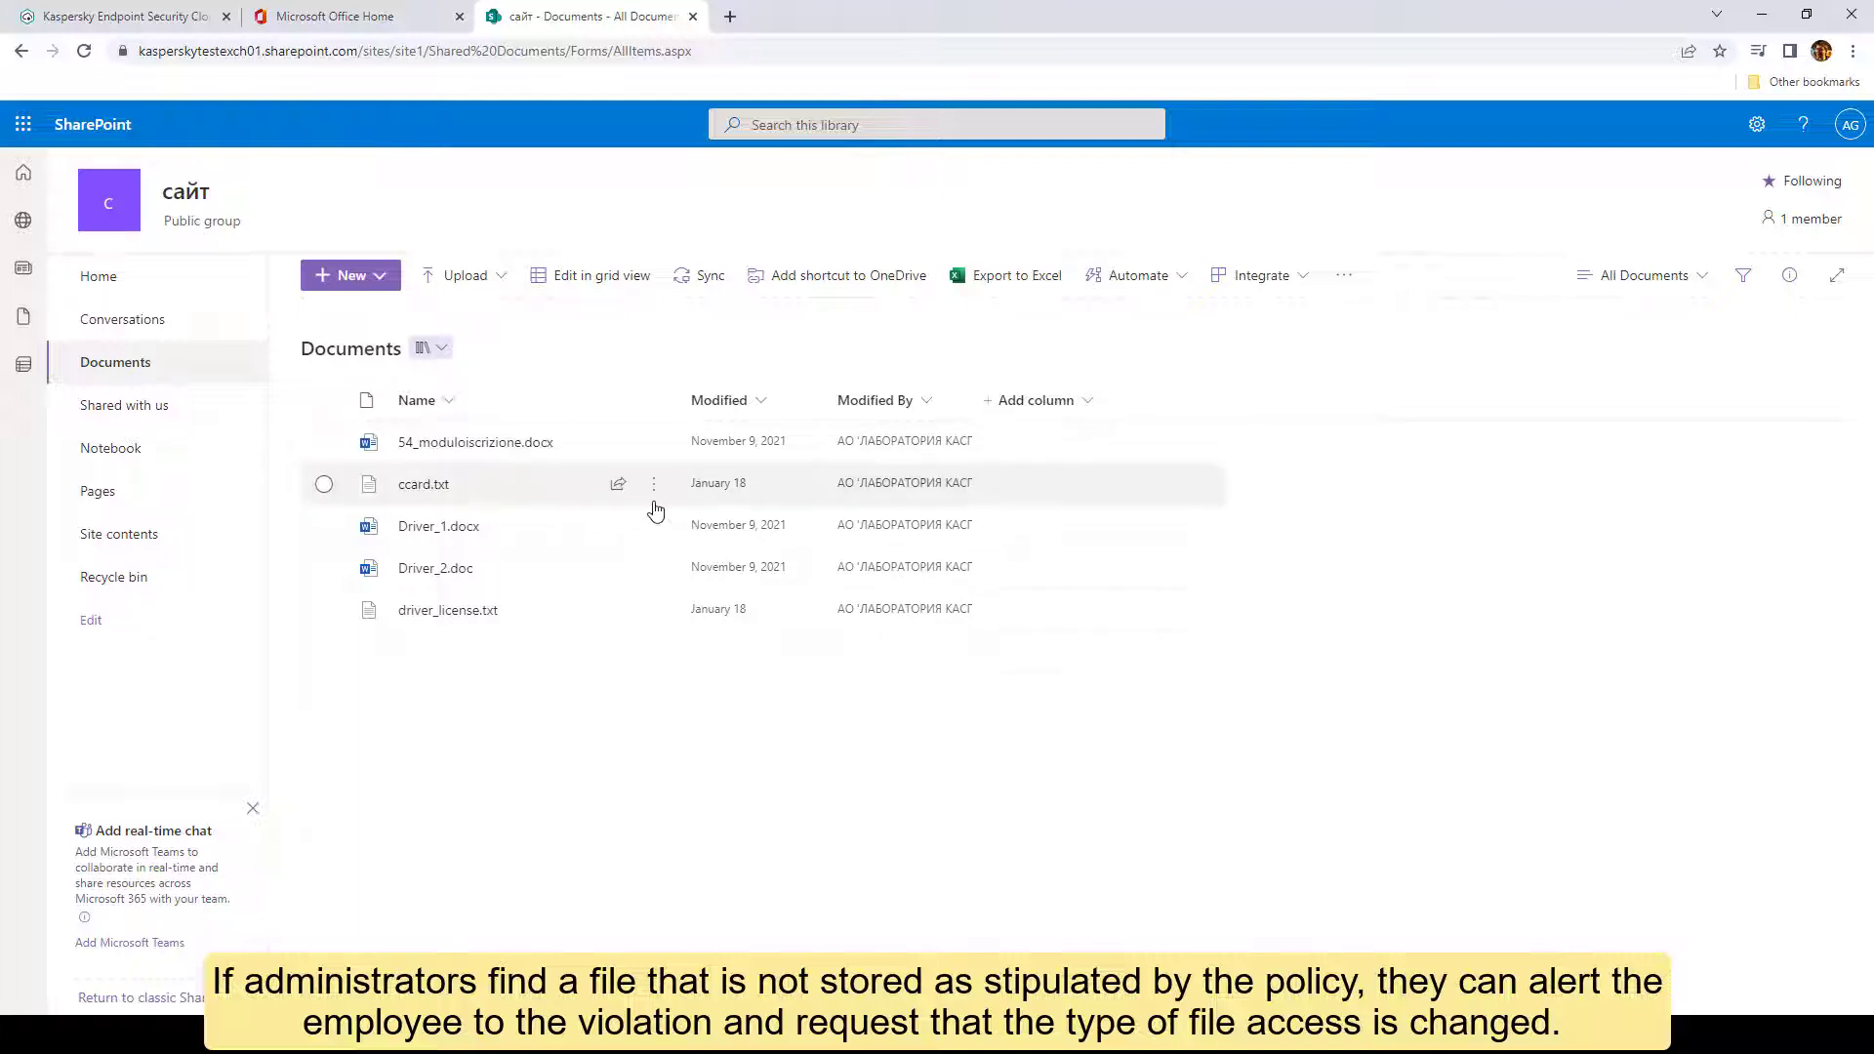
pyautogui.click(652, 484)
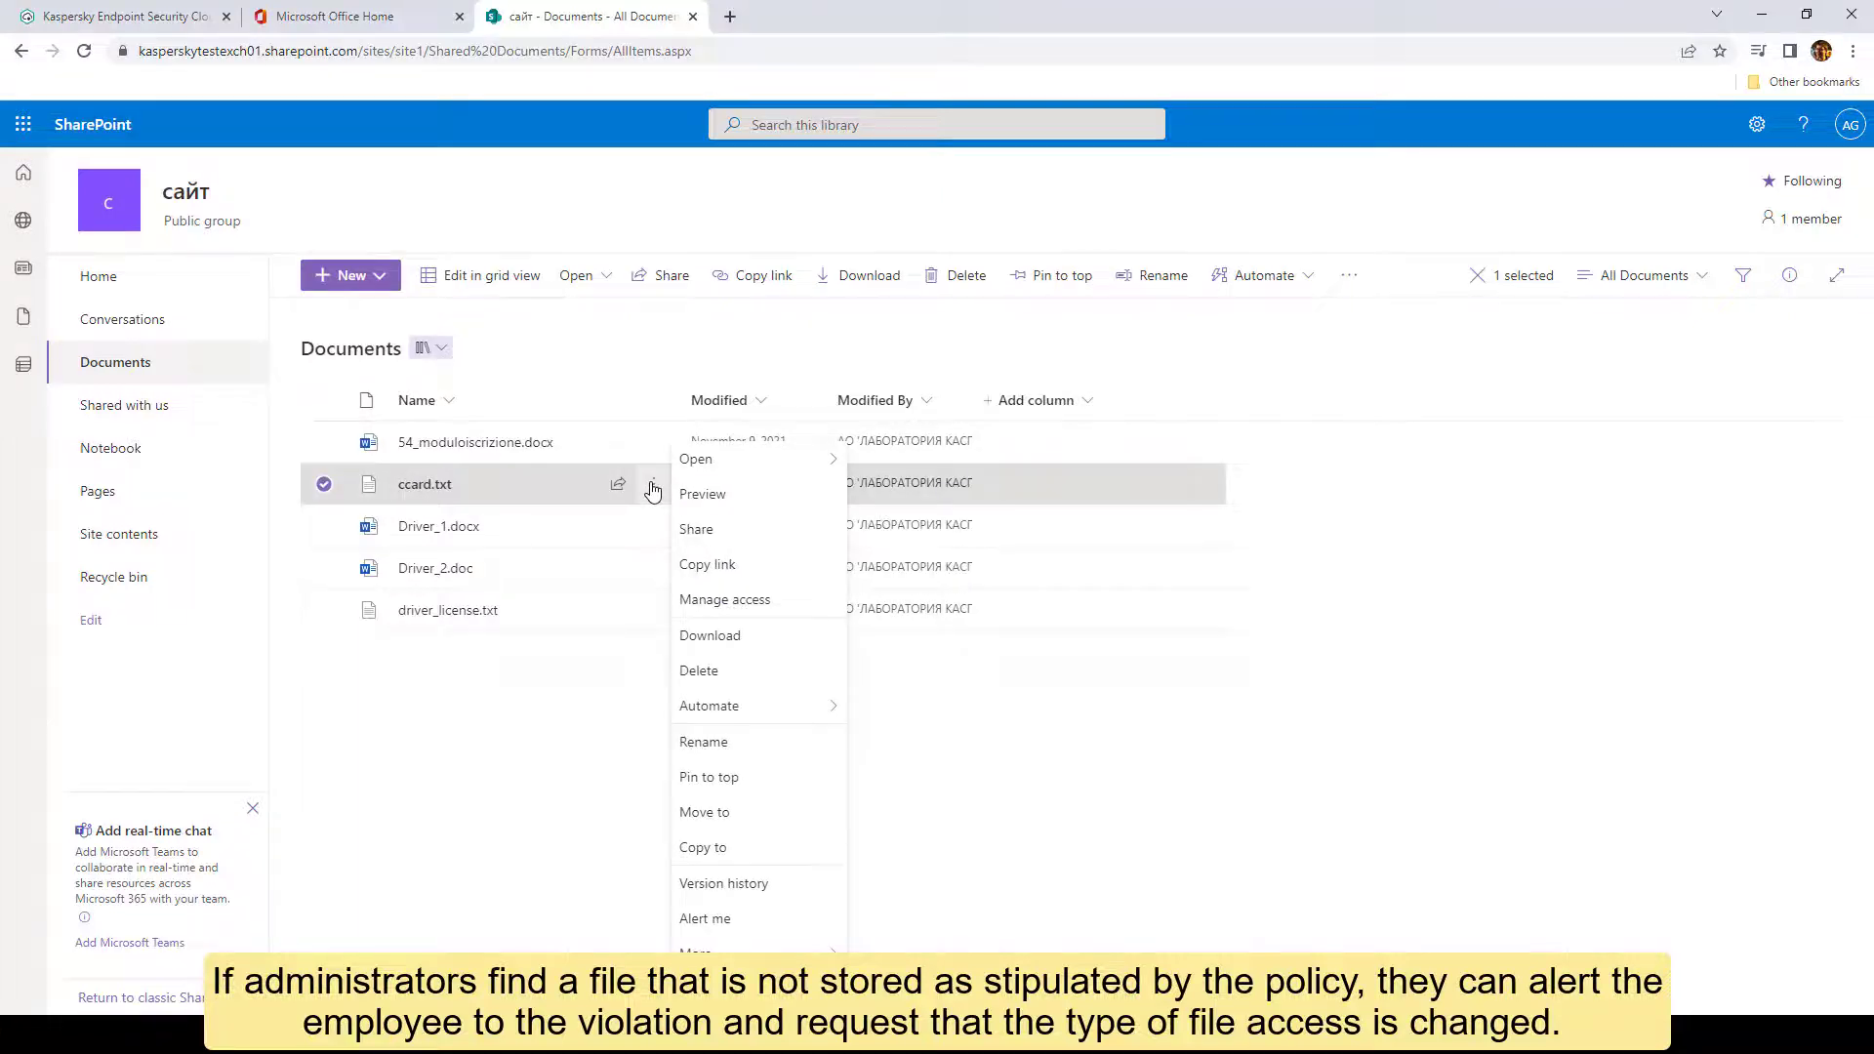
pyautogui.moveTo(707, 705)
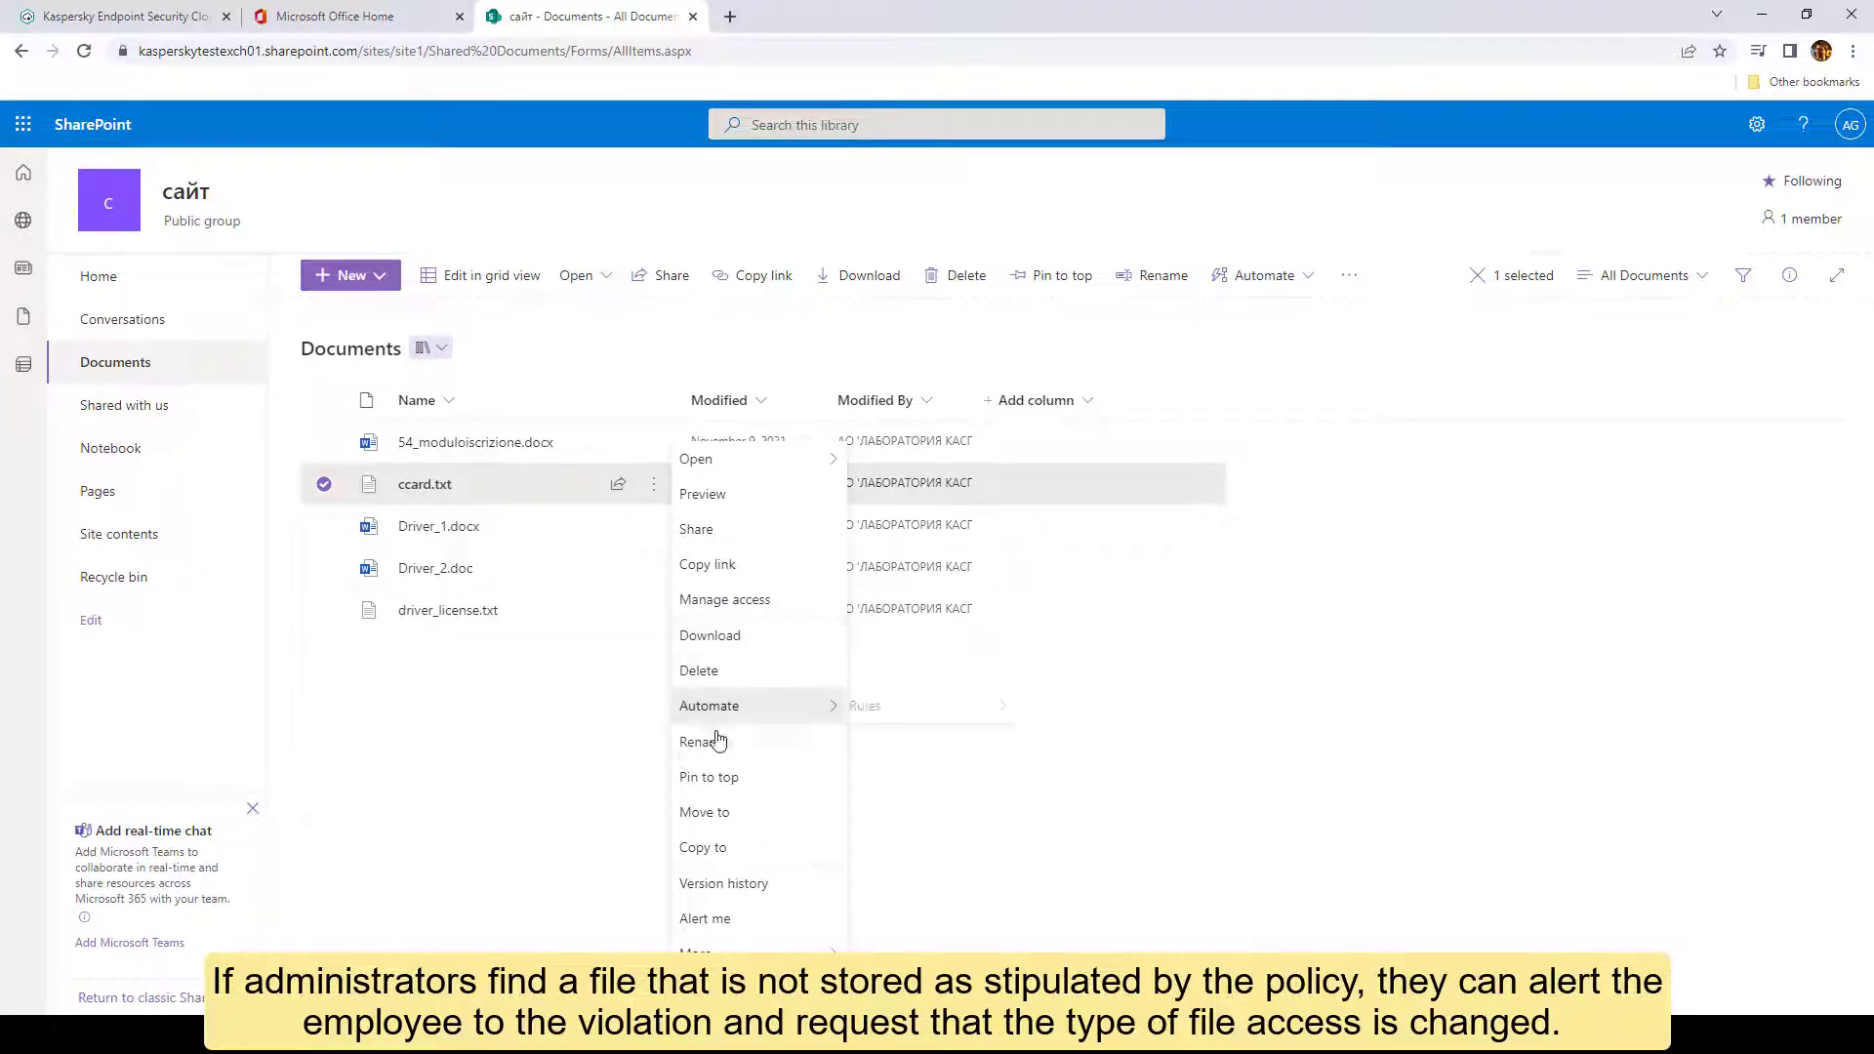
# In Manage access, stop sharing ccard.txt, confirm, and close the panel.
pyautogui.click(725, 600)
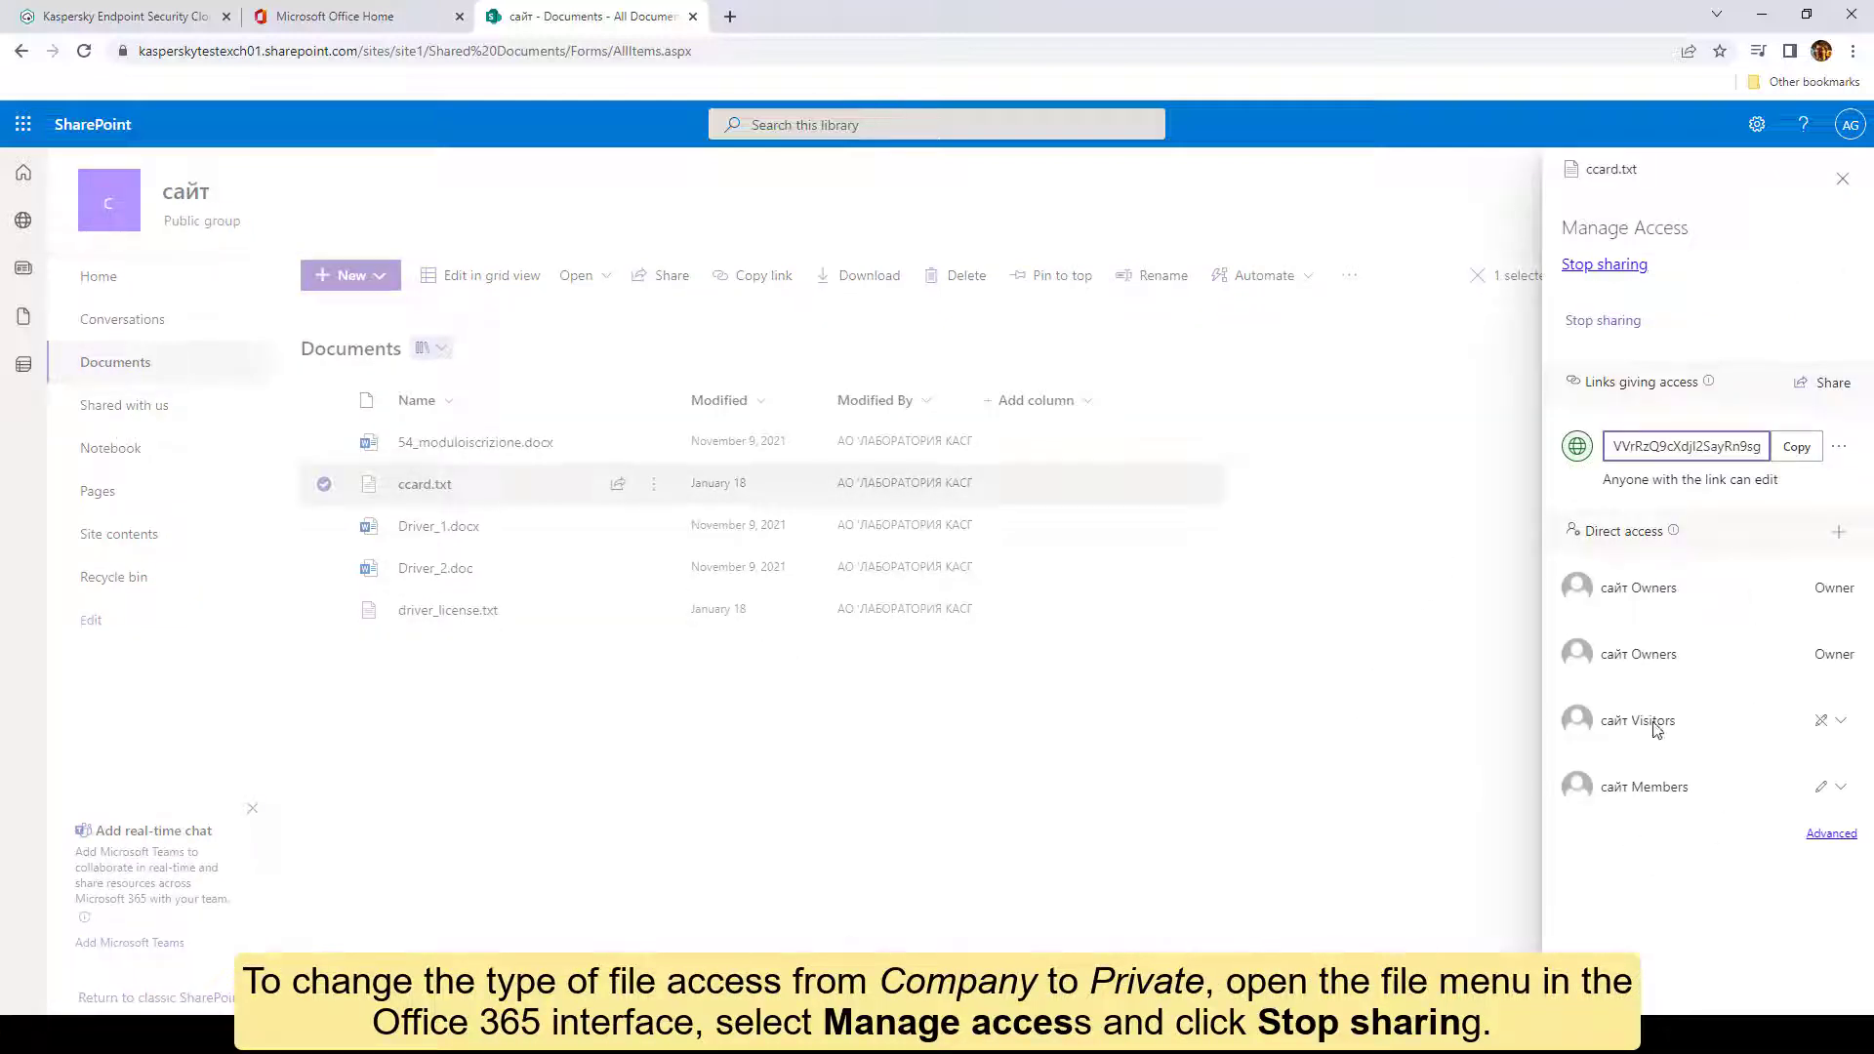
pyautogui.click(1605, 263)
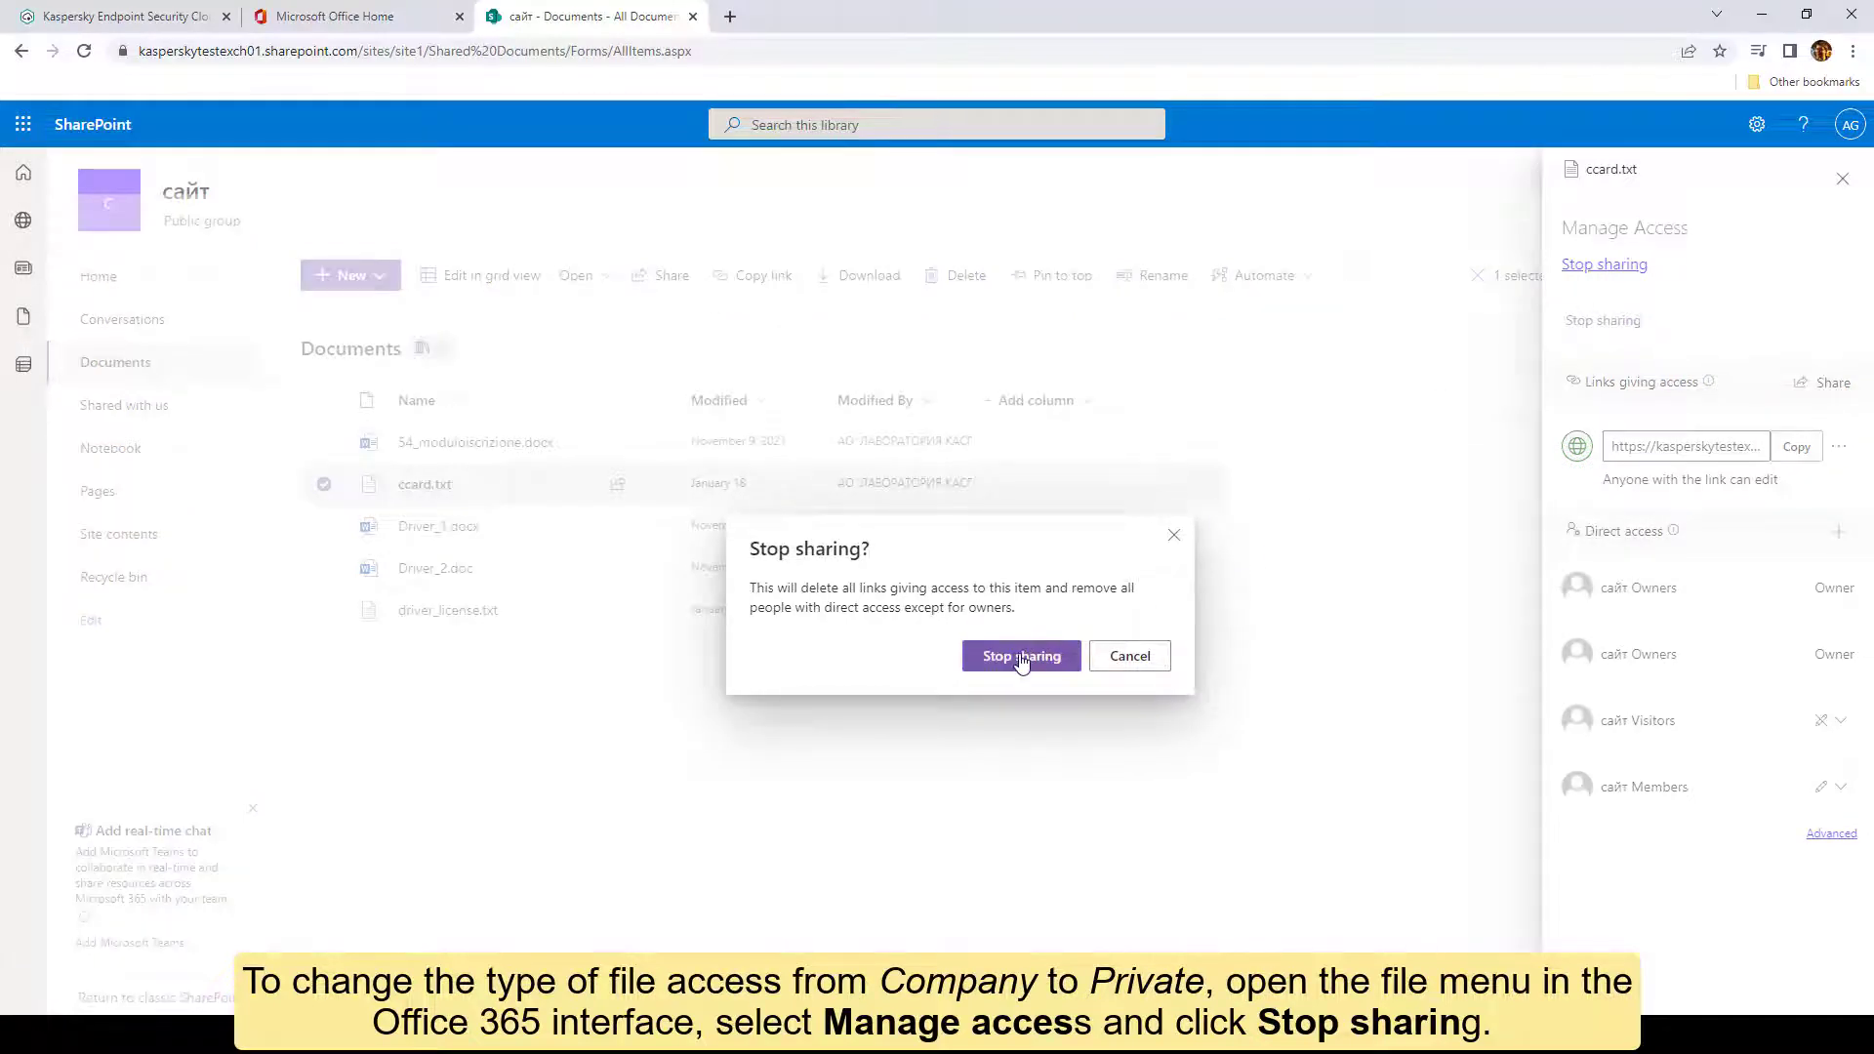
pyautogui.click(1022, 656)
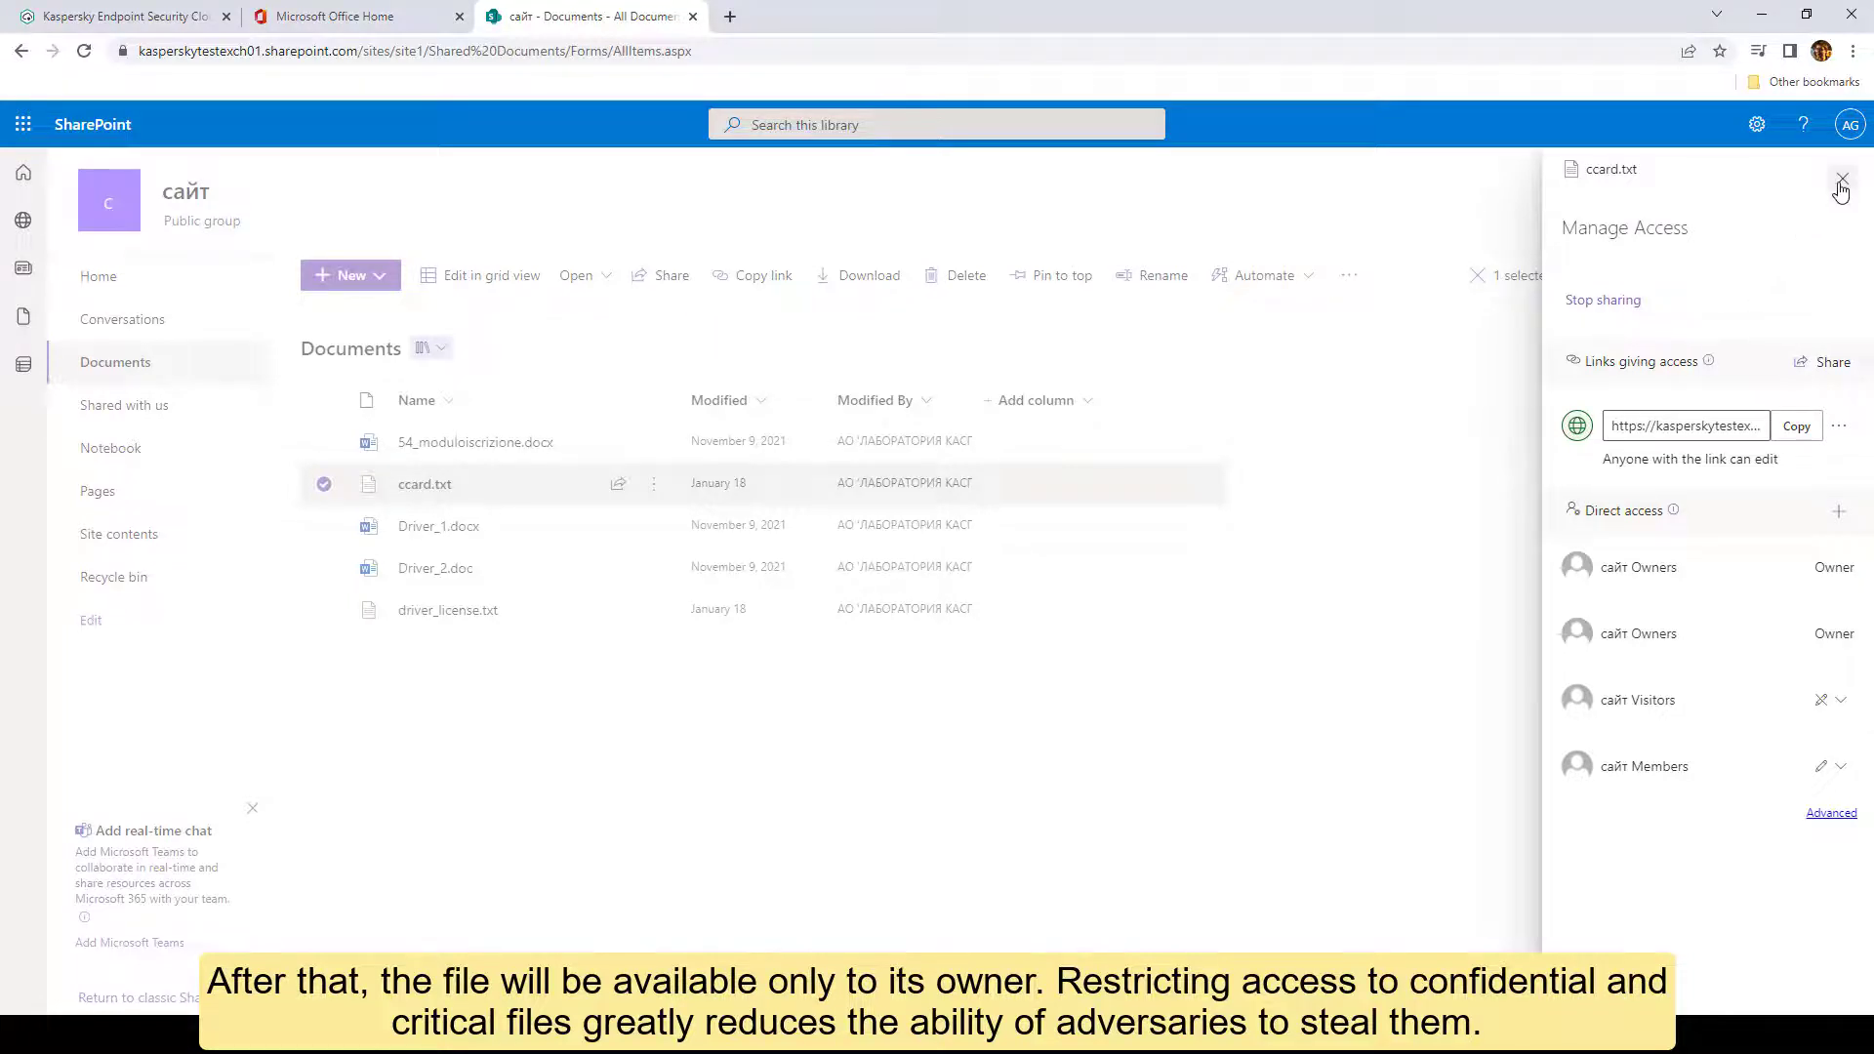
pyautogui.click(1839, 182)
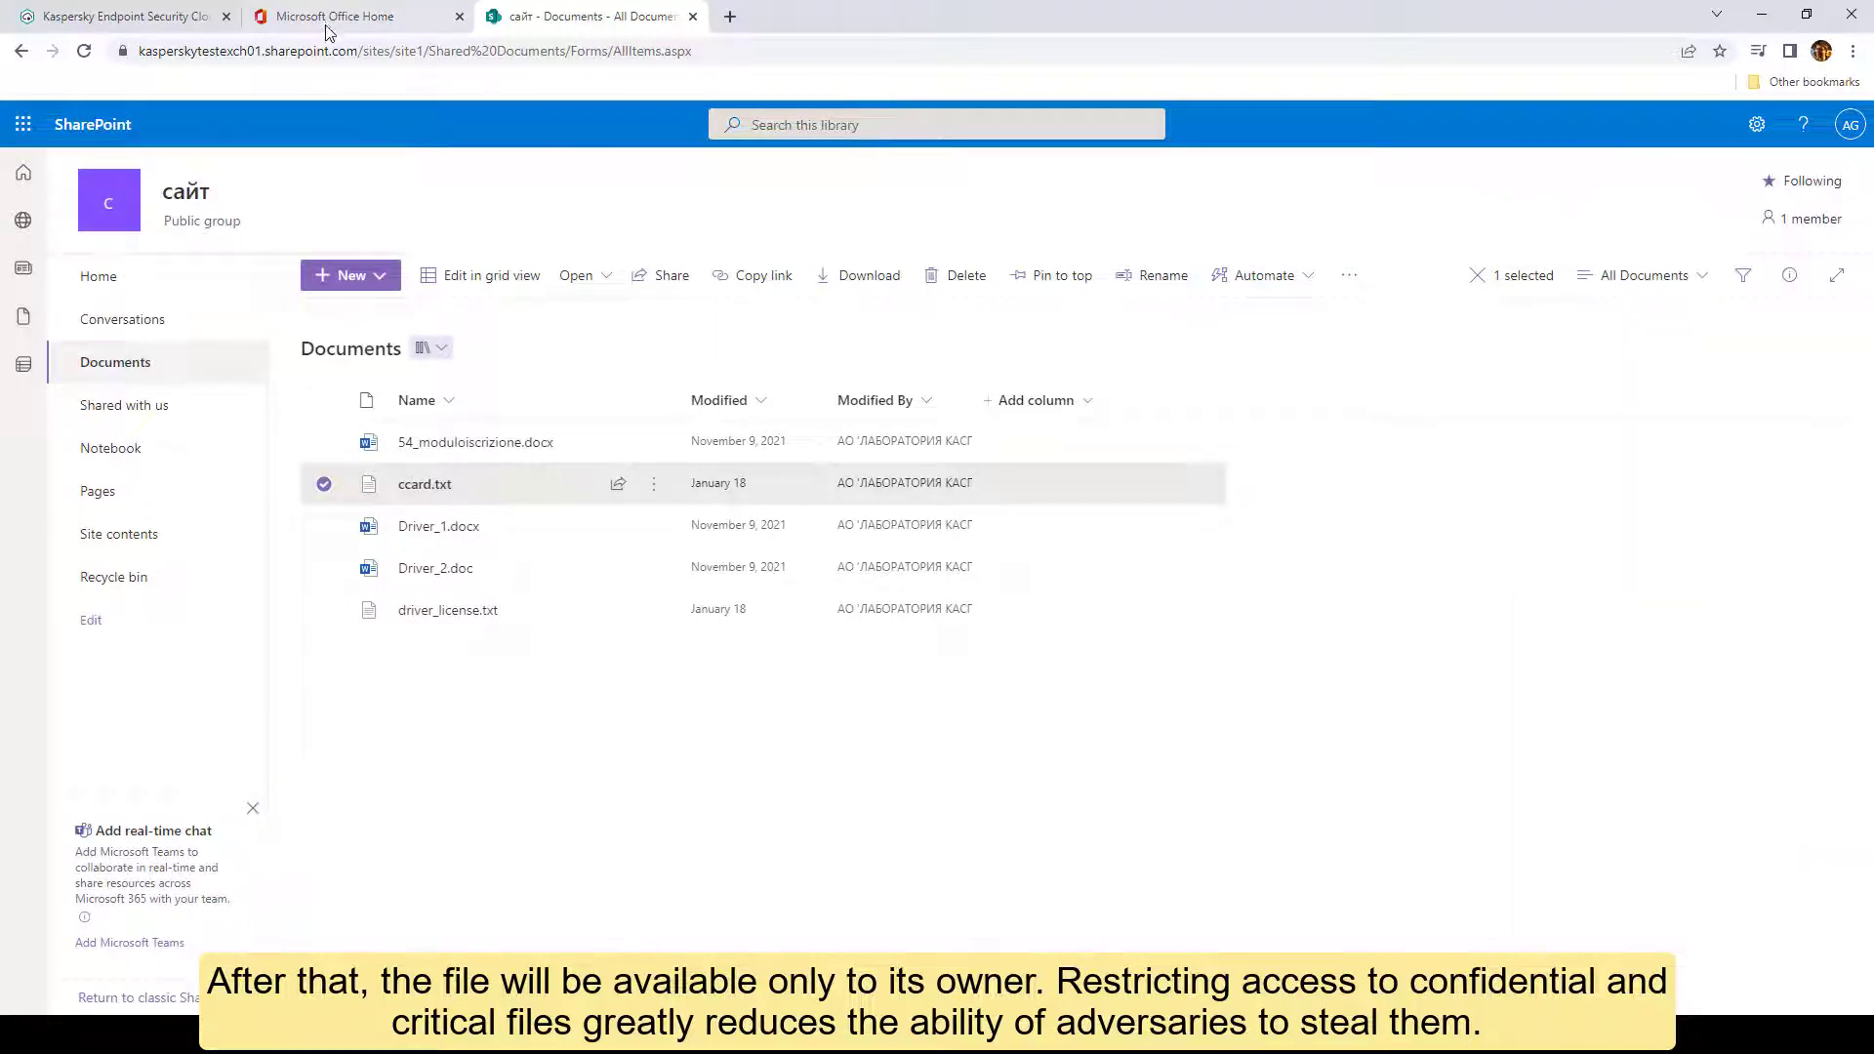